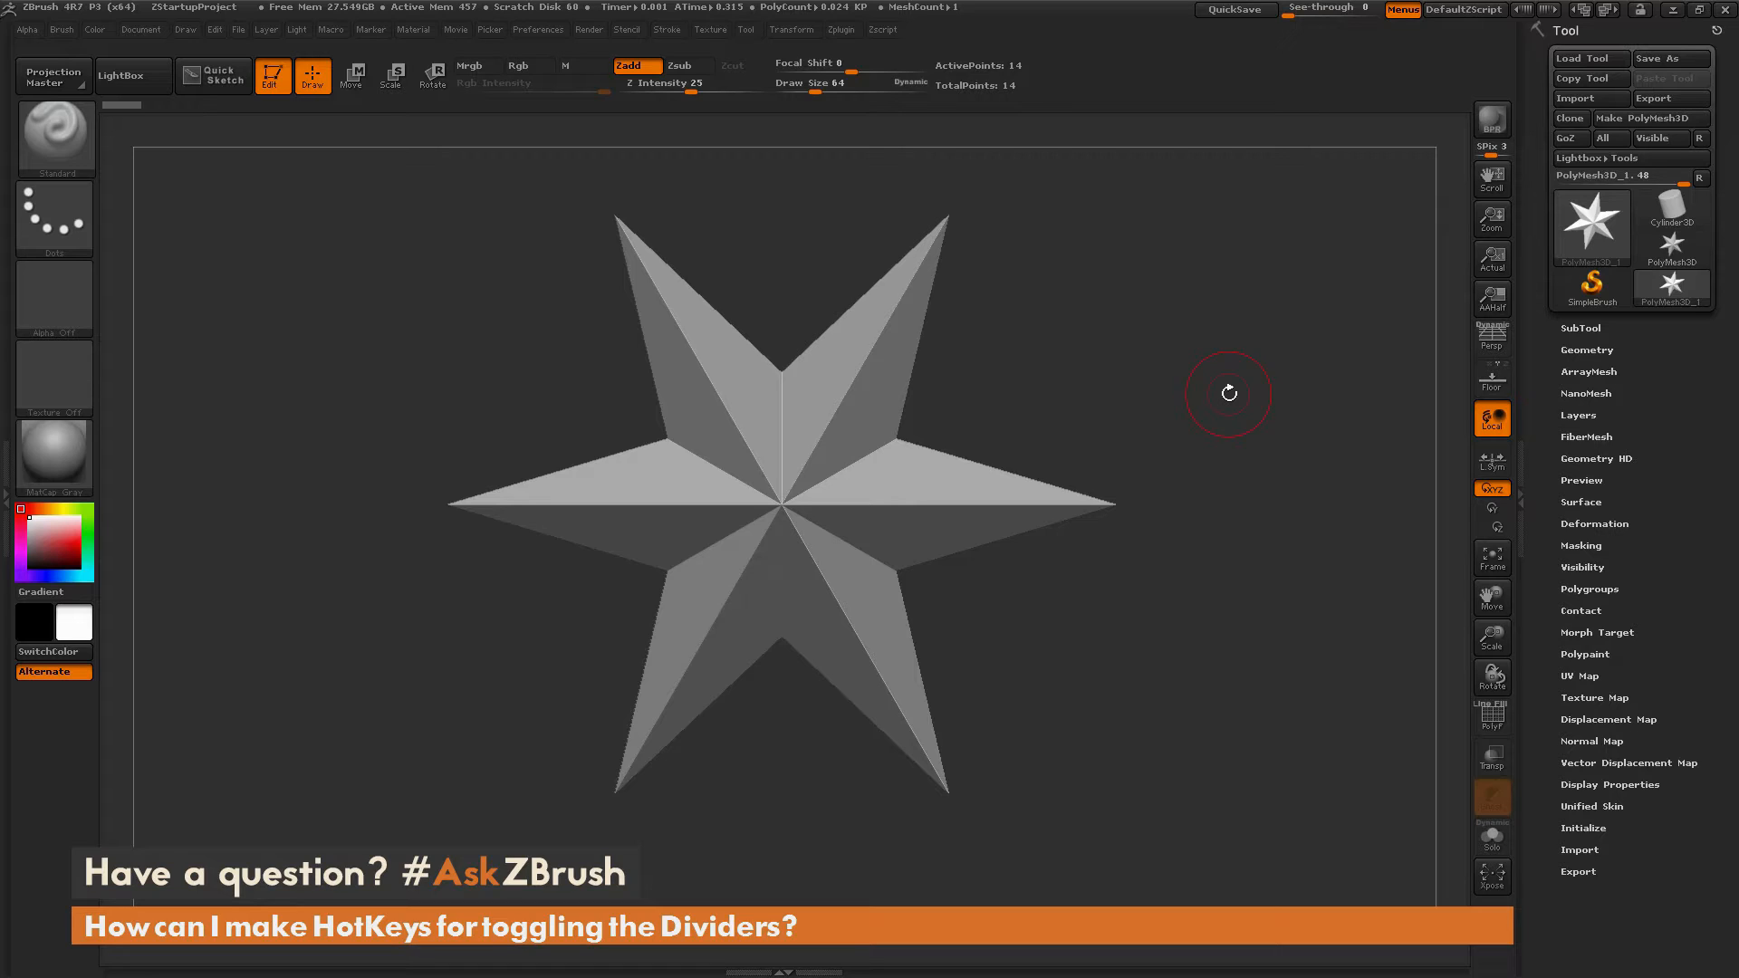
pyautogui.moveTo(1211, 300)
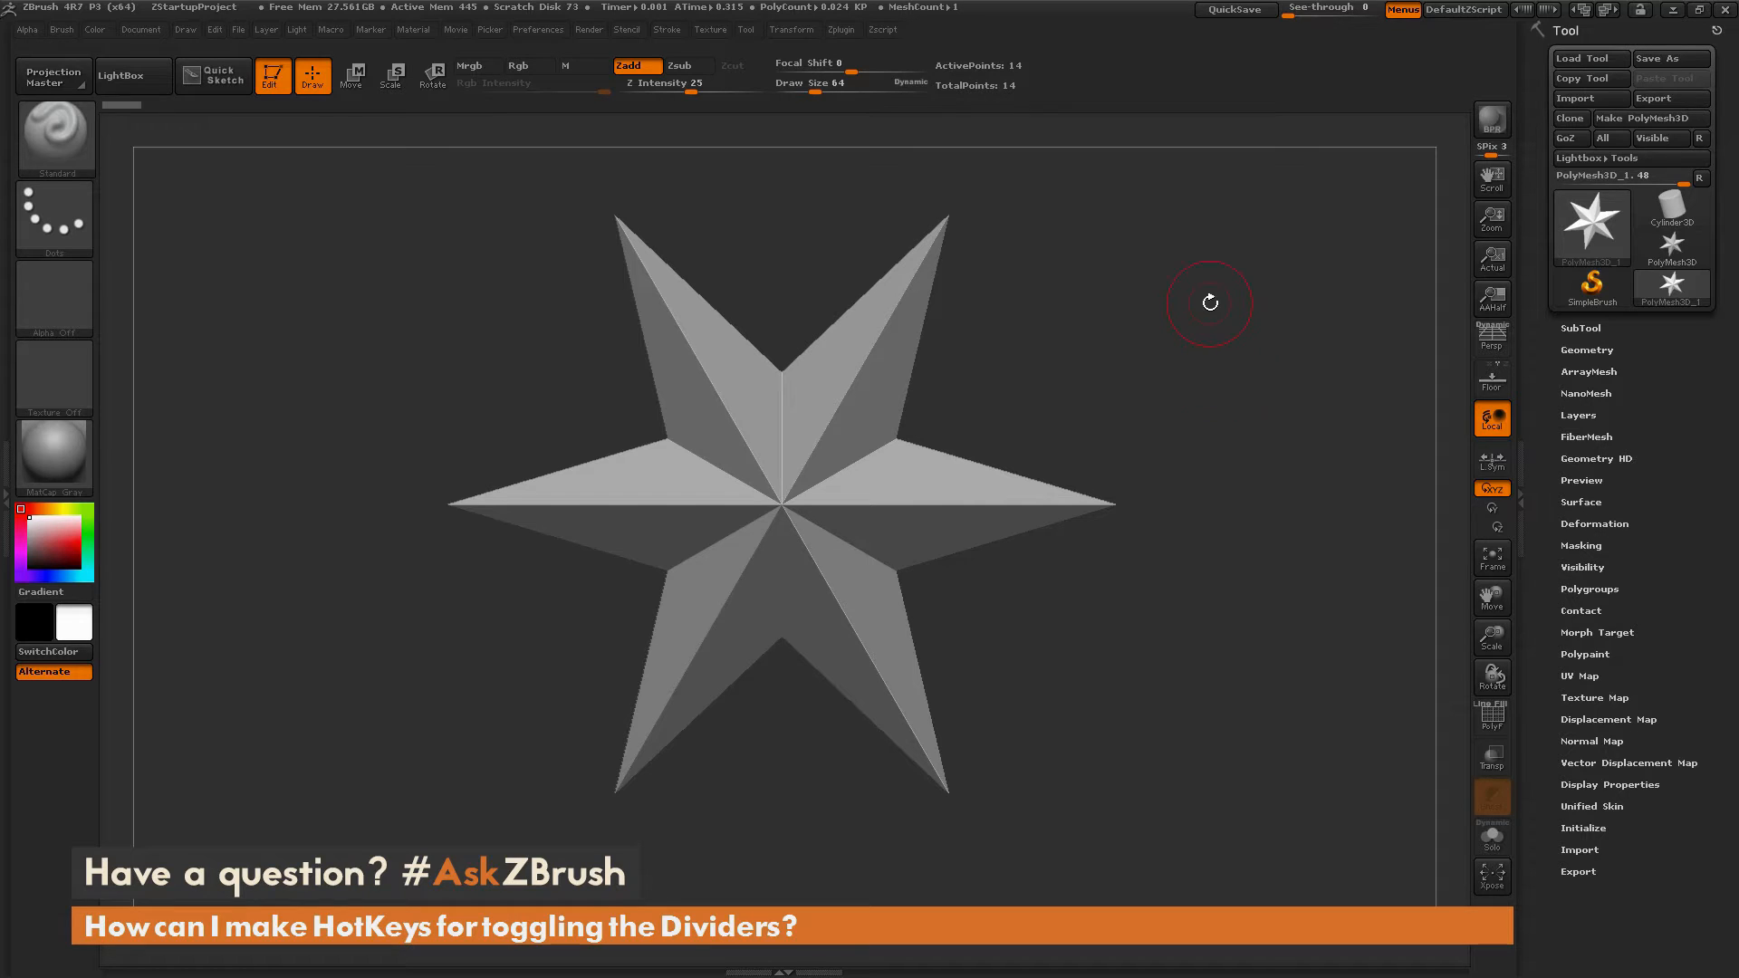
# - Start recording a new macro from the Macro menu, bringing up the Initialize ZBrush prompt
pyautogui.moveTo(1210, 303); pyautogui.dragTo(1167, 424)
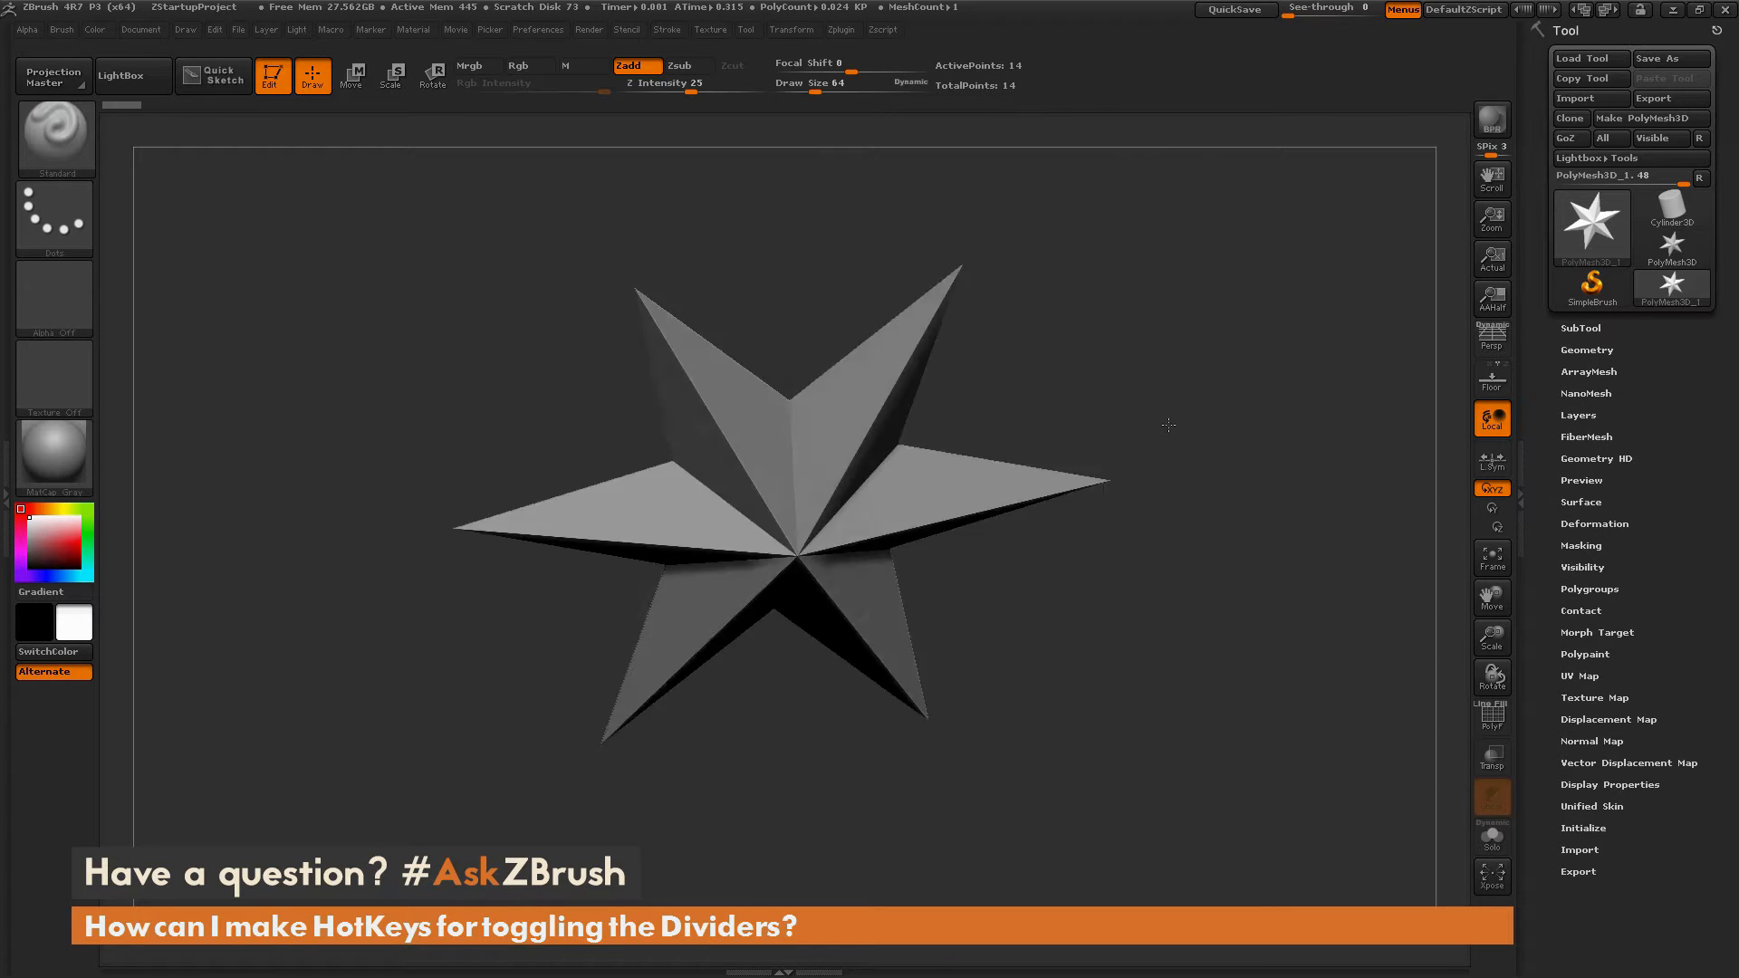
pyautogui.moveTo(1169, 424); pyautogui.dragTo(1214, 502)
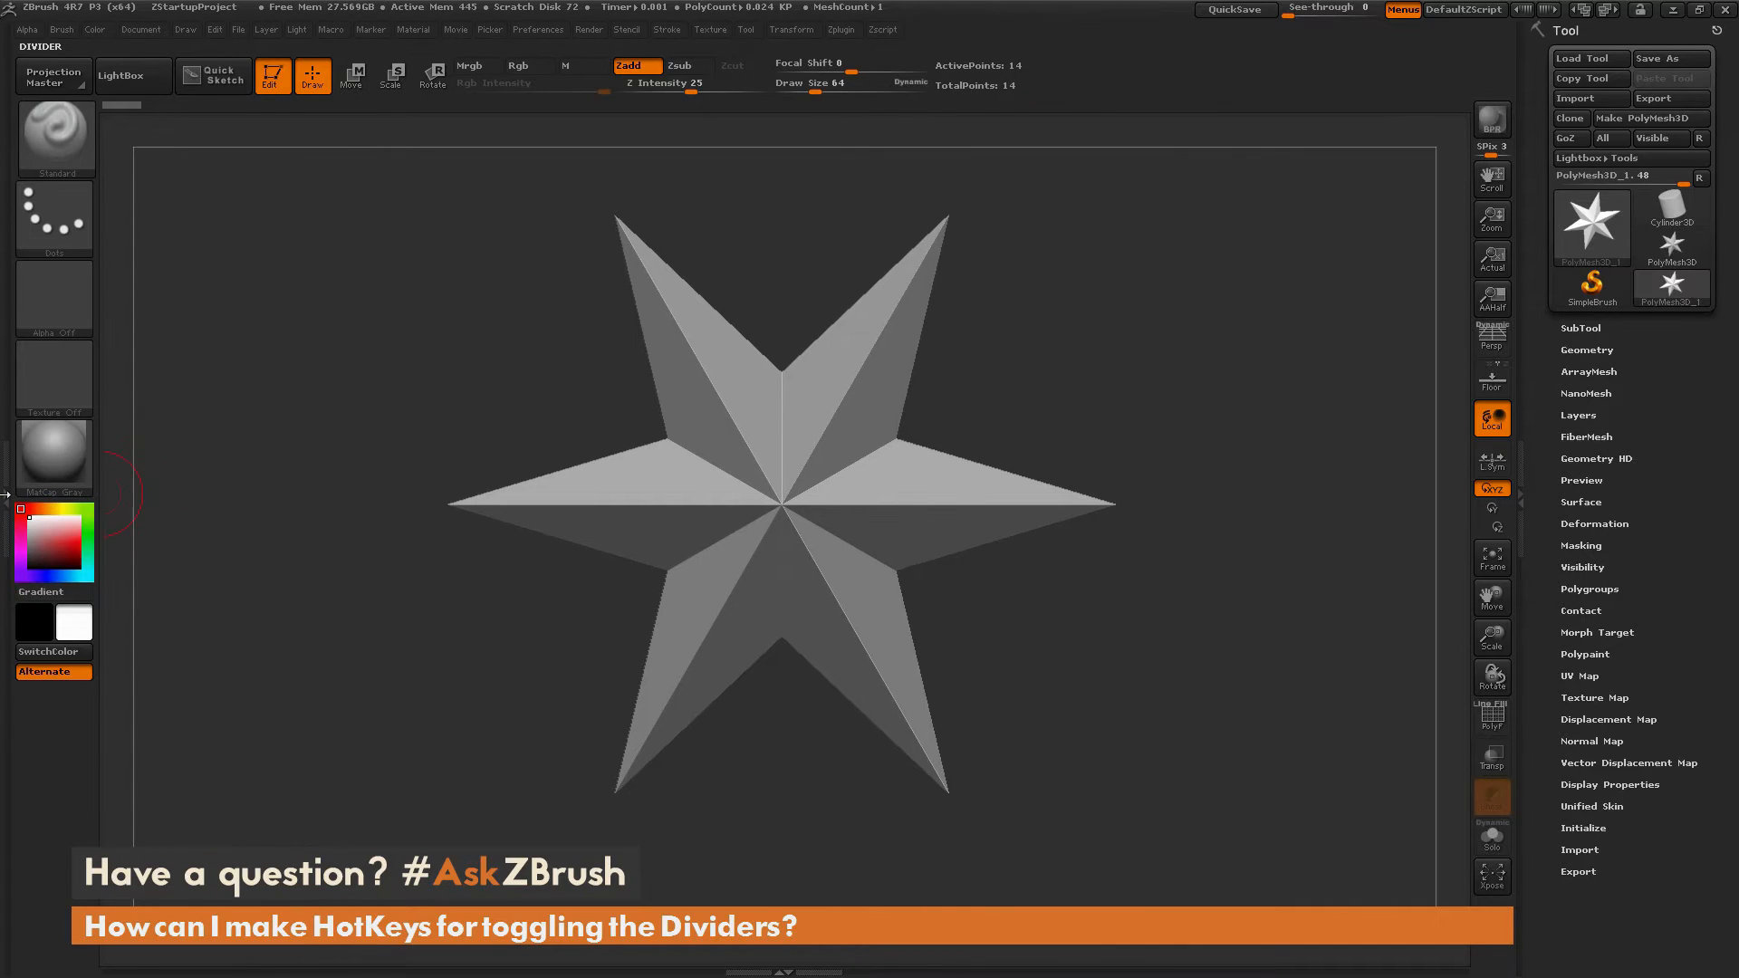
pyautogui.moveTo(1527, 514)
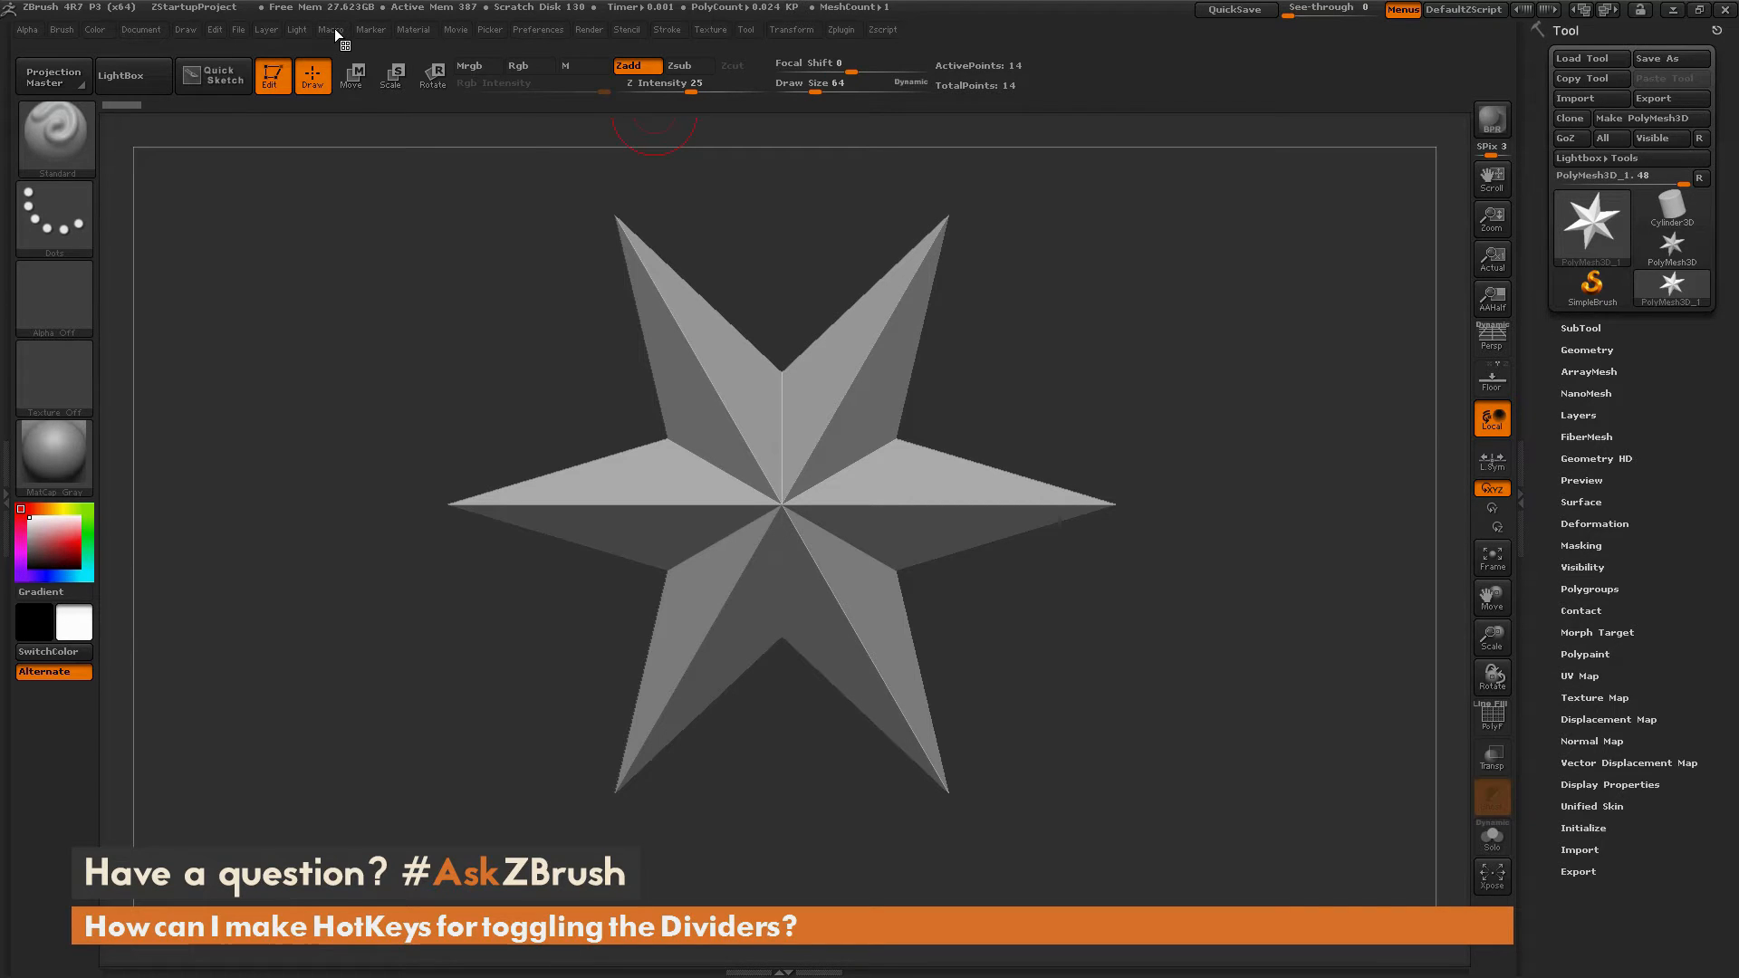
pyautogui.click(326, 29)
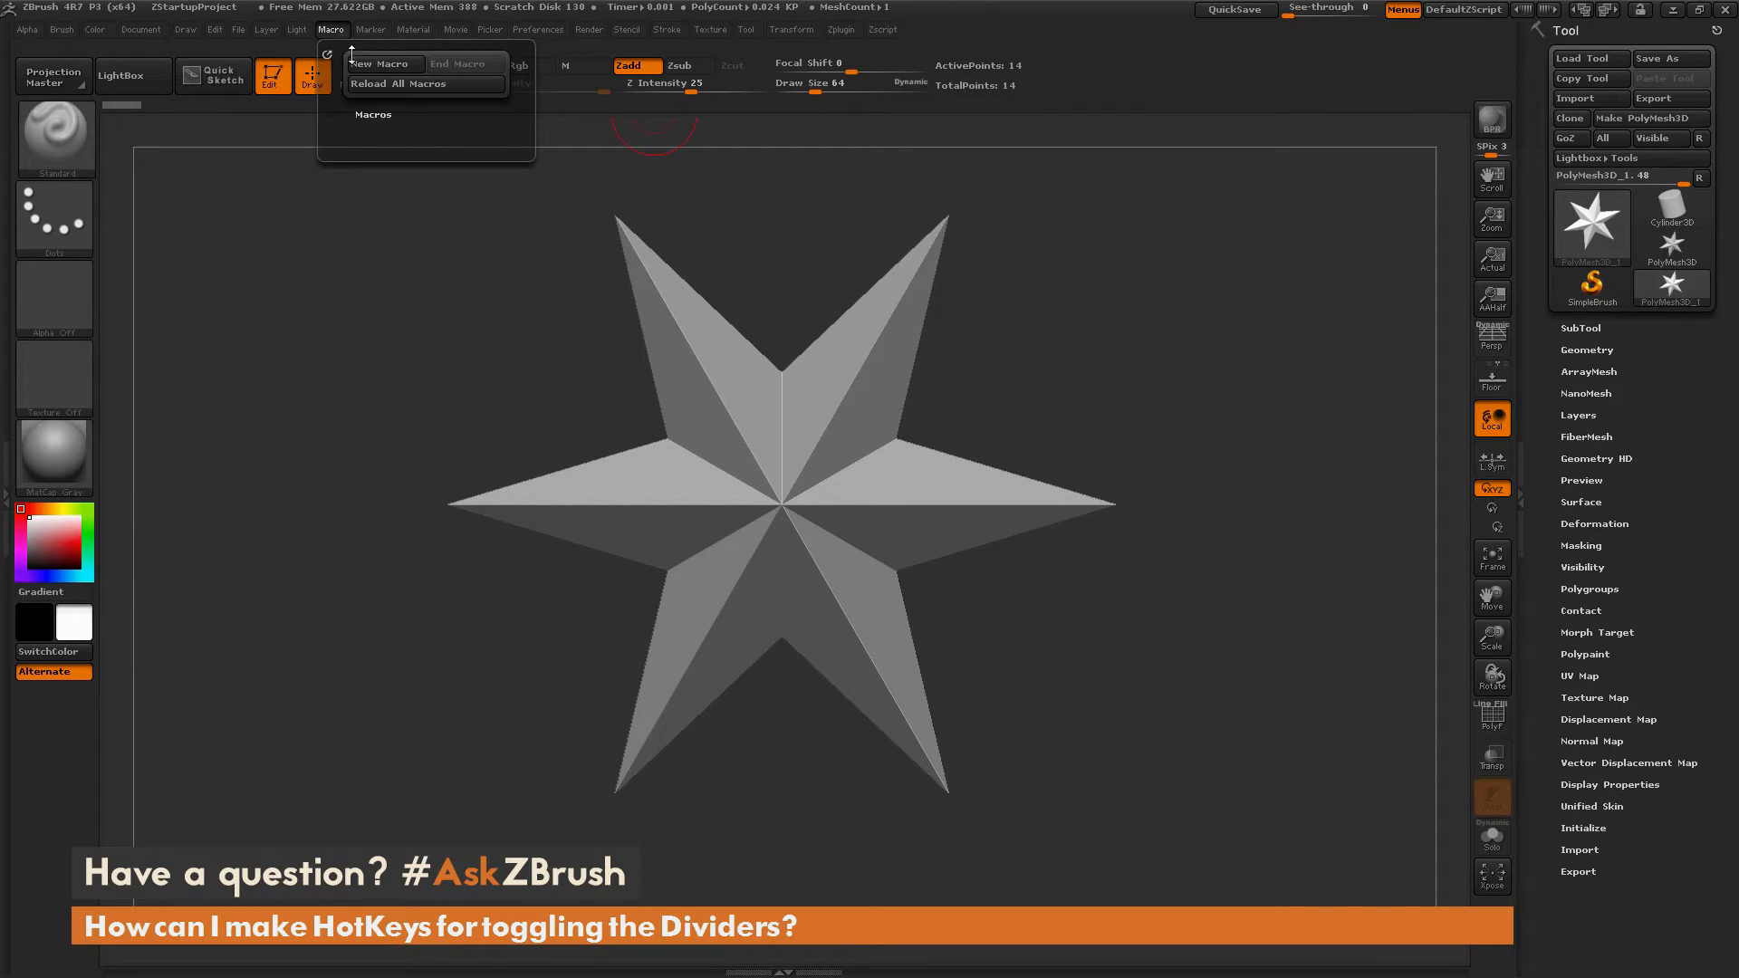
pyautogui.click(376, 64)
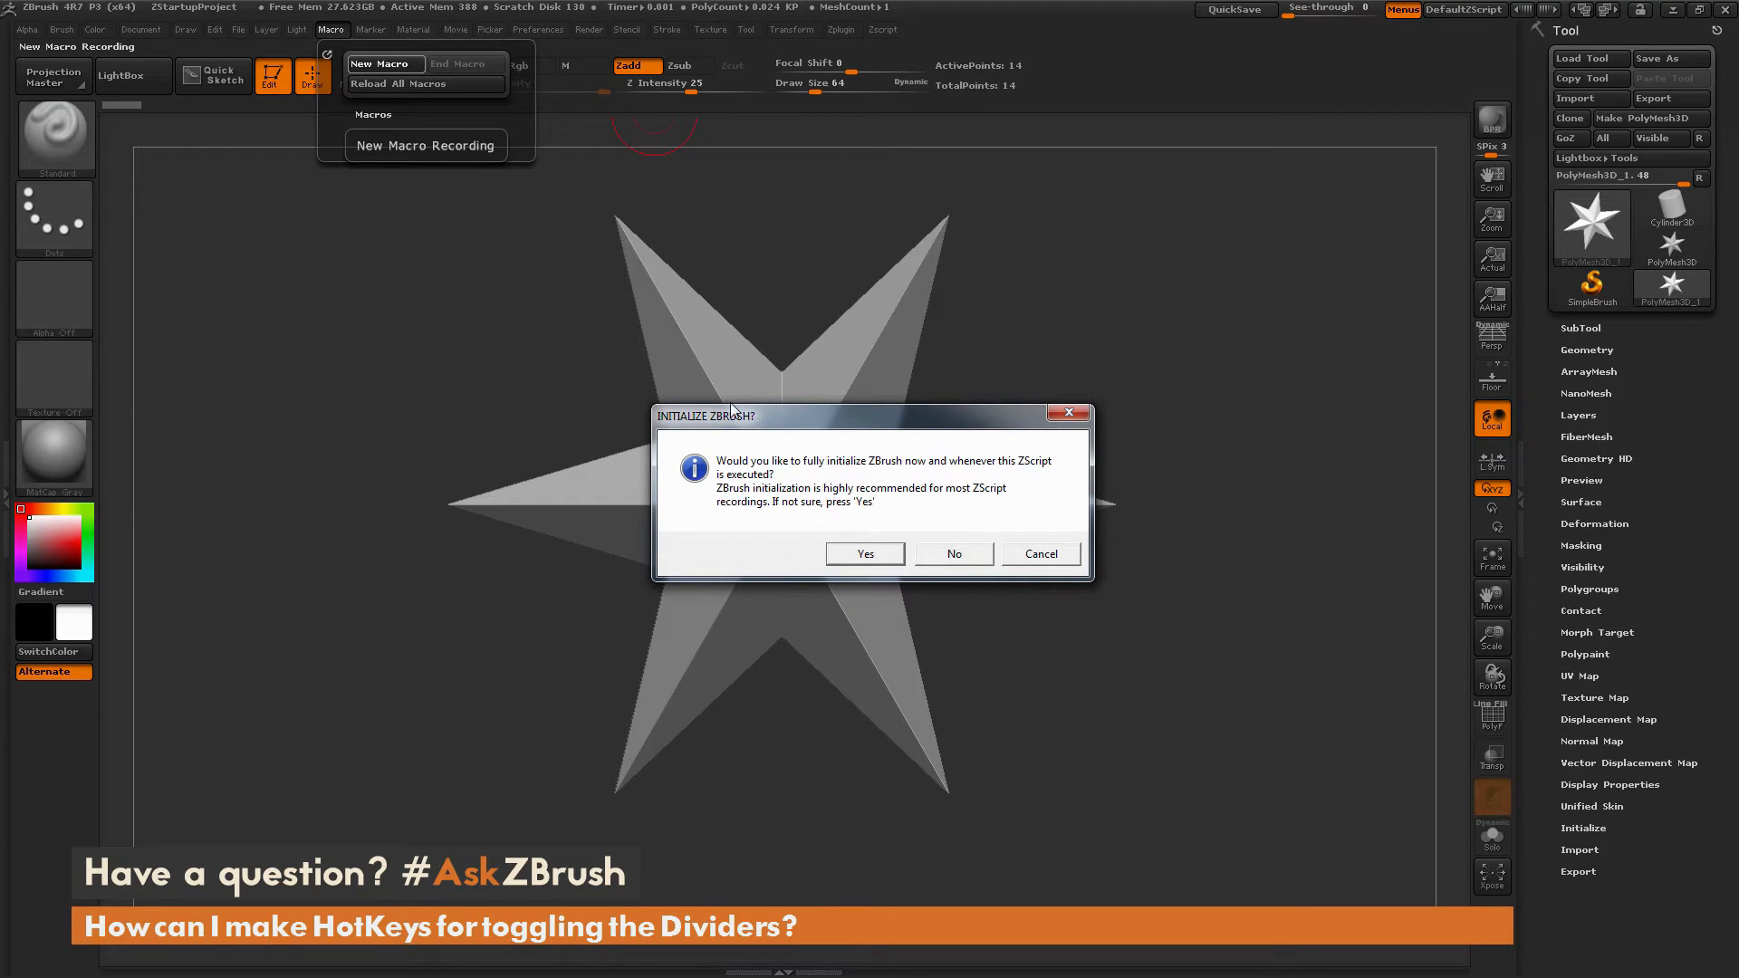
pyautogui.moveTo(808, 425)
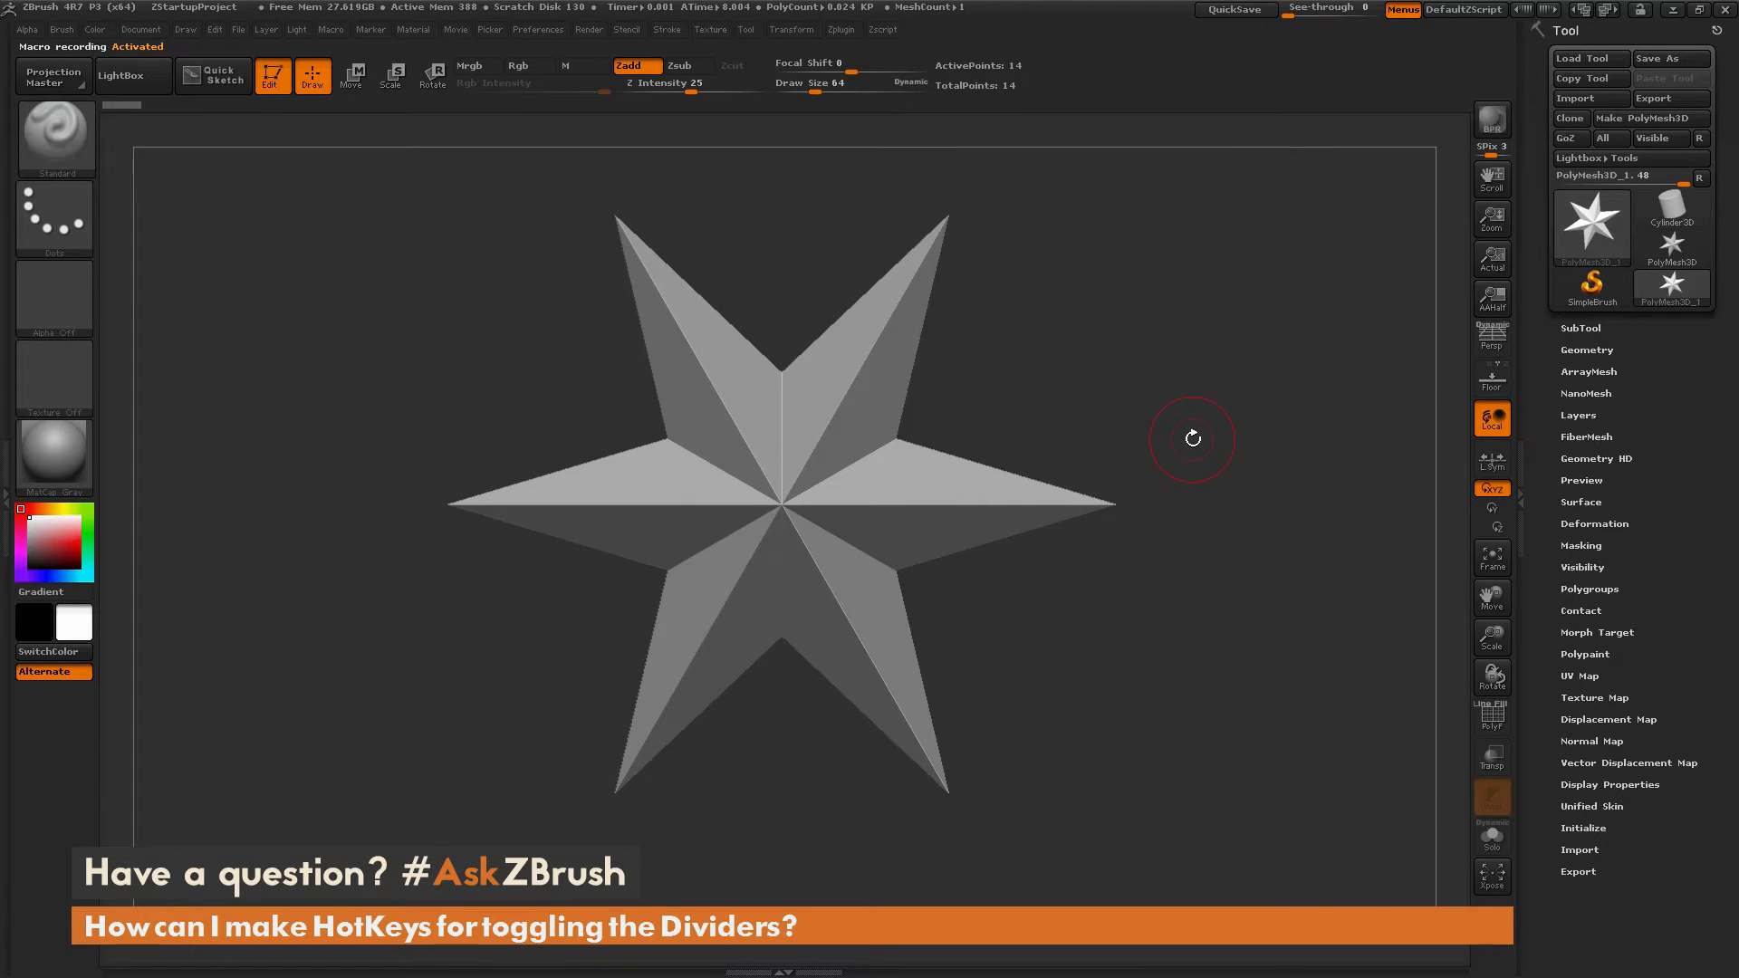
pyautogui.moveTo(1102, 431)
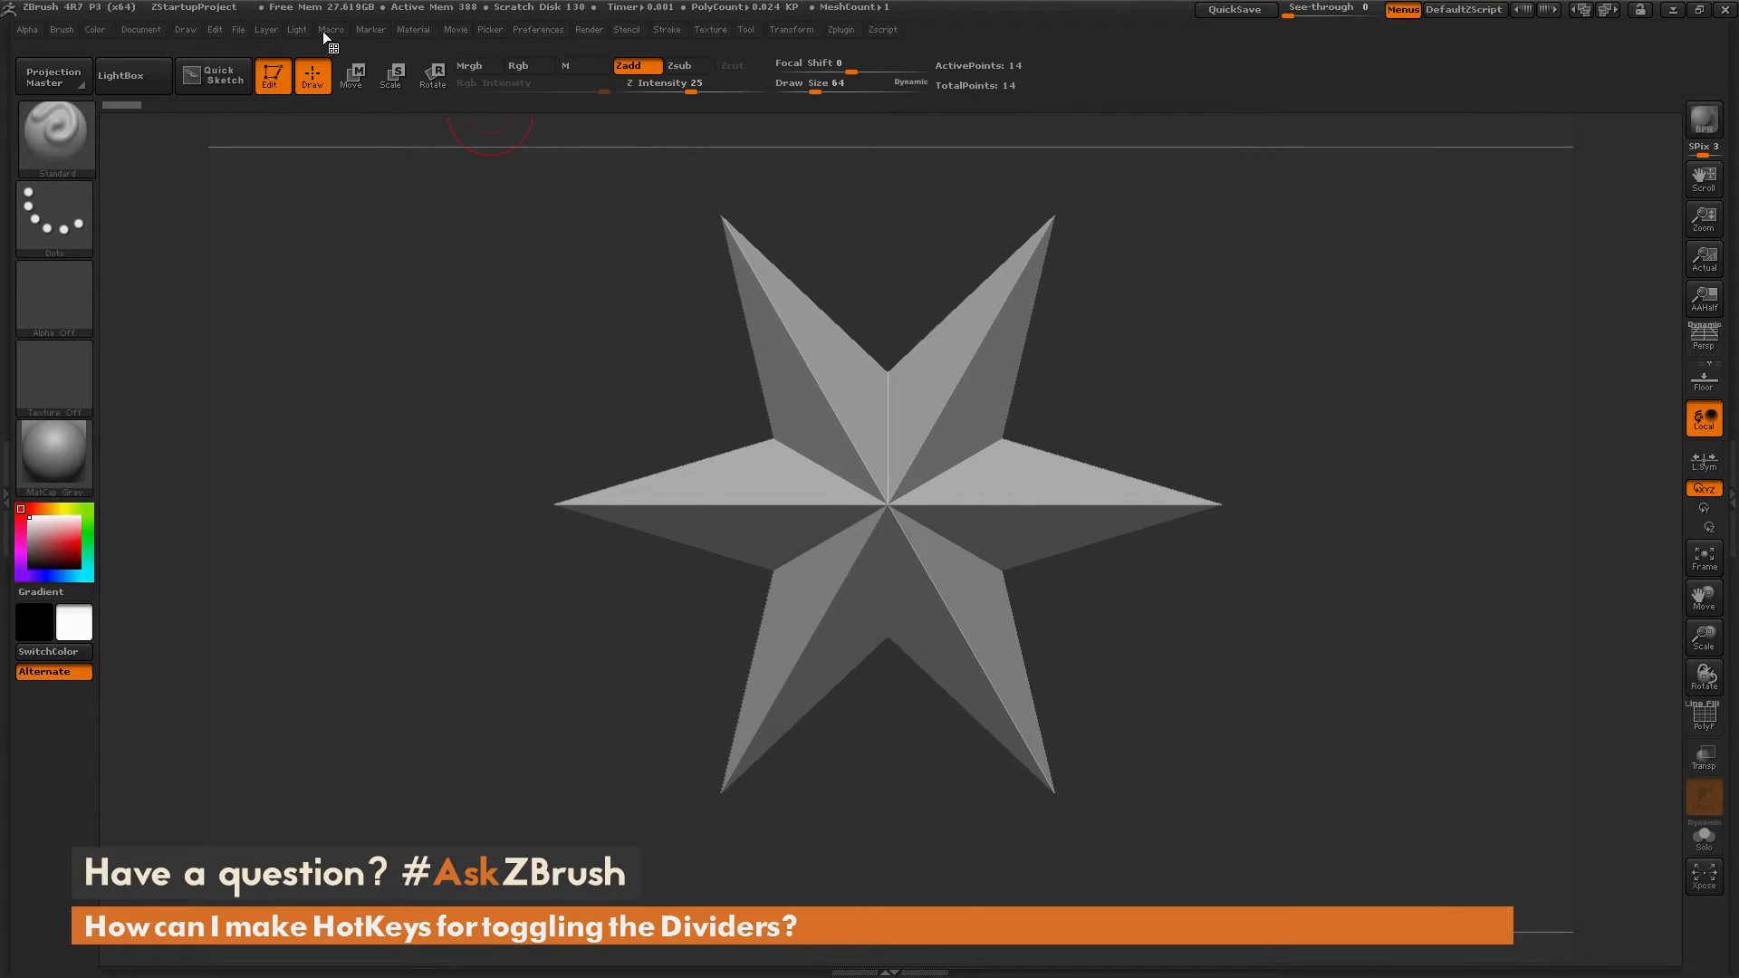
# - End the macro and save it as RightTray inside a new TrayHotkeys folder
pyautogui.click(332, 29)
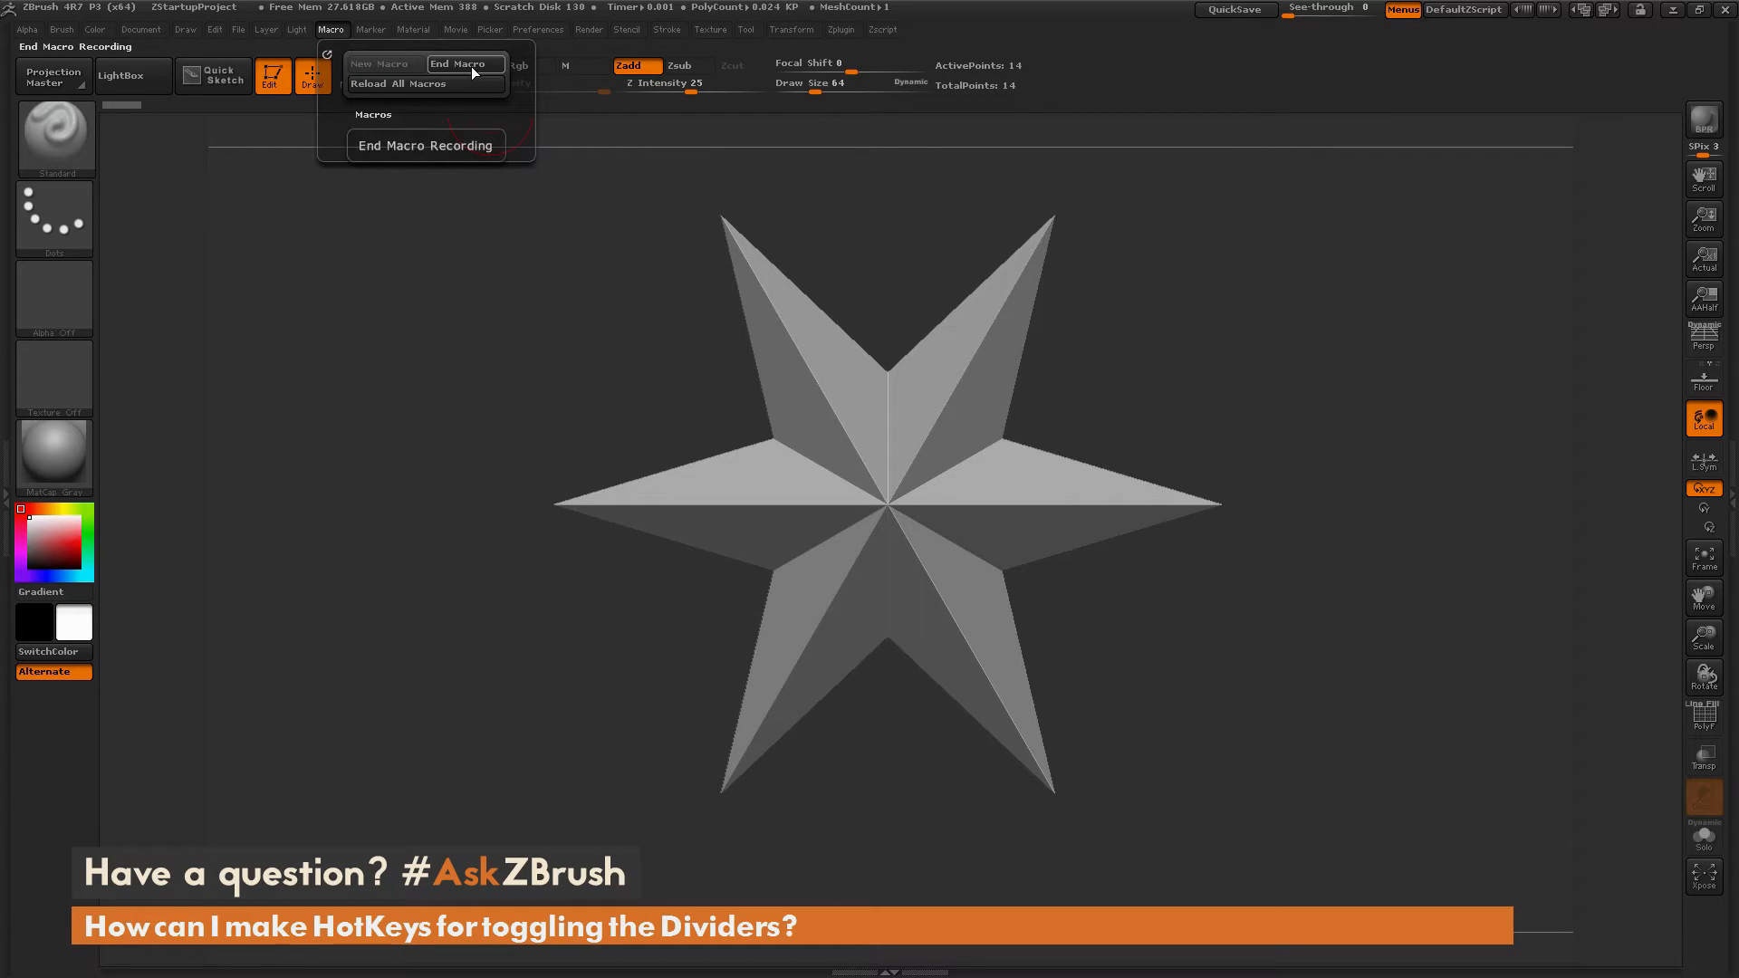
pyautogui.click(424, 145)
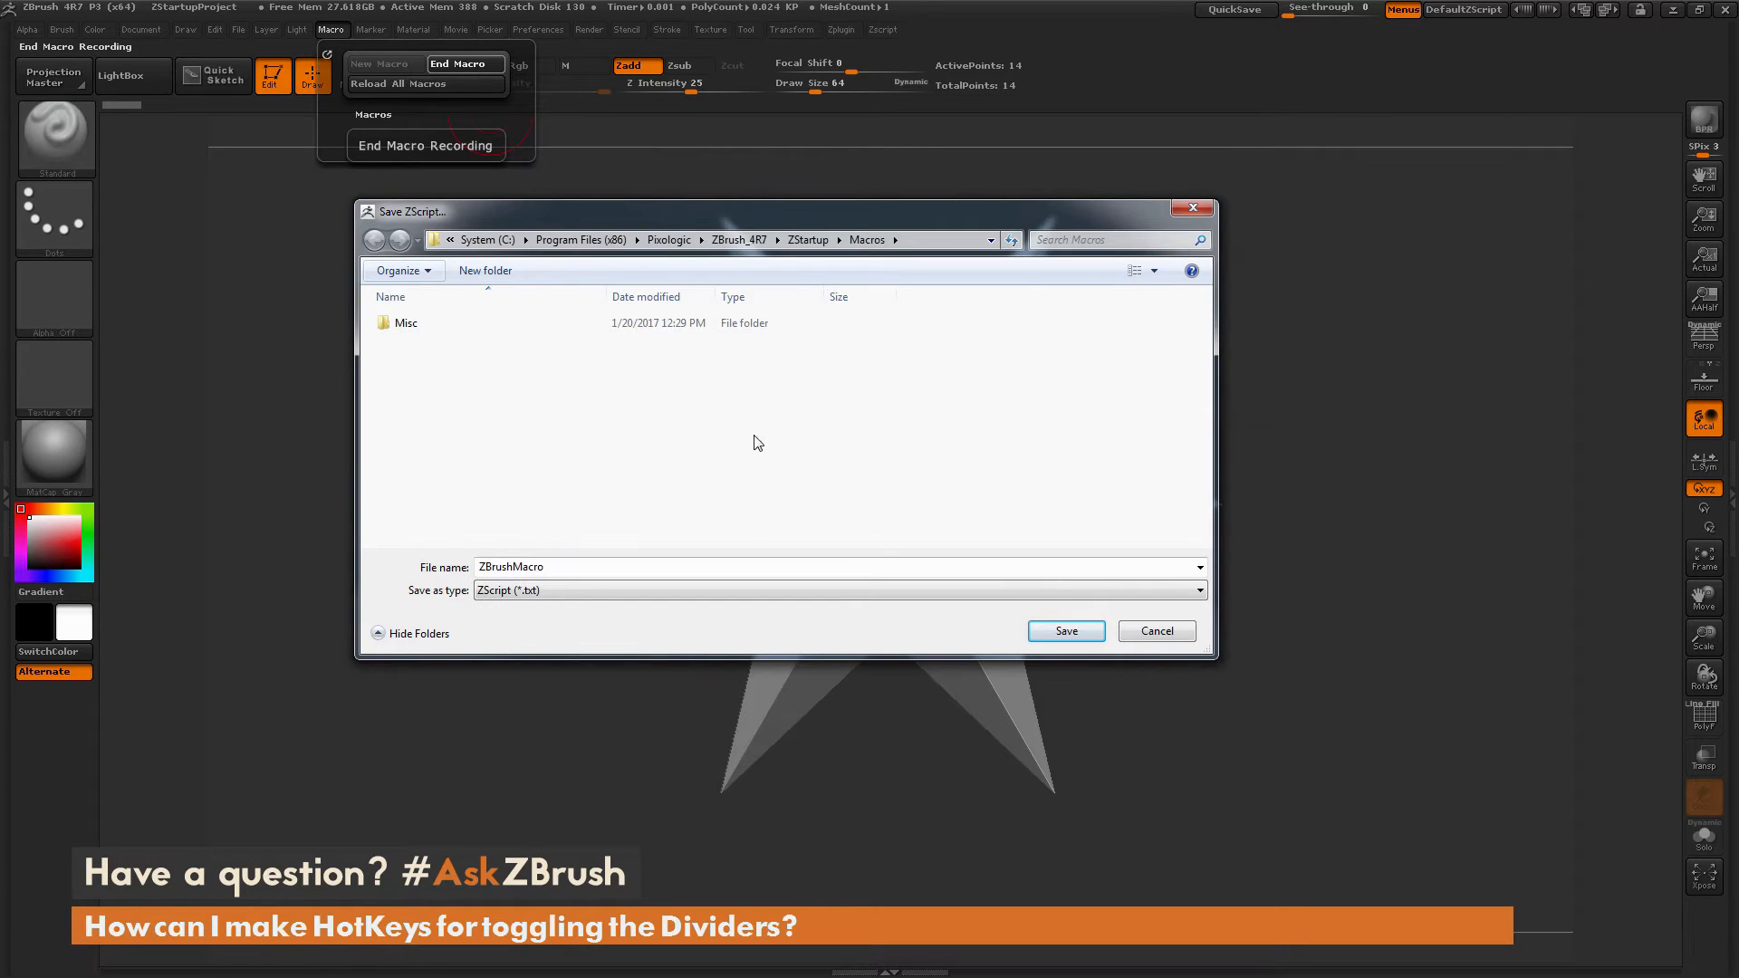
pyautogui.moveTo(811, 279)
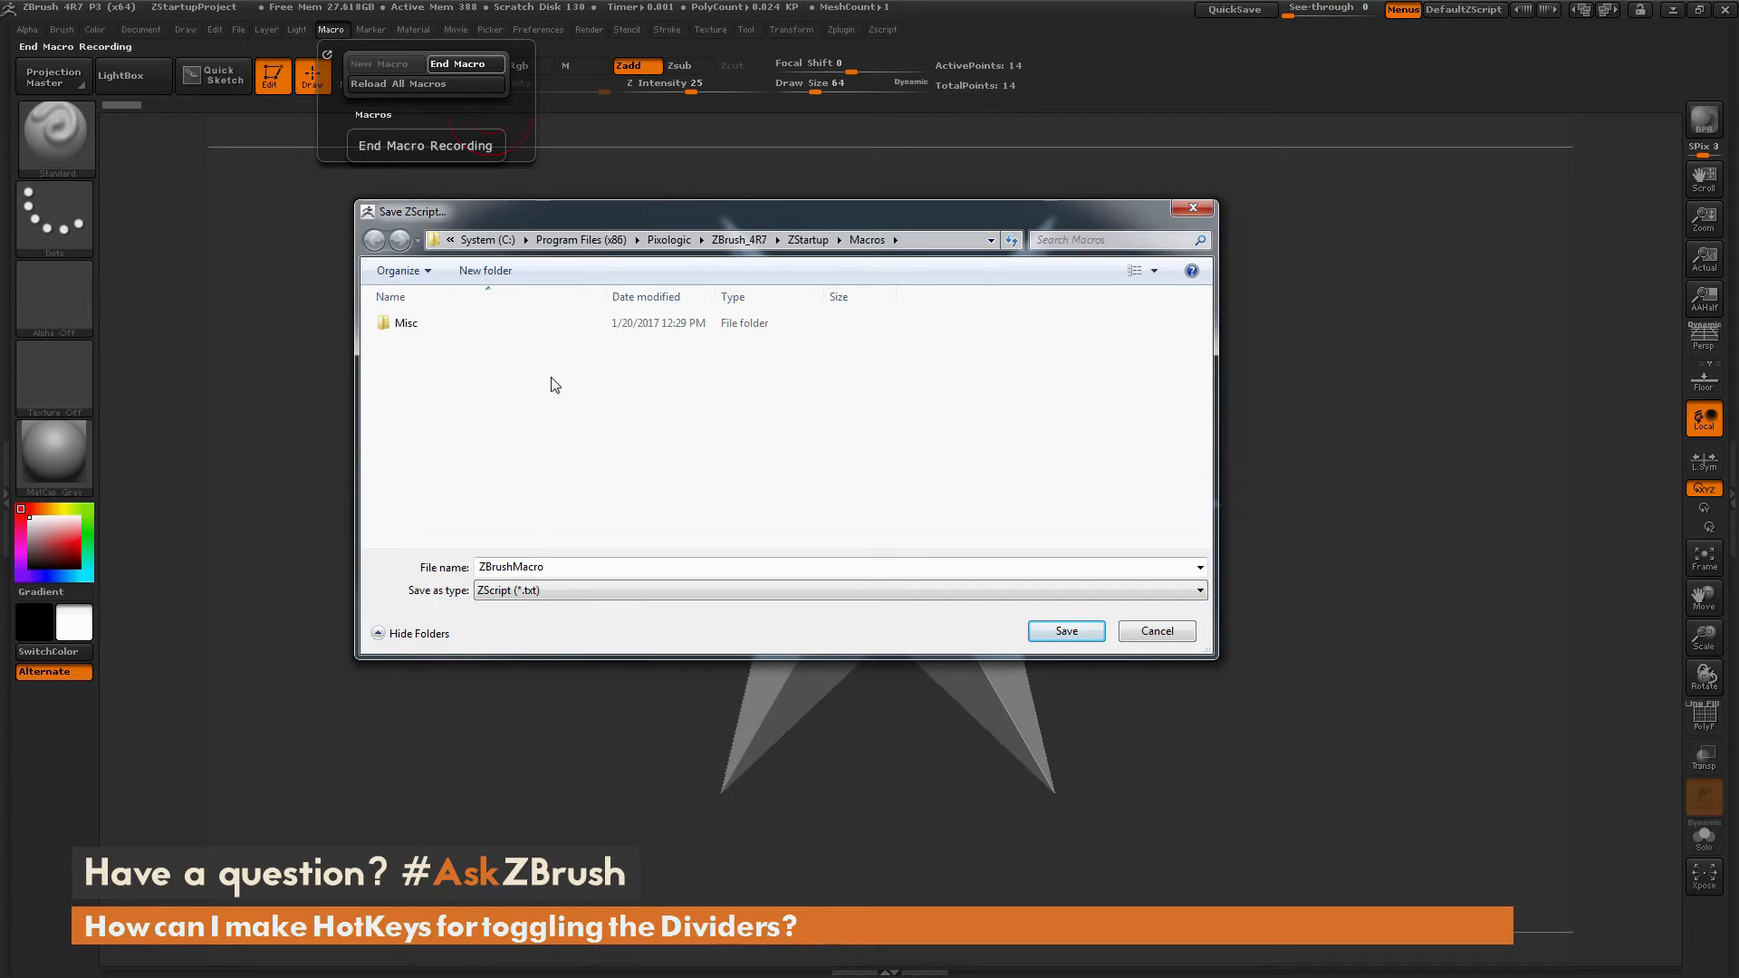
pyautogui.moveTo(504, 442)
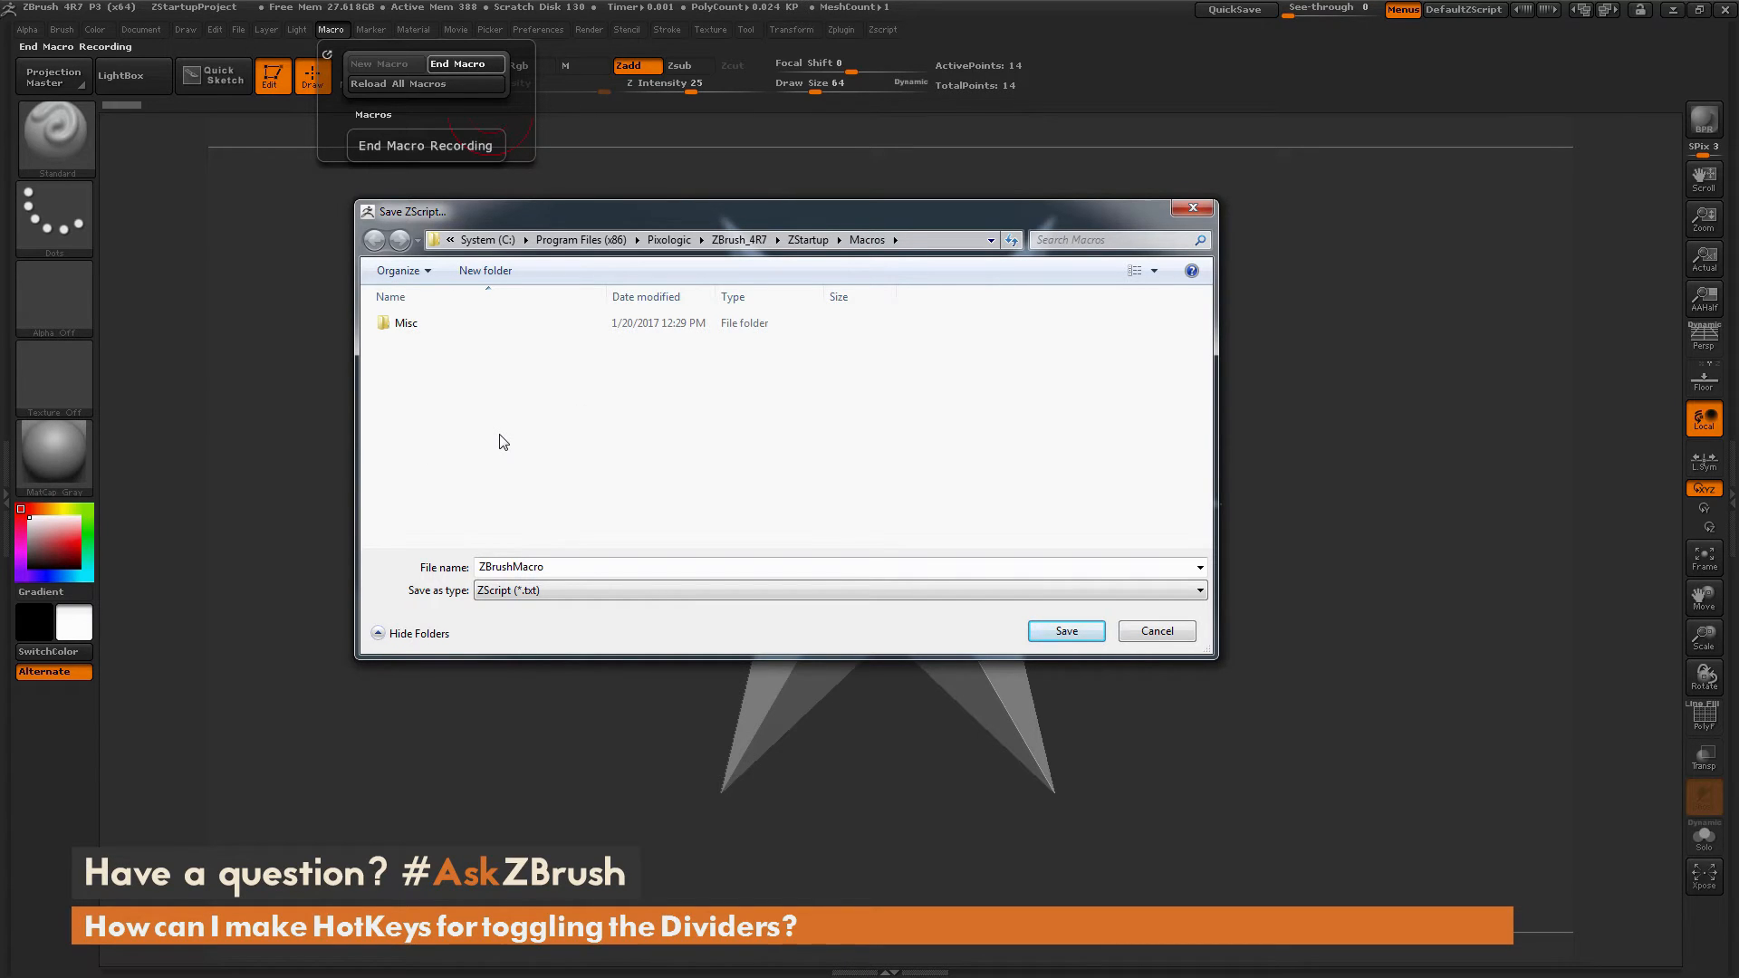
pyautogui.moveTo(493, 275)
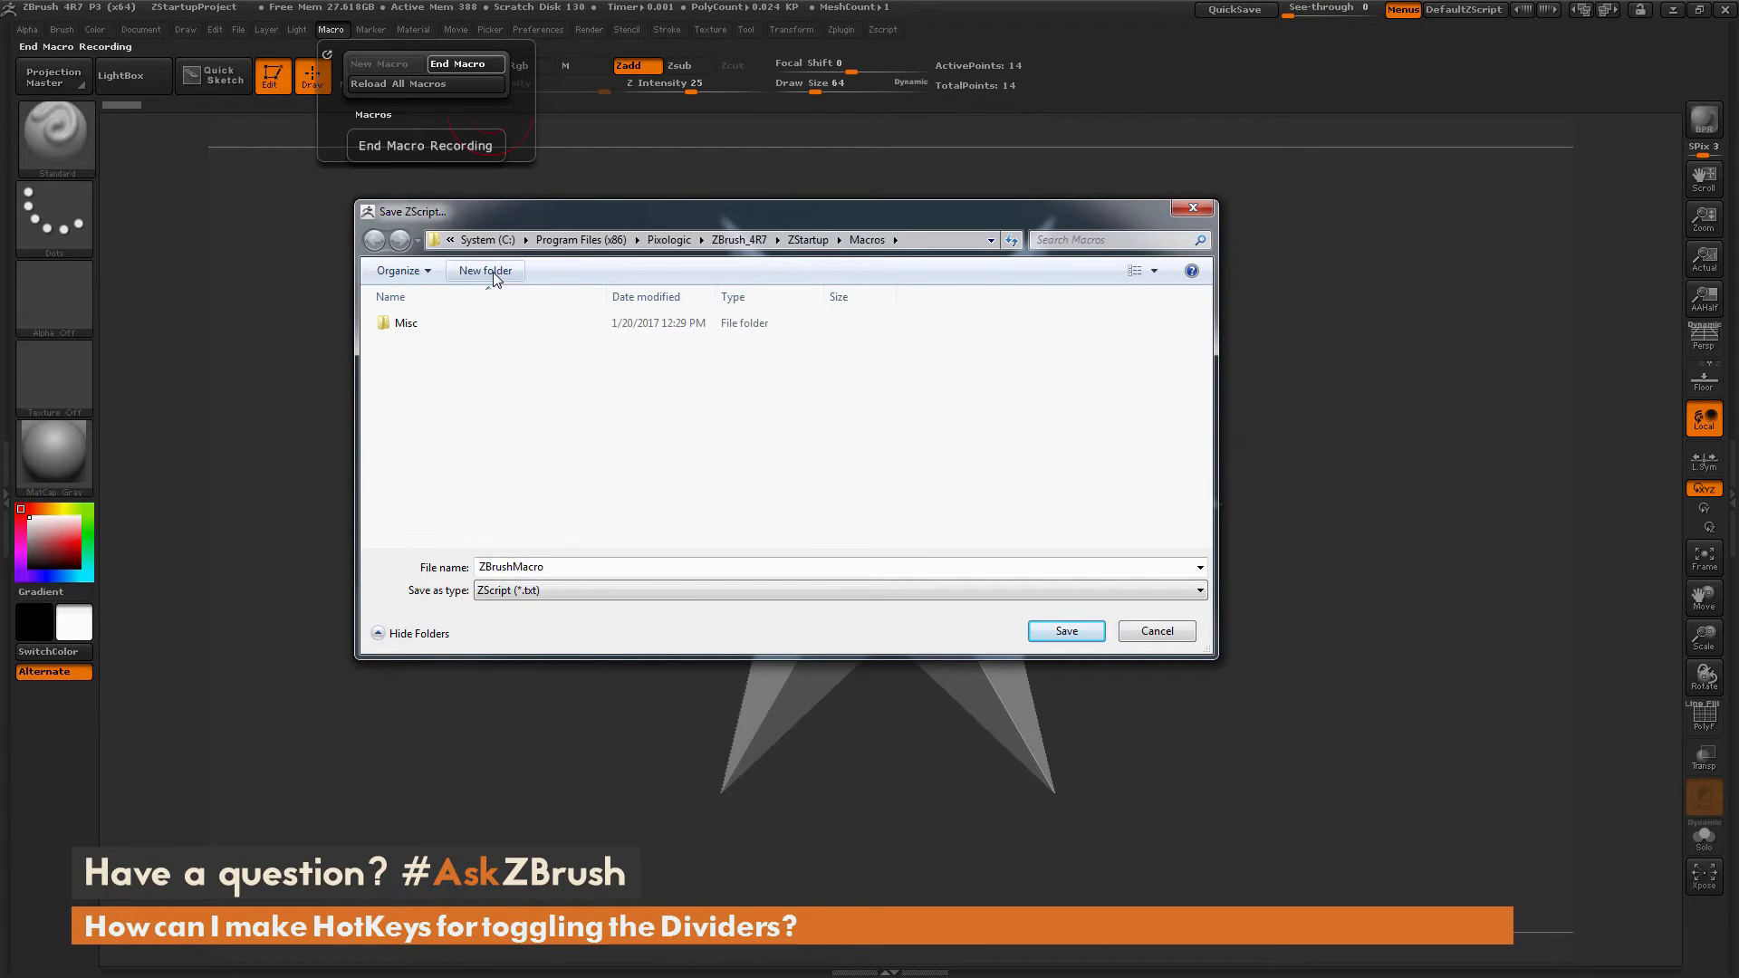
pyautogui.click(485, 270)
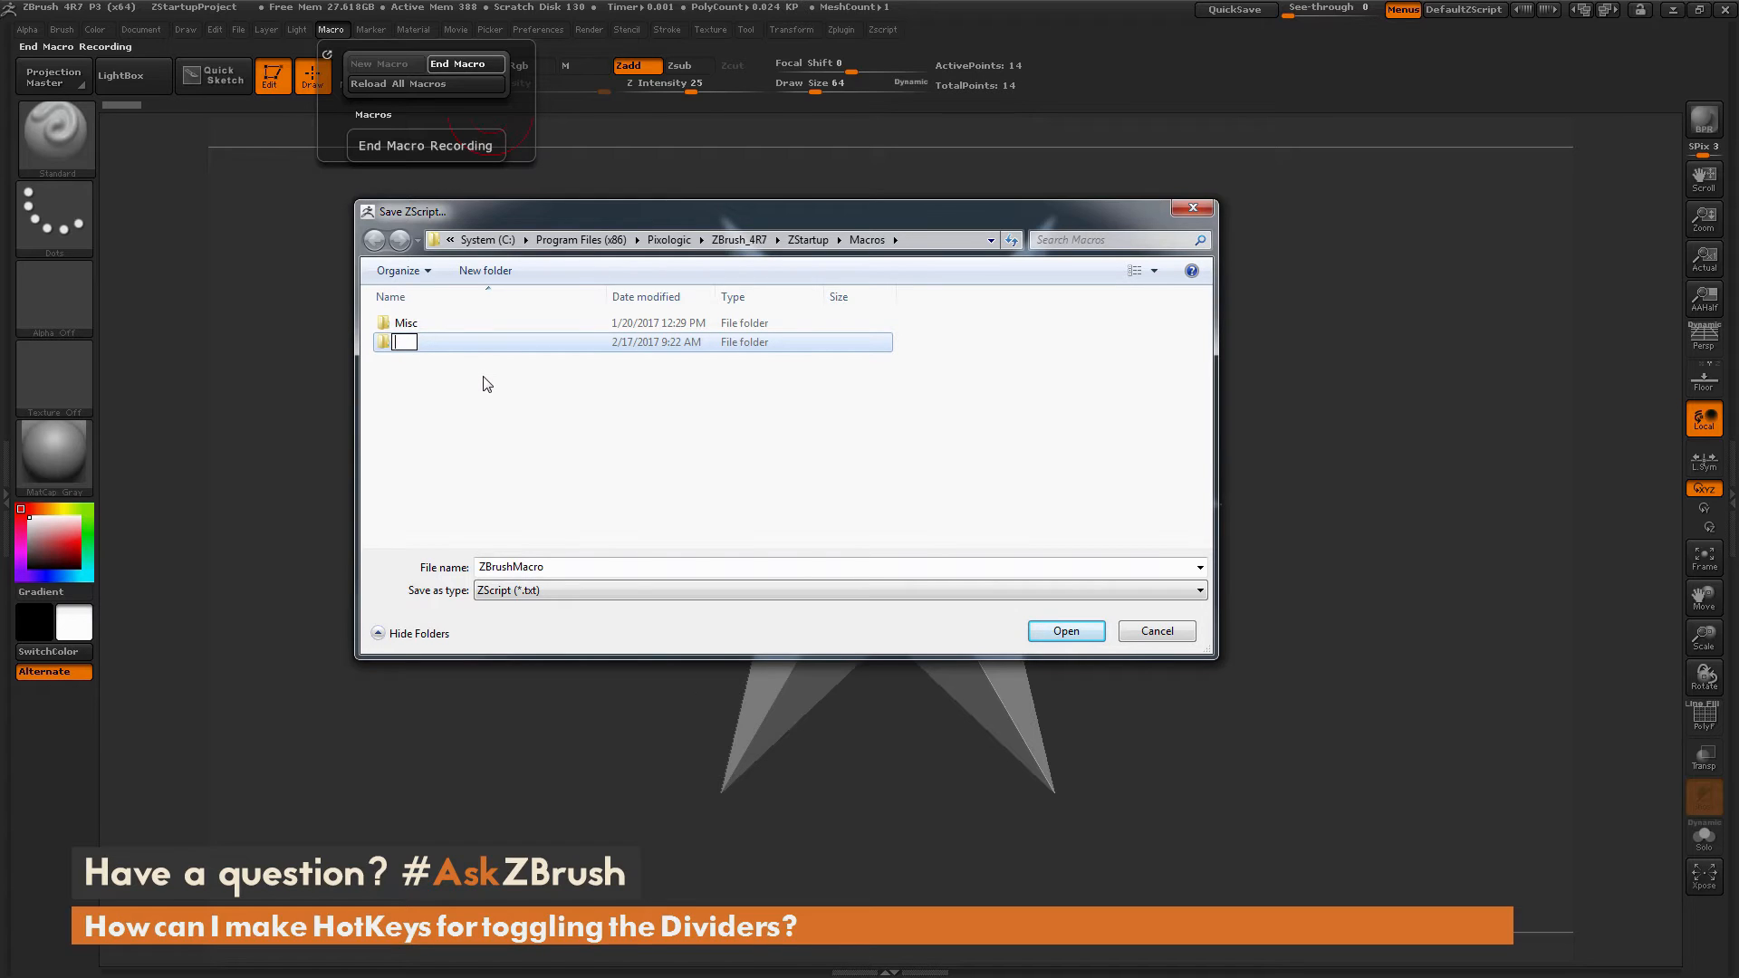
pyautogui.write('TrayHotkeys')
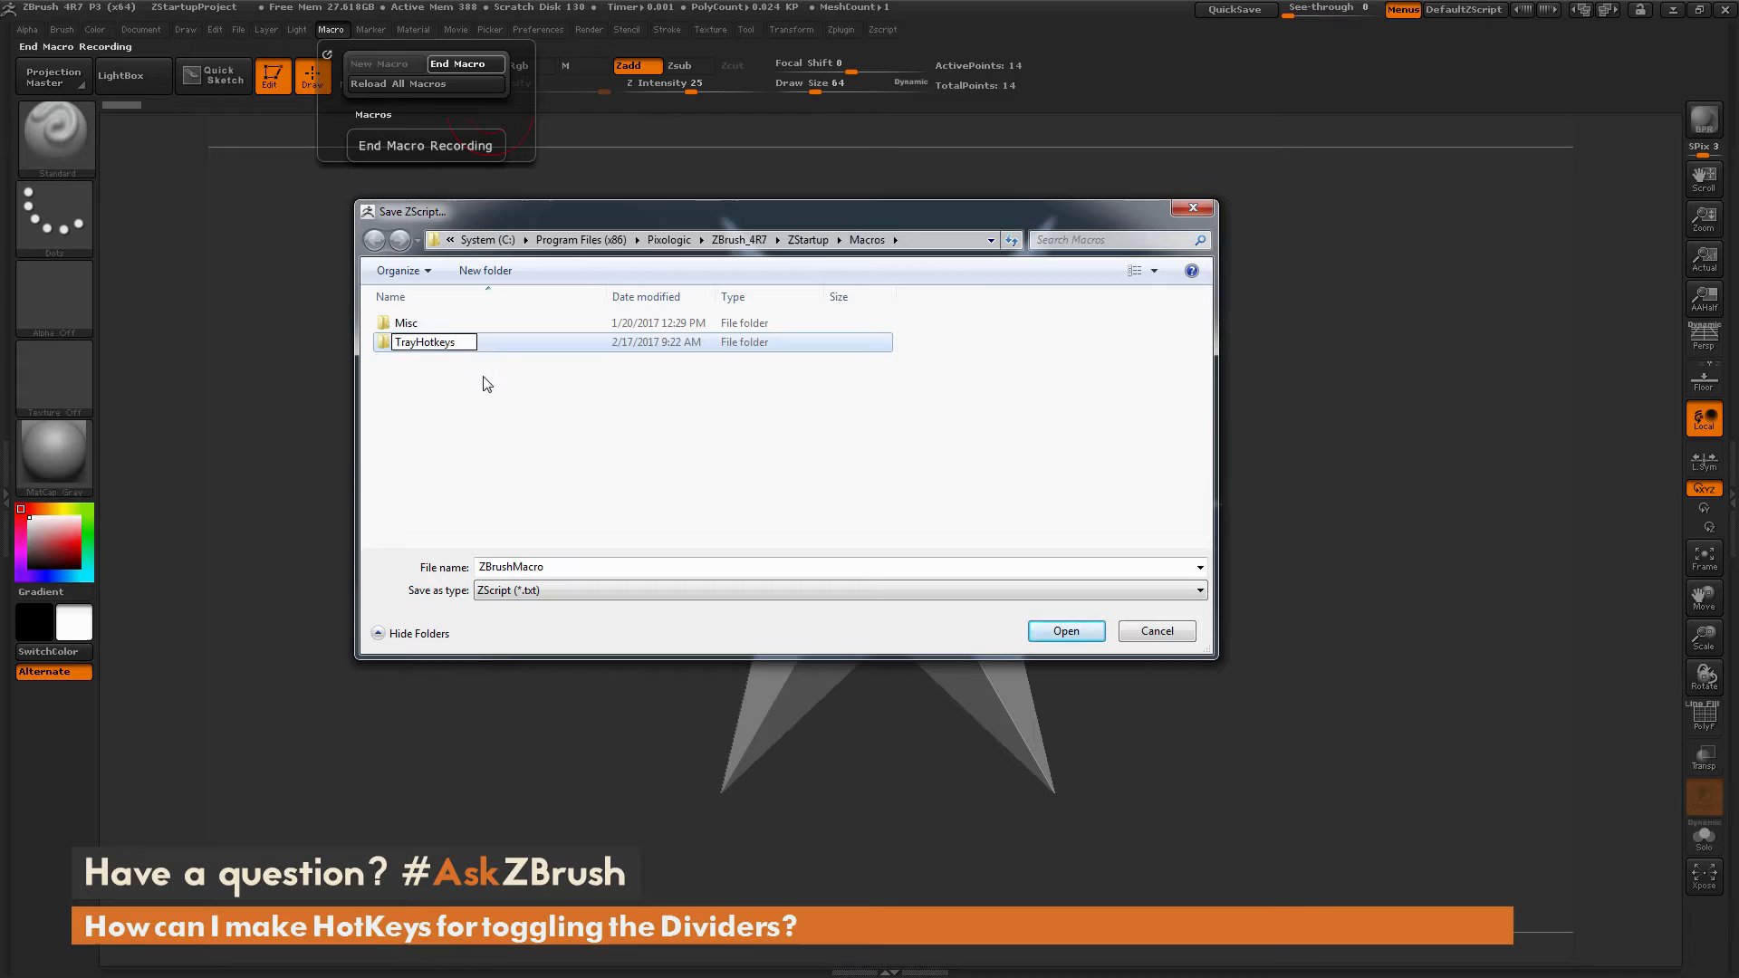
pyautogui.doubleClick(426, 341)
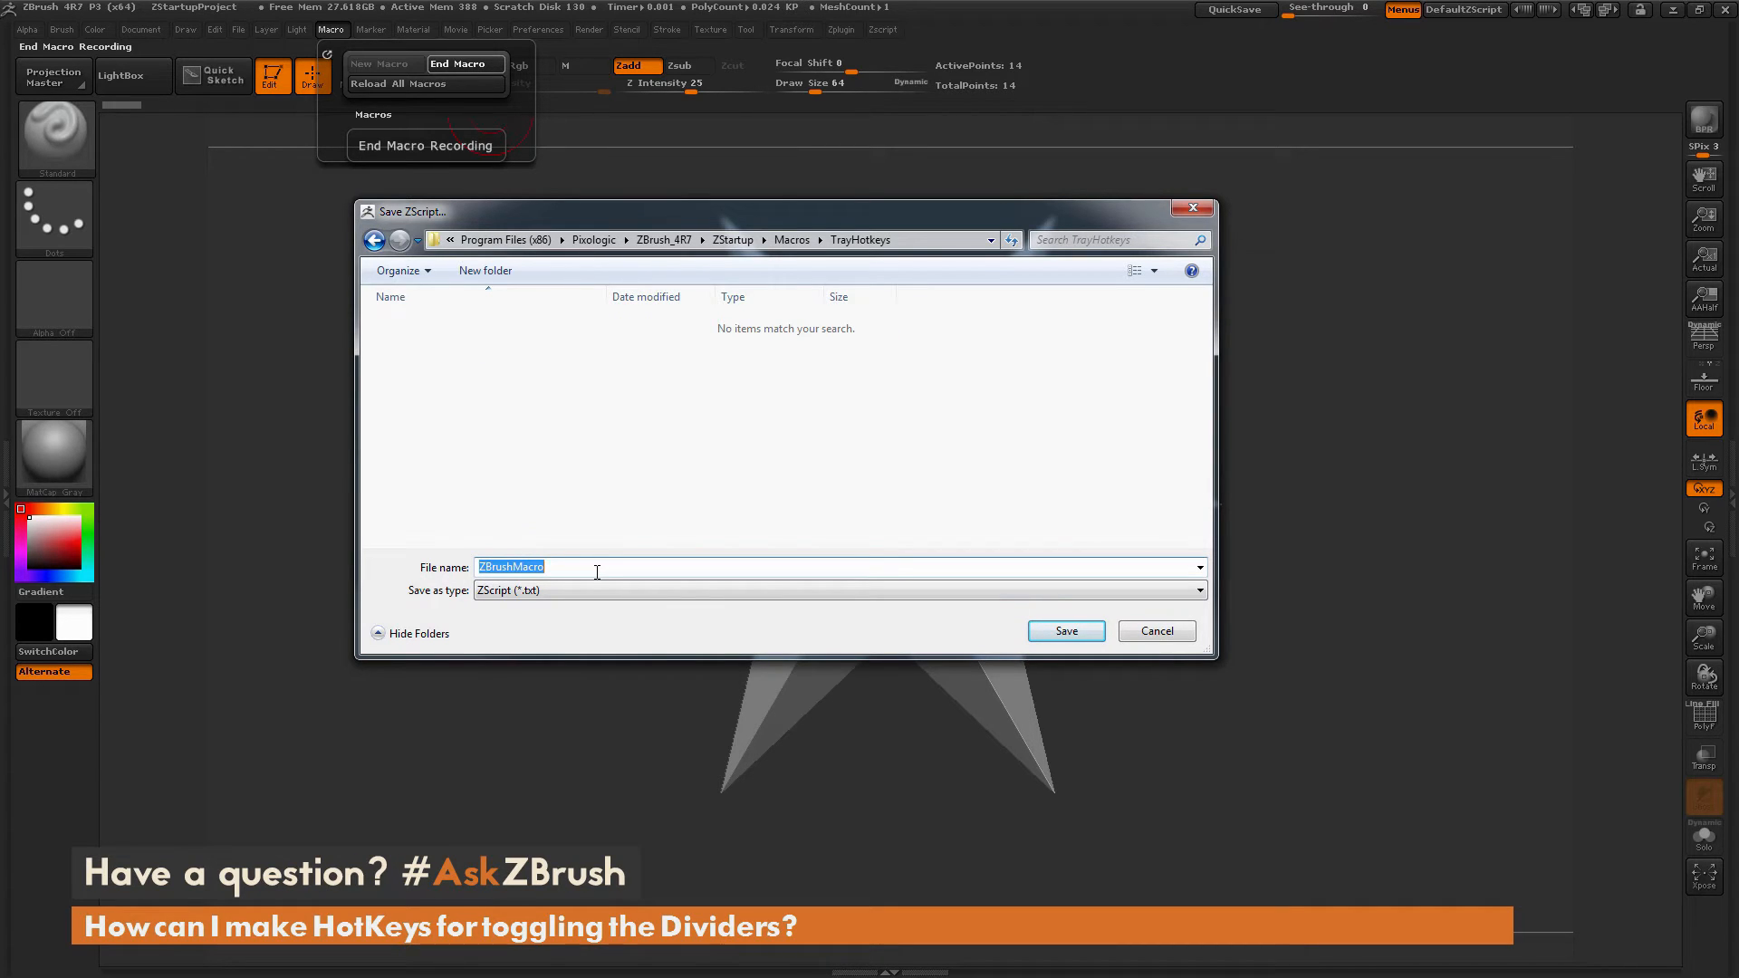
pyautogui.write('Ri')
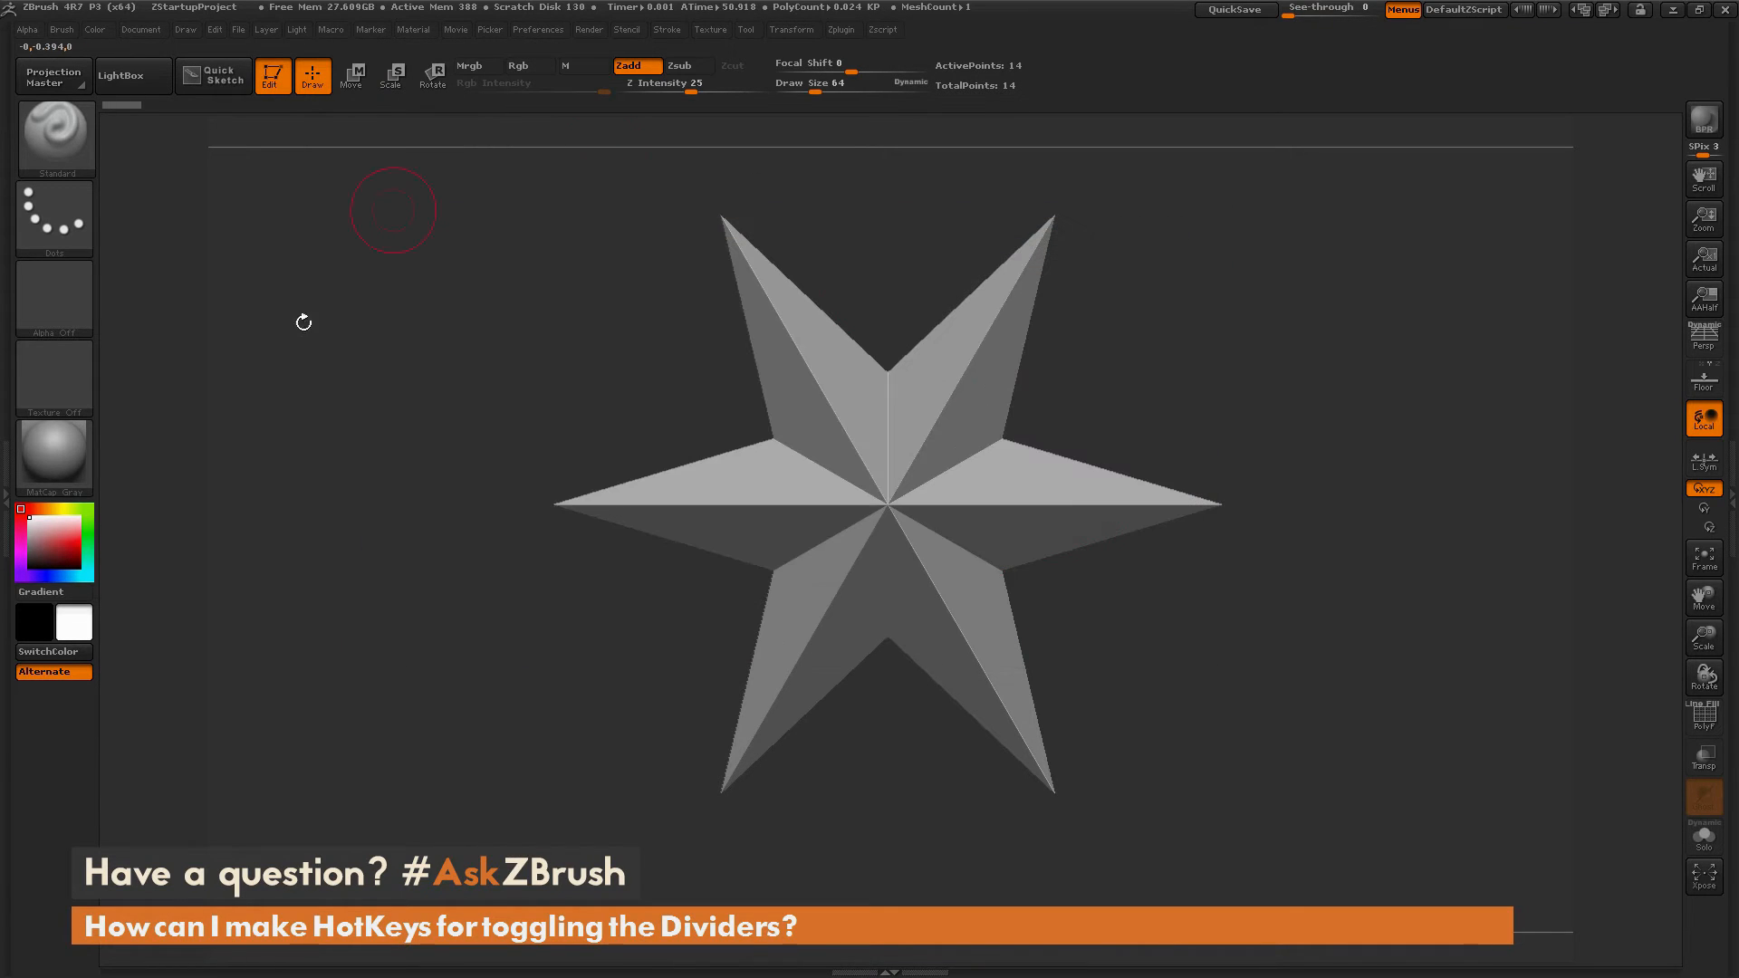
pyautogui.moveTo(1265, 456)
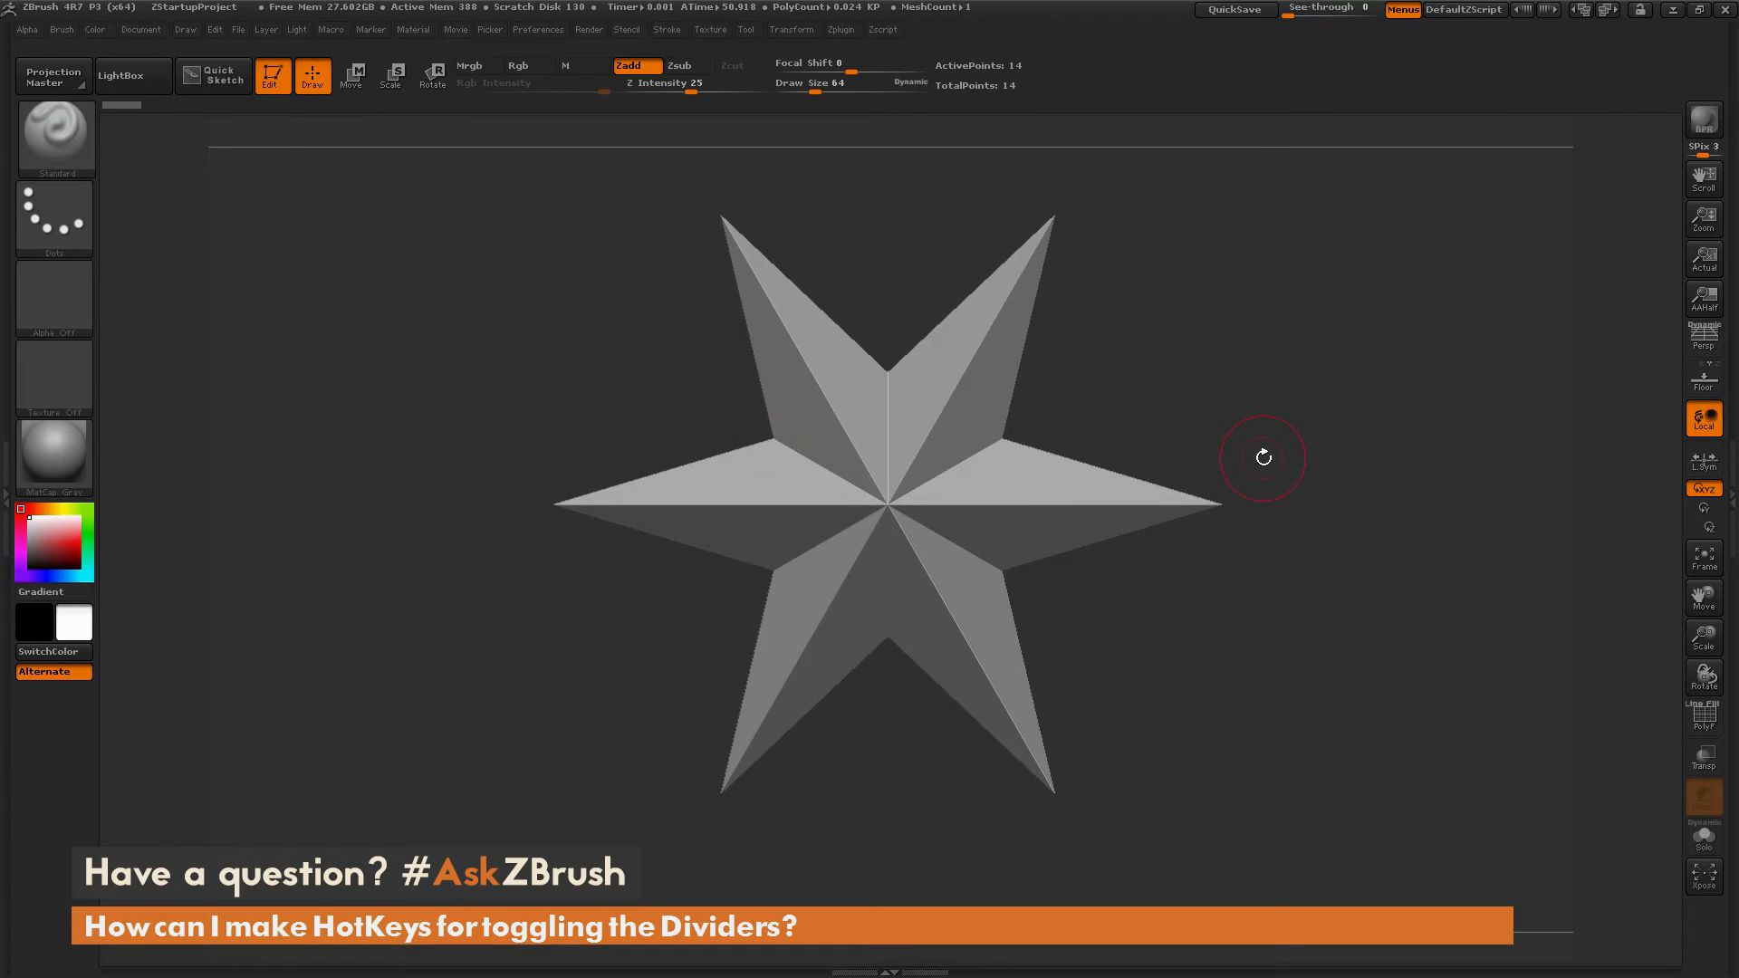
pyautogui.moveTo(404, 489)
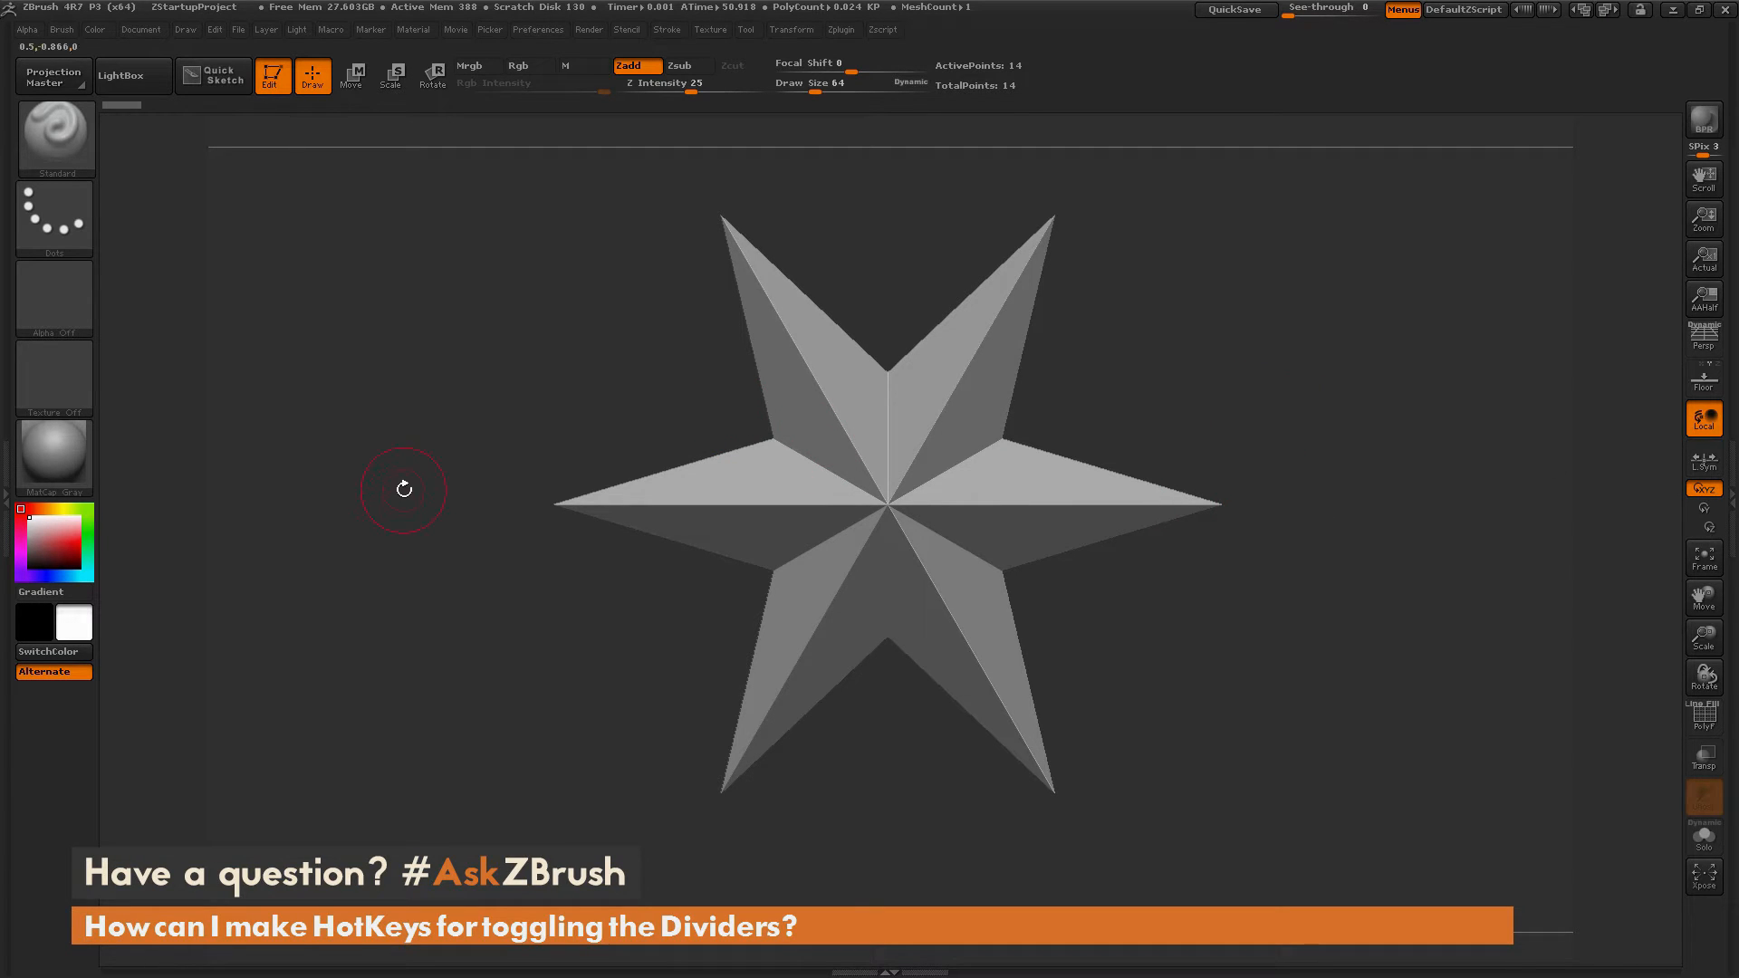
pyautogui.moveTo(424, 460)
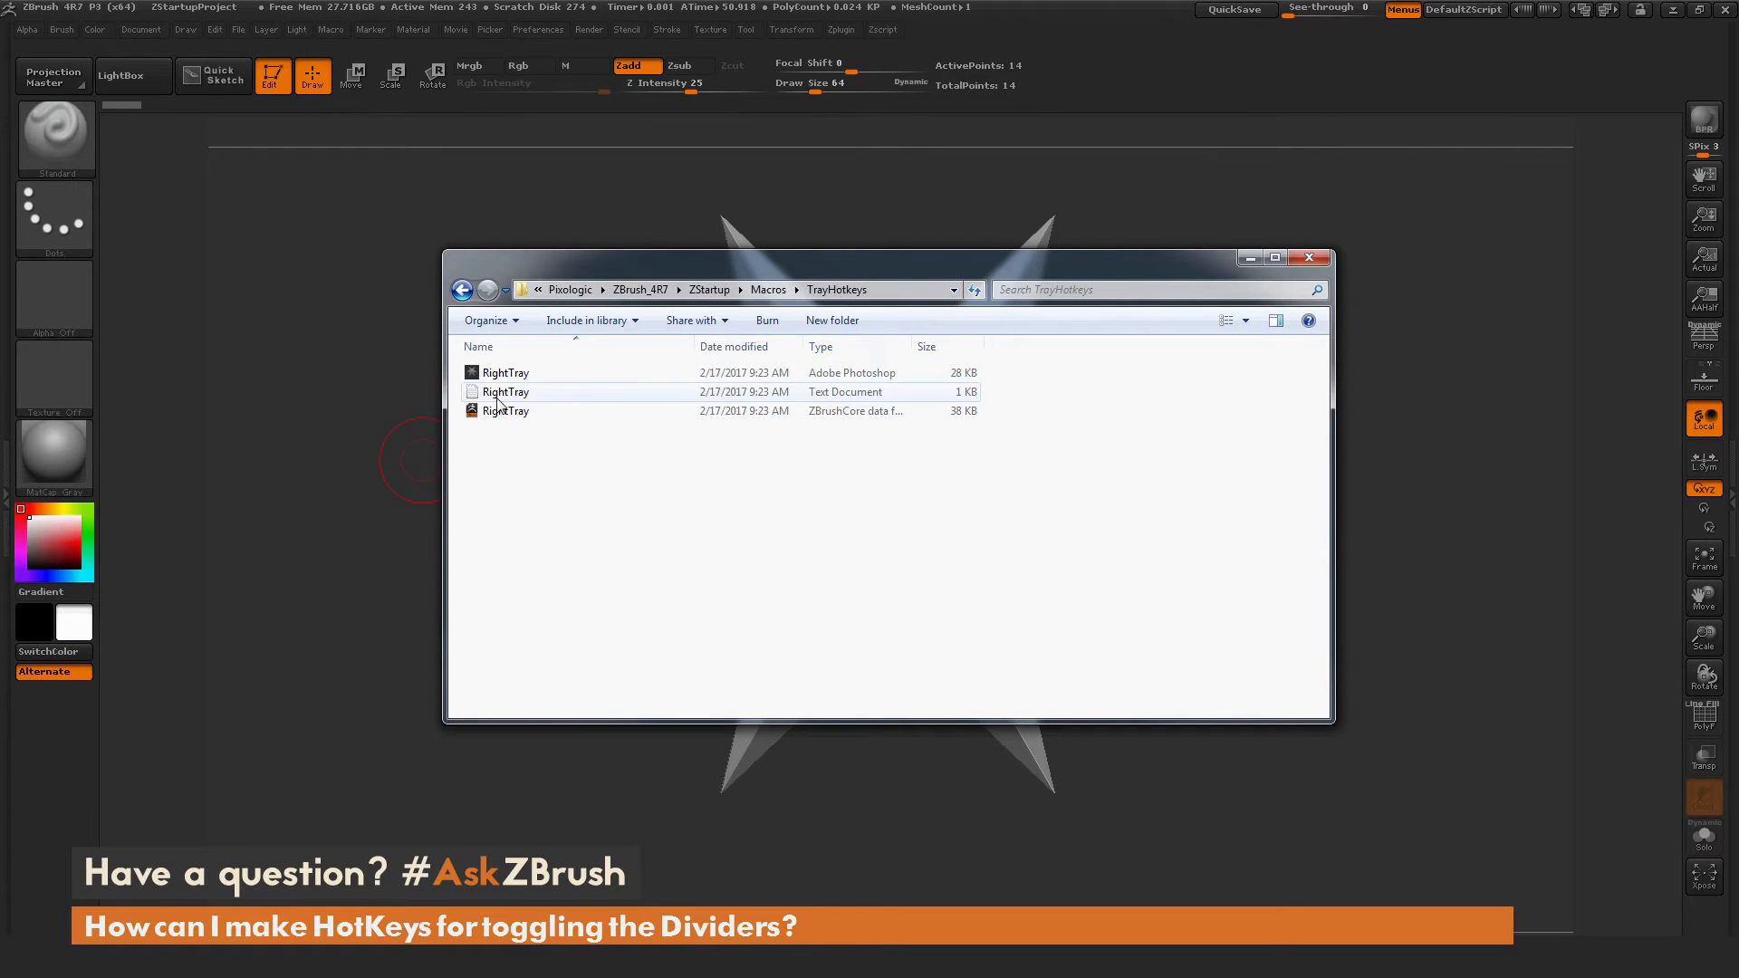
pyautogui.click(506, 391)
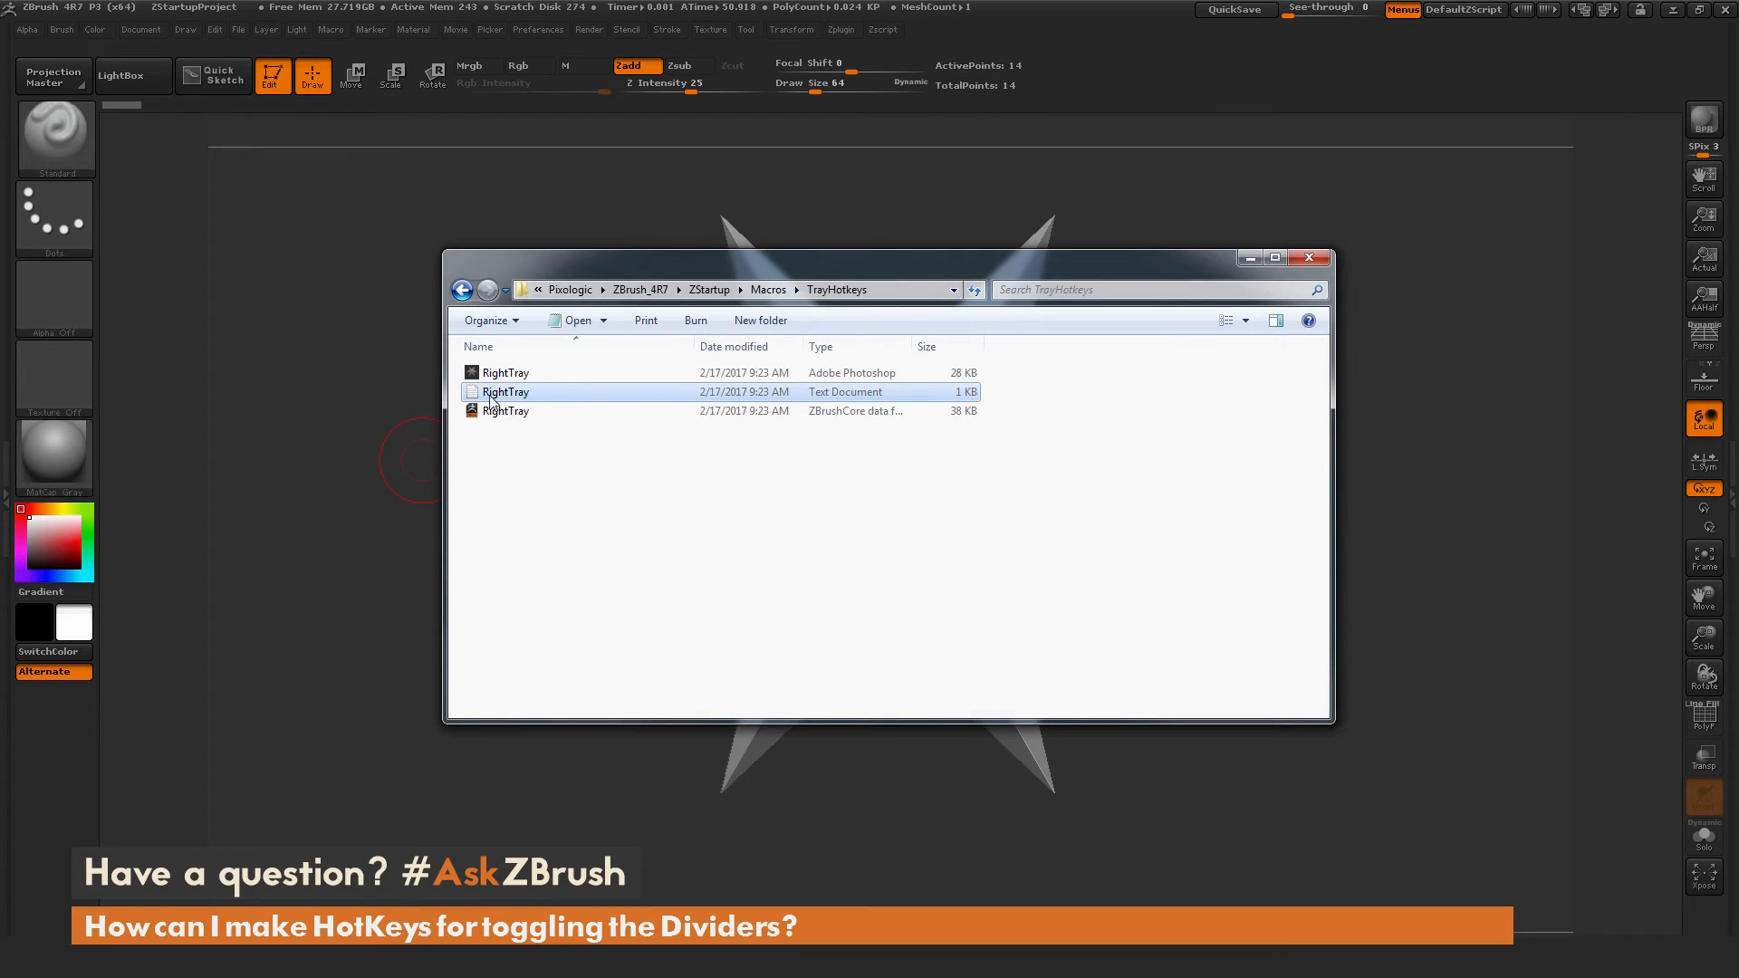
pyautogui.moveTo(529, 399)
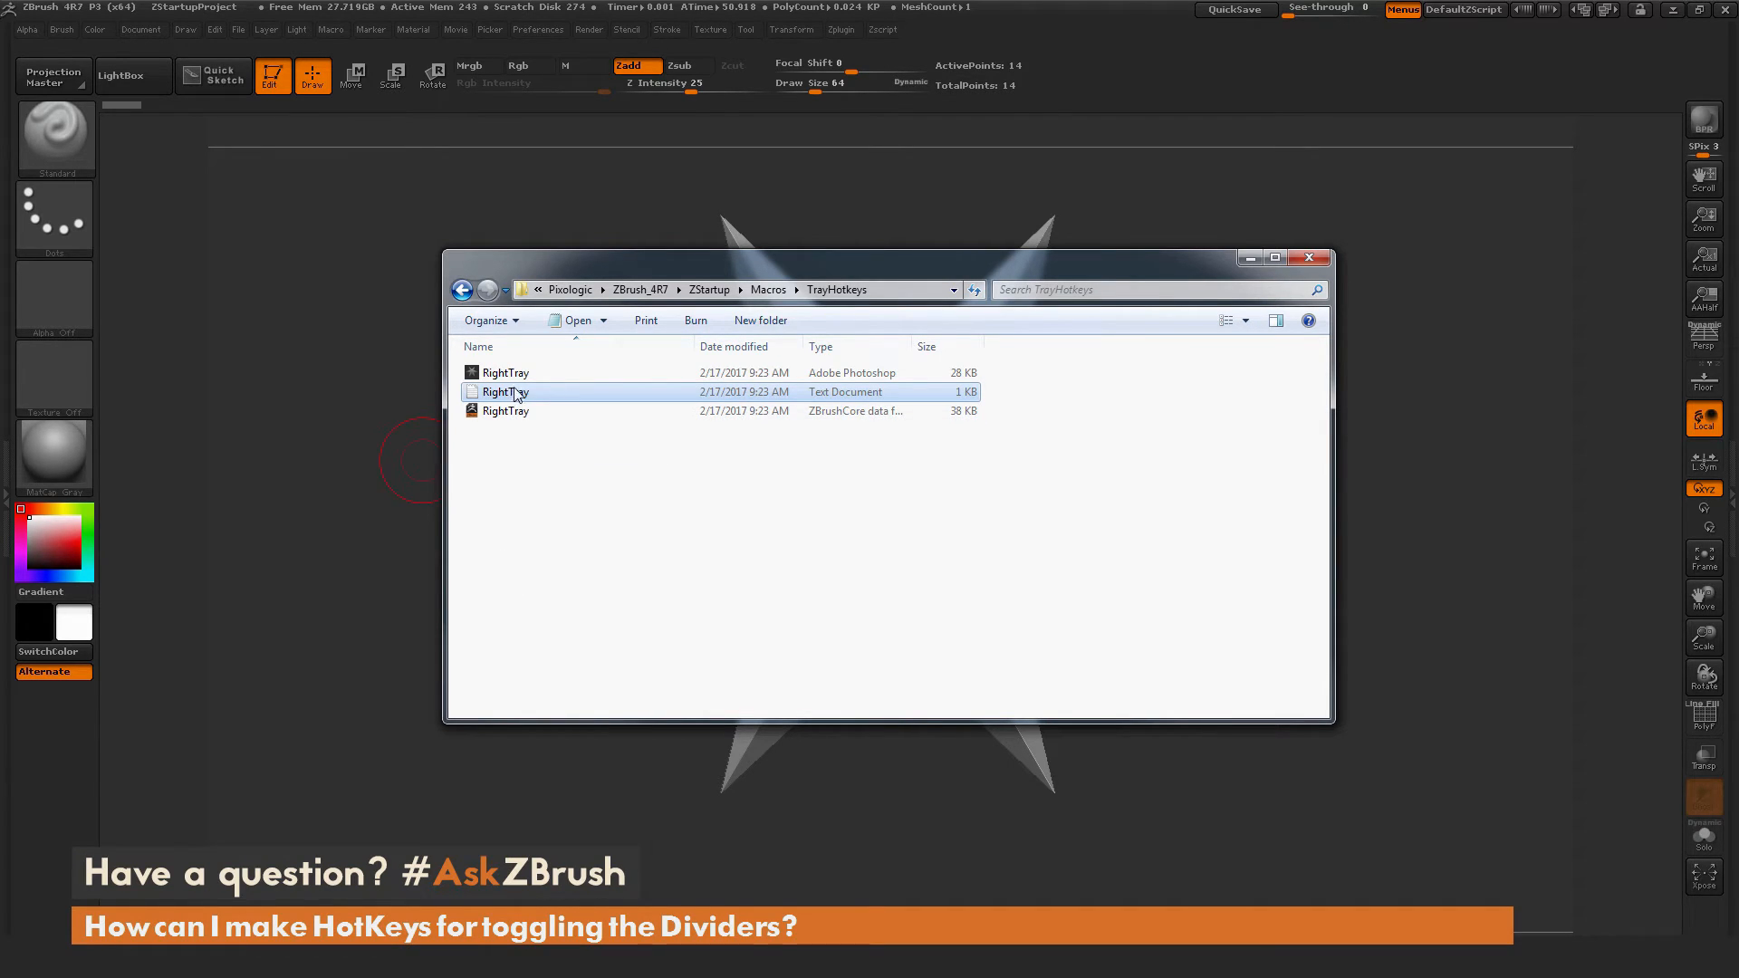
pyautogui.moveTo(510, 391)
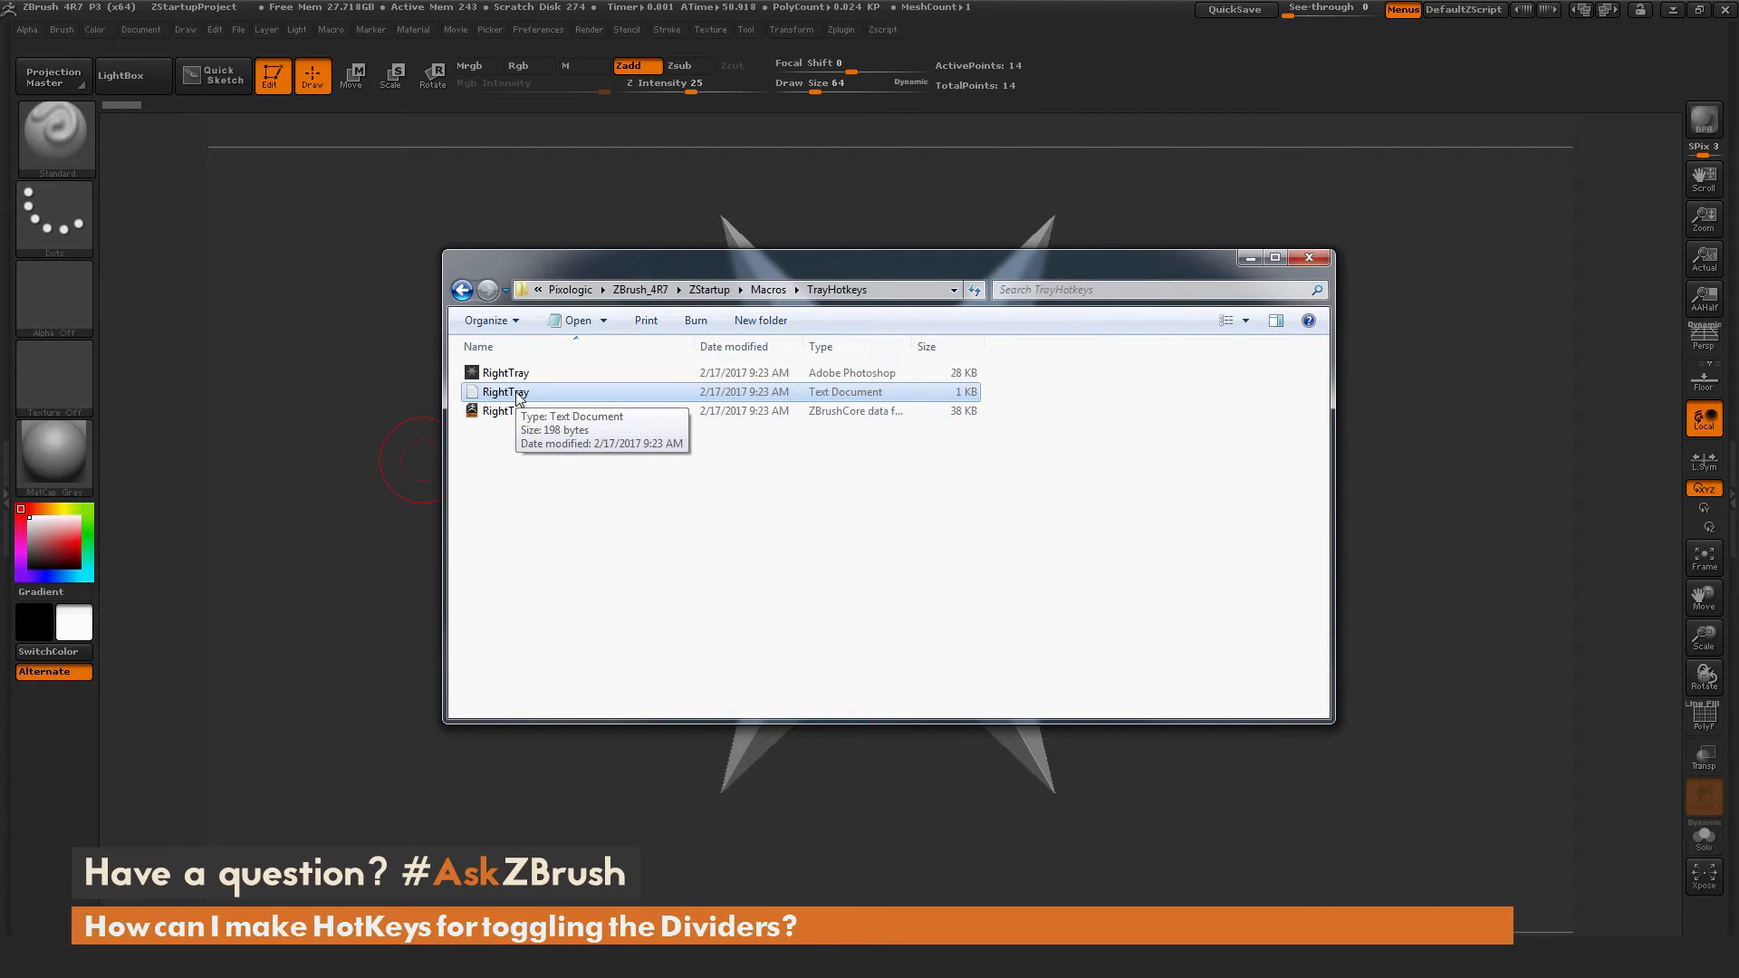
# - Replace the recorded divider press in RightTray.txt with [IClick,1001] and close Notepad
pyautogui.doubleClick(500, 391)
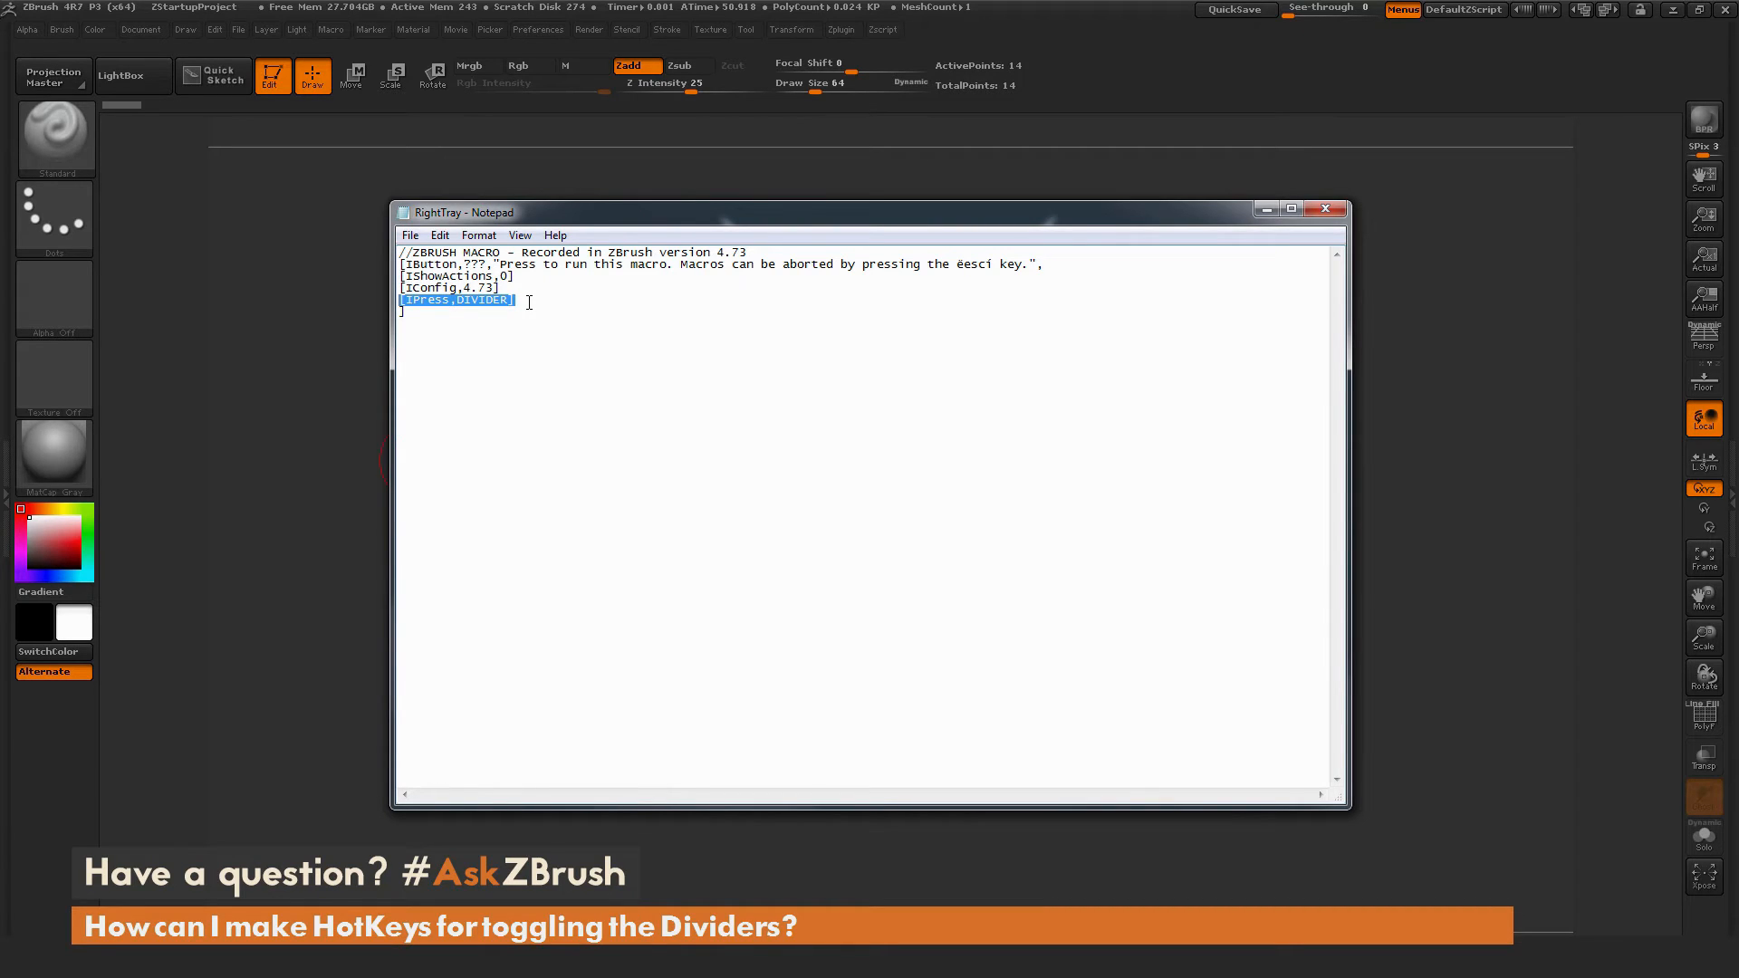
pyautogui.press('Delete')
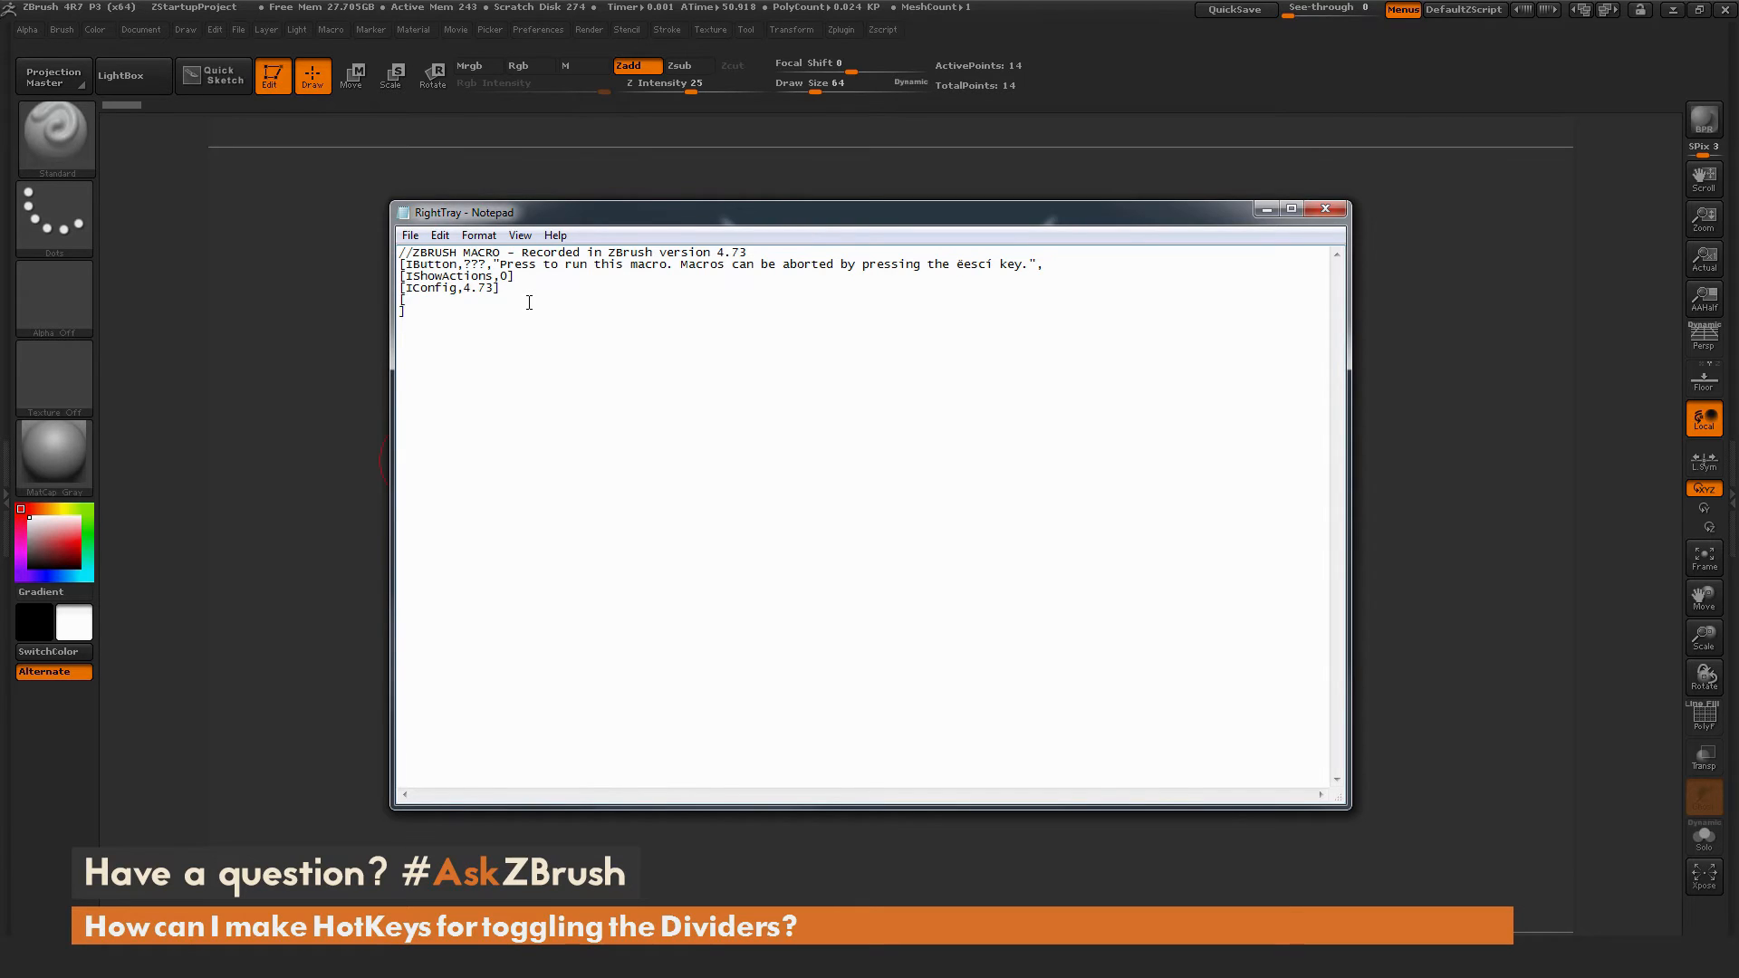
pyautogui.write('[IClick,')
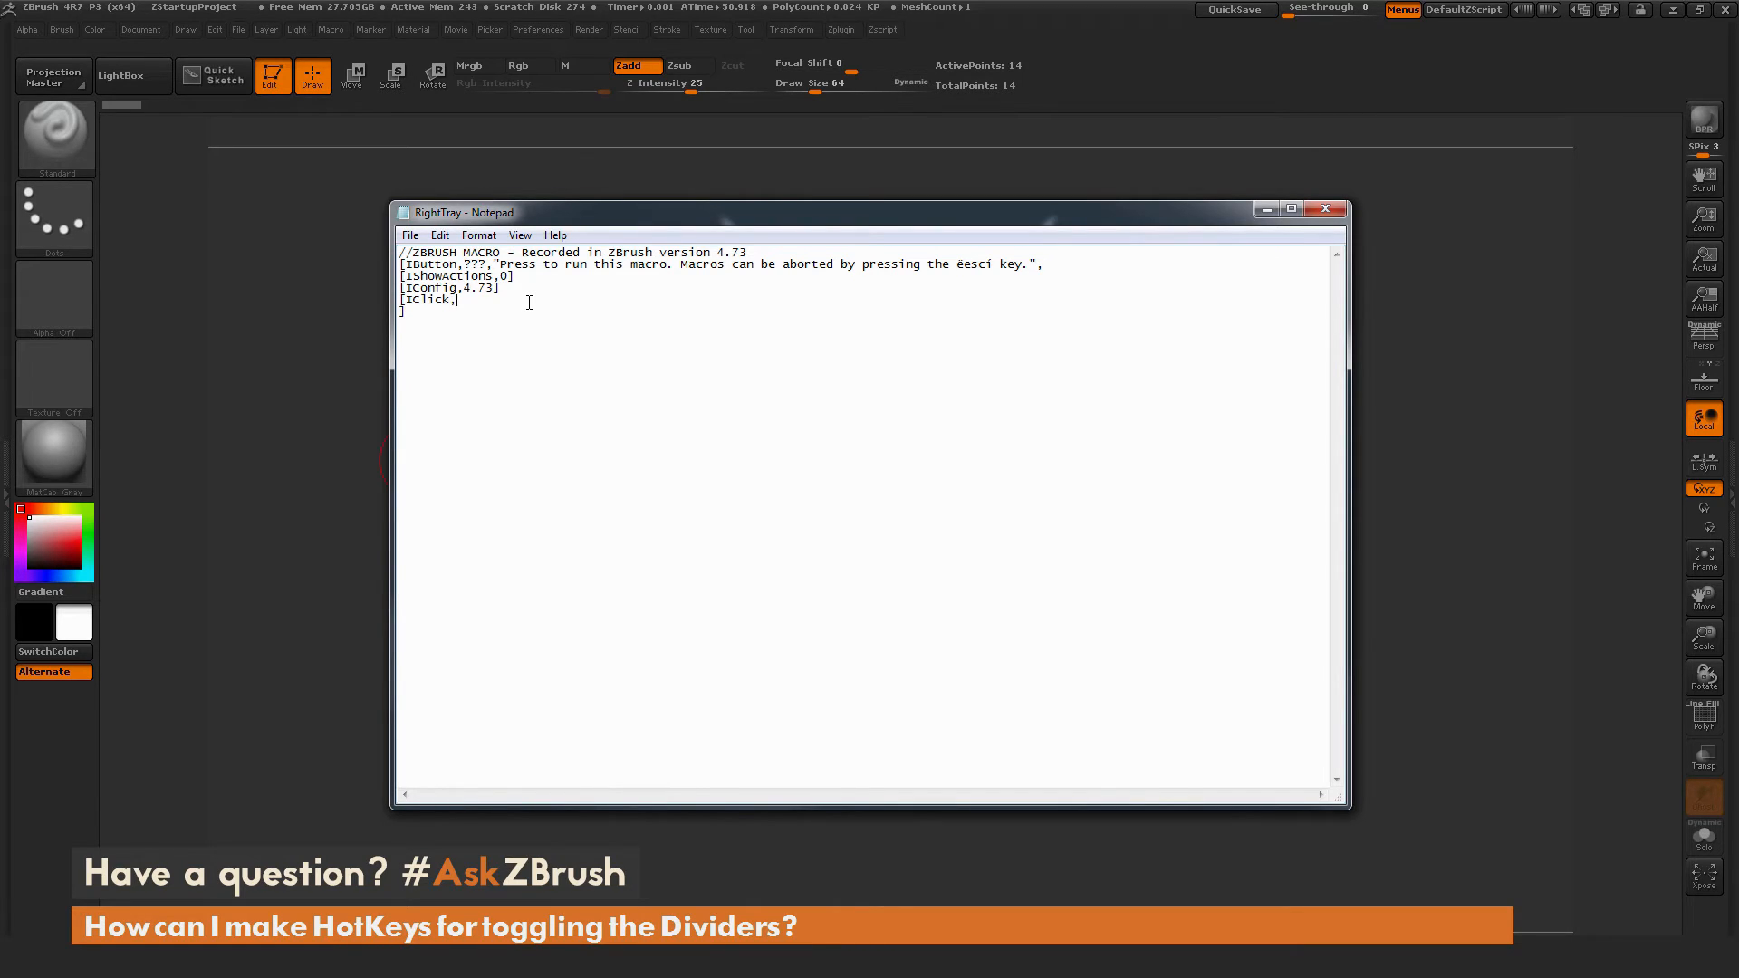
pyautogui.write('1001')
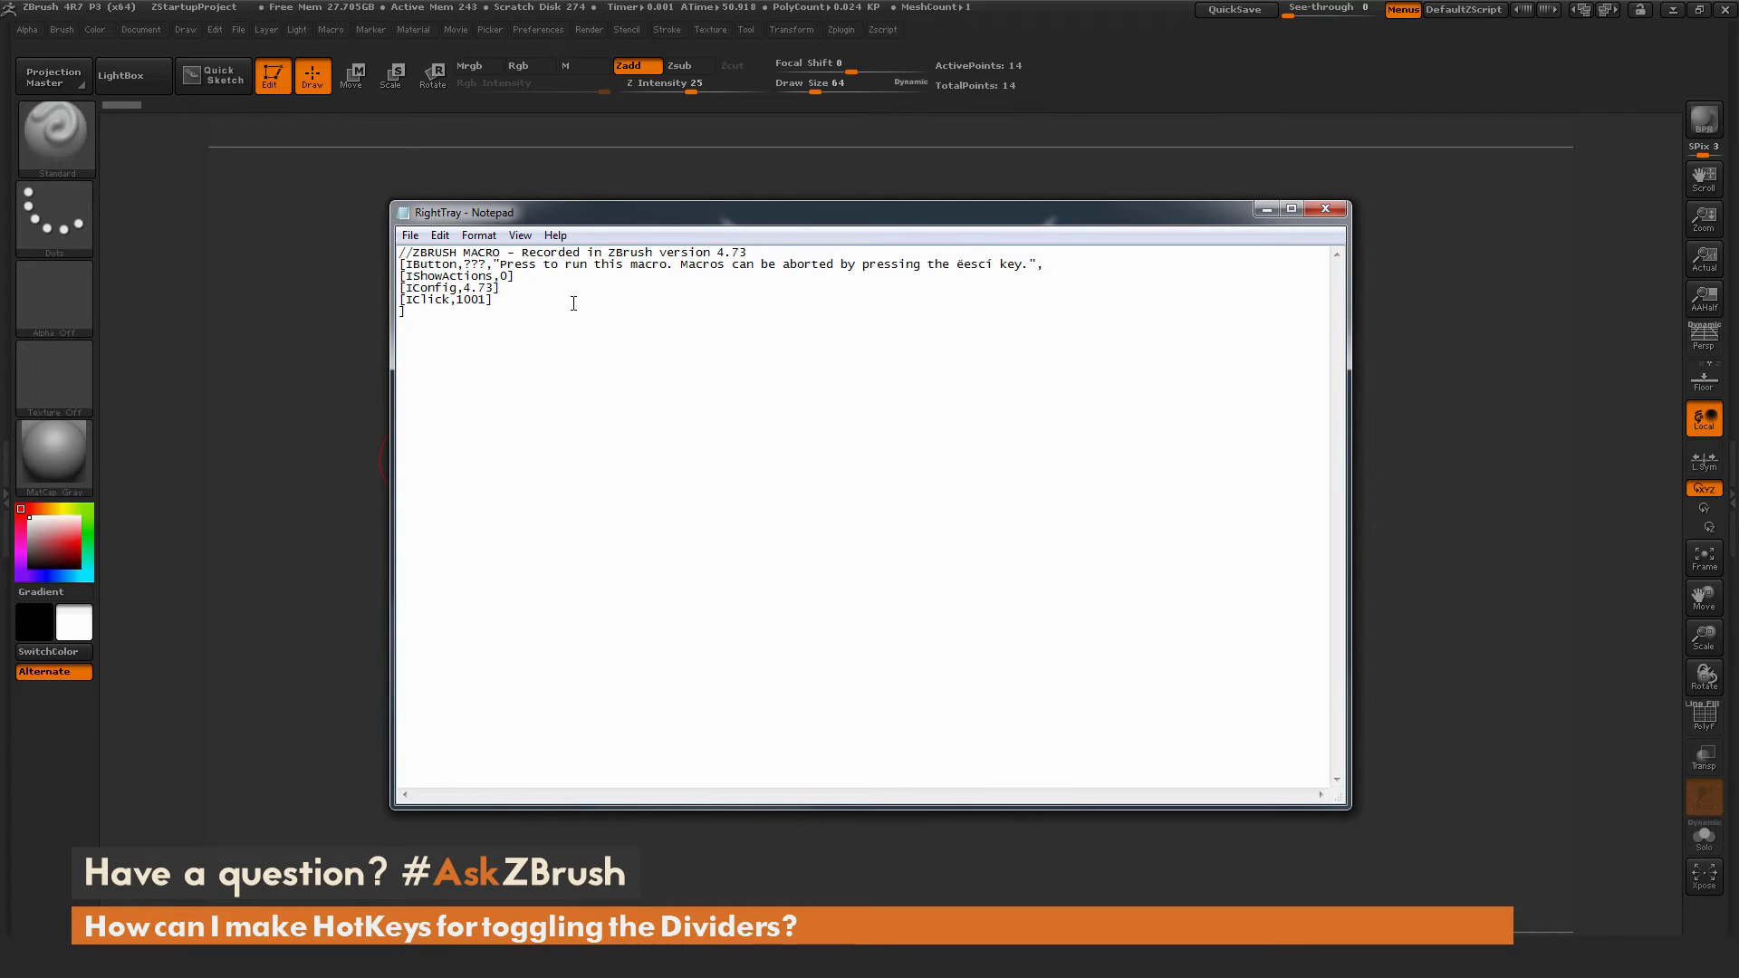
pyautogui.doubleClick(446, 299)
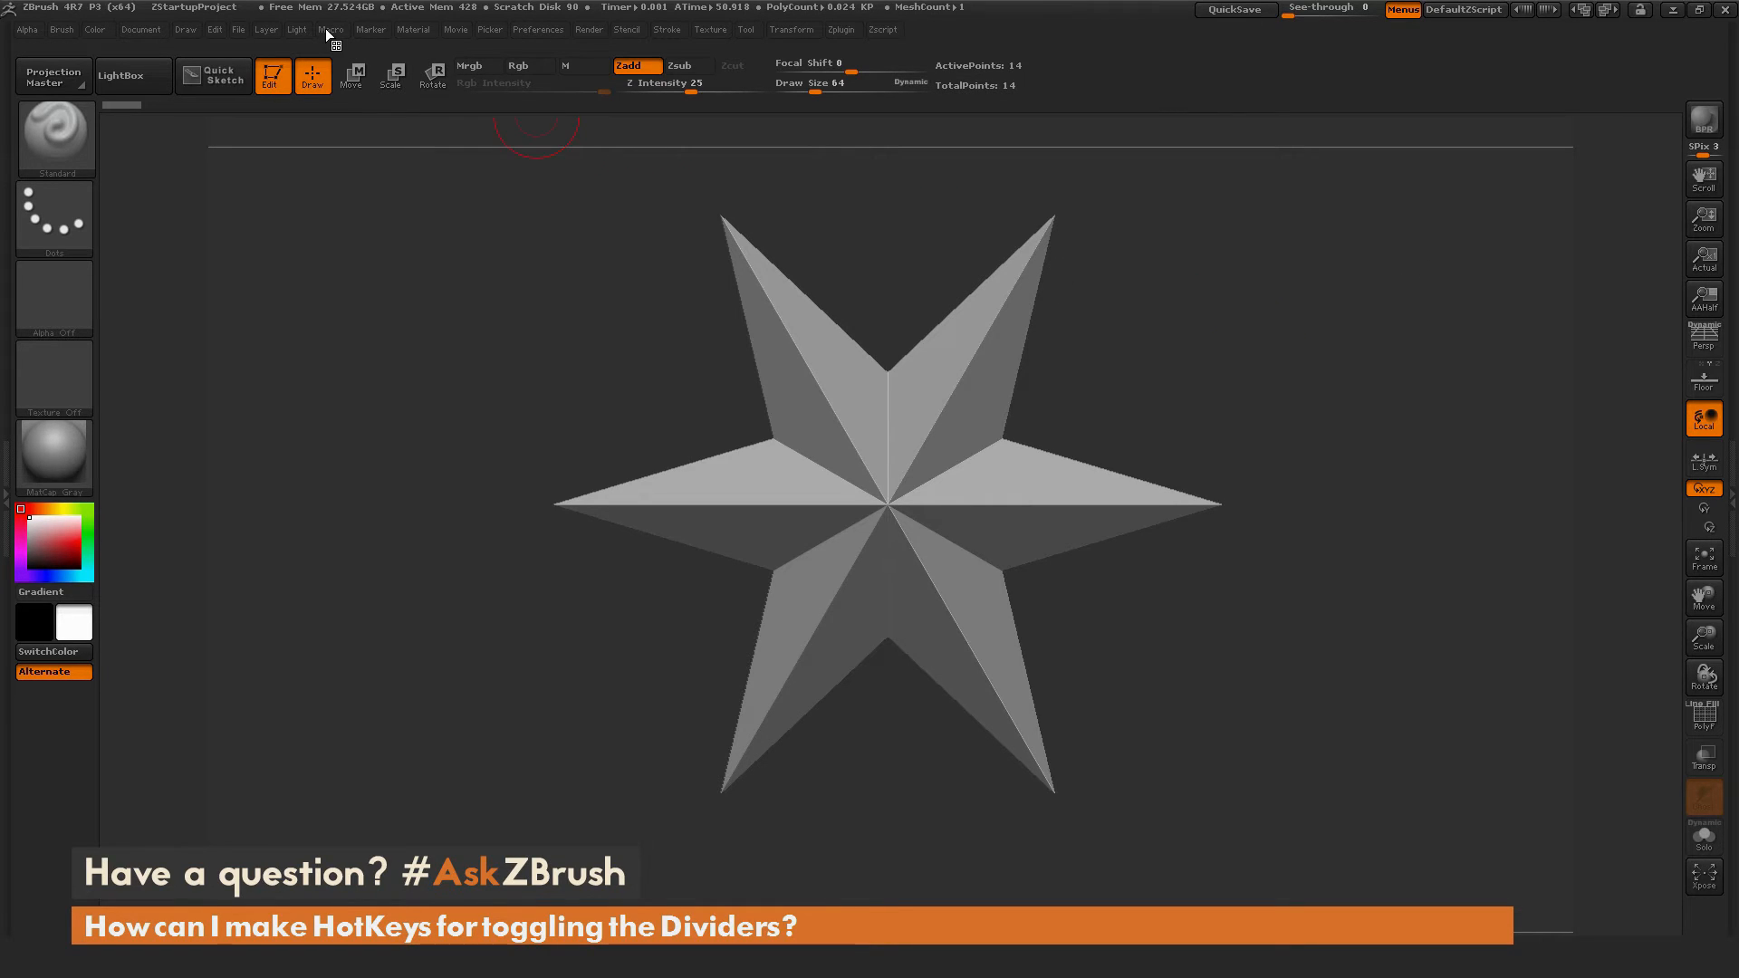
# - Run the RightTray macro so the right tray opens with the Tool palette
pyautogui.click(330, 29)
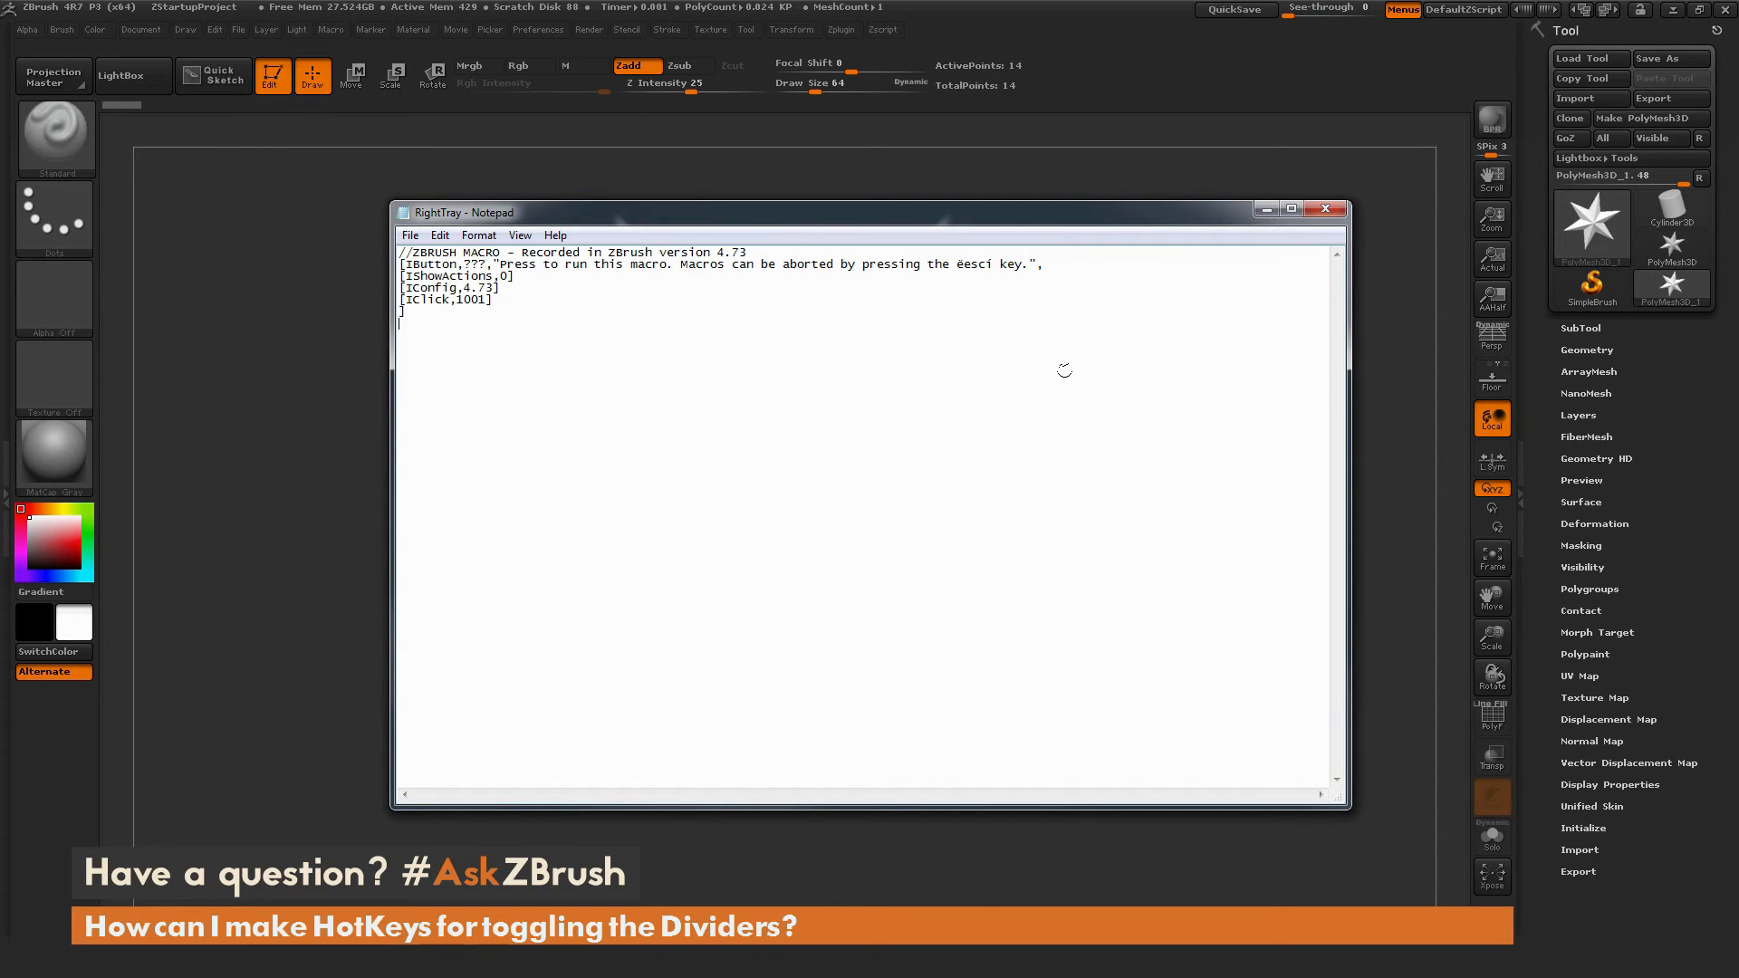
# - Close the Notepad window showing RightTray.txt without further changes
pyautogui.doubleClick(446, 299)
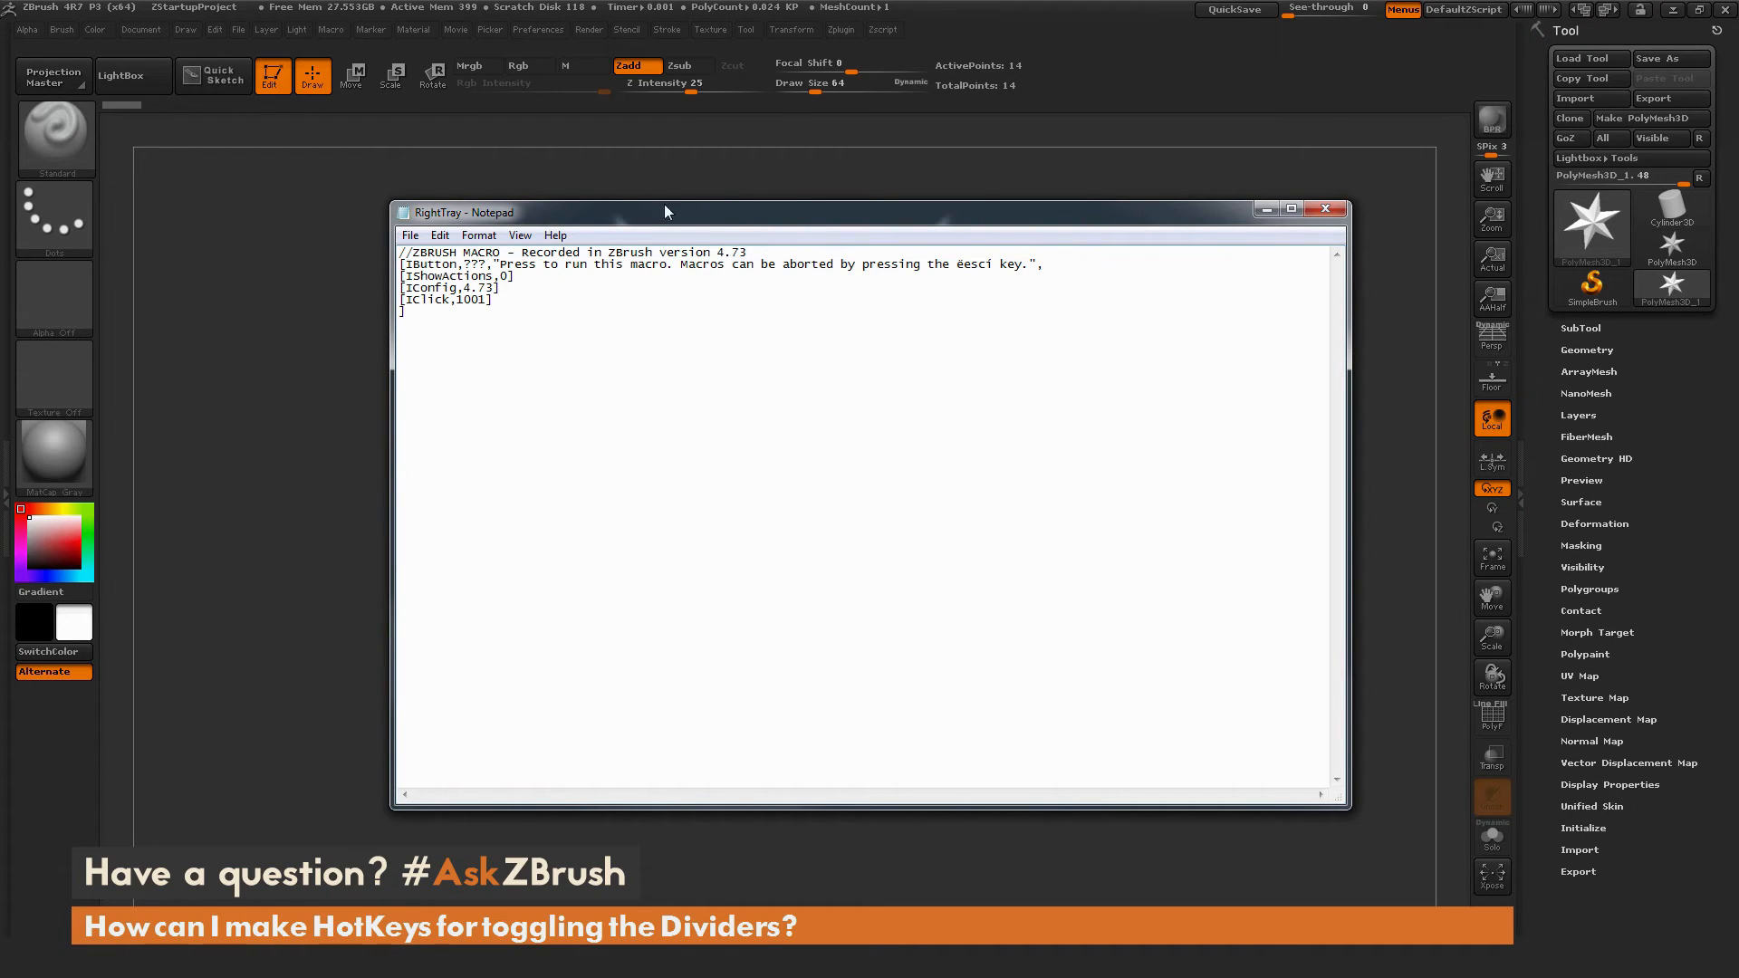
pyautogui.doubleClick(473, 301)
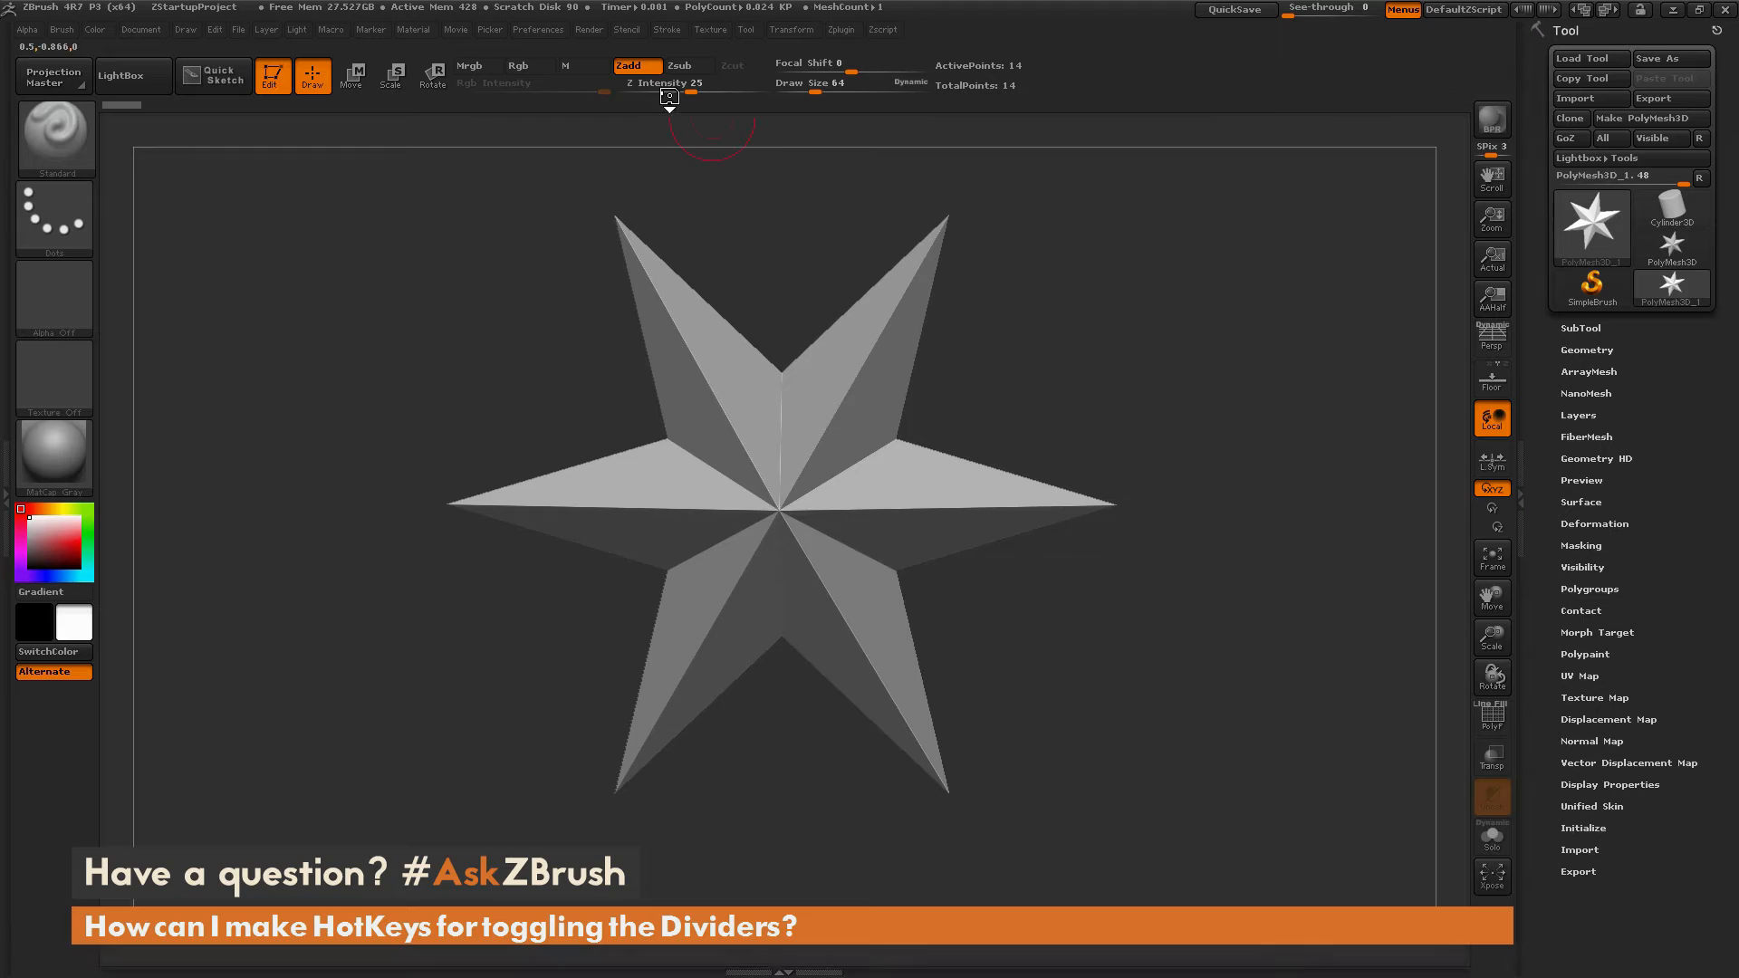
# - Dock the Preferences palette in the right tray with Utilities expanded
pyautogui.click(538, 29)
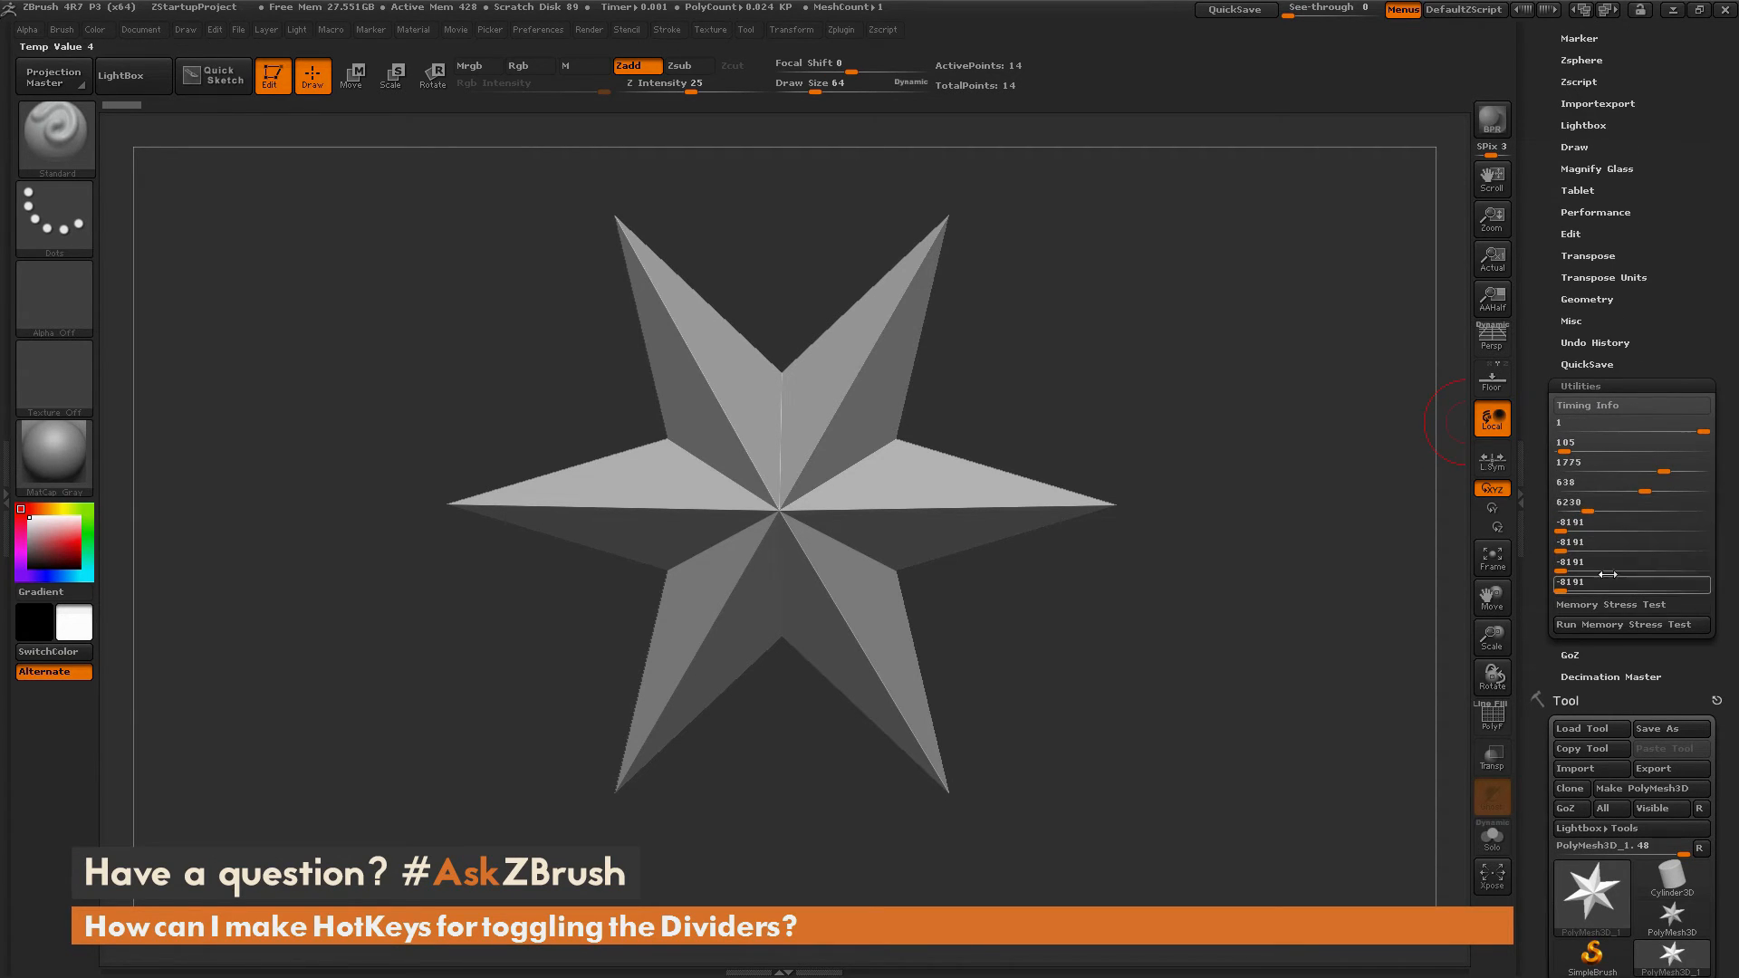
pyautogui.moveTo(1585, 464)
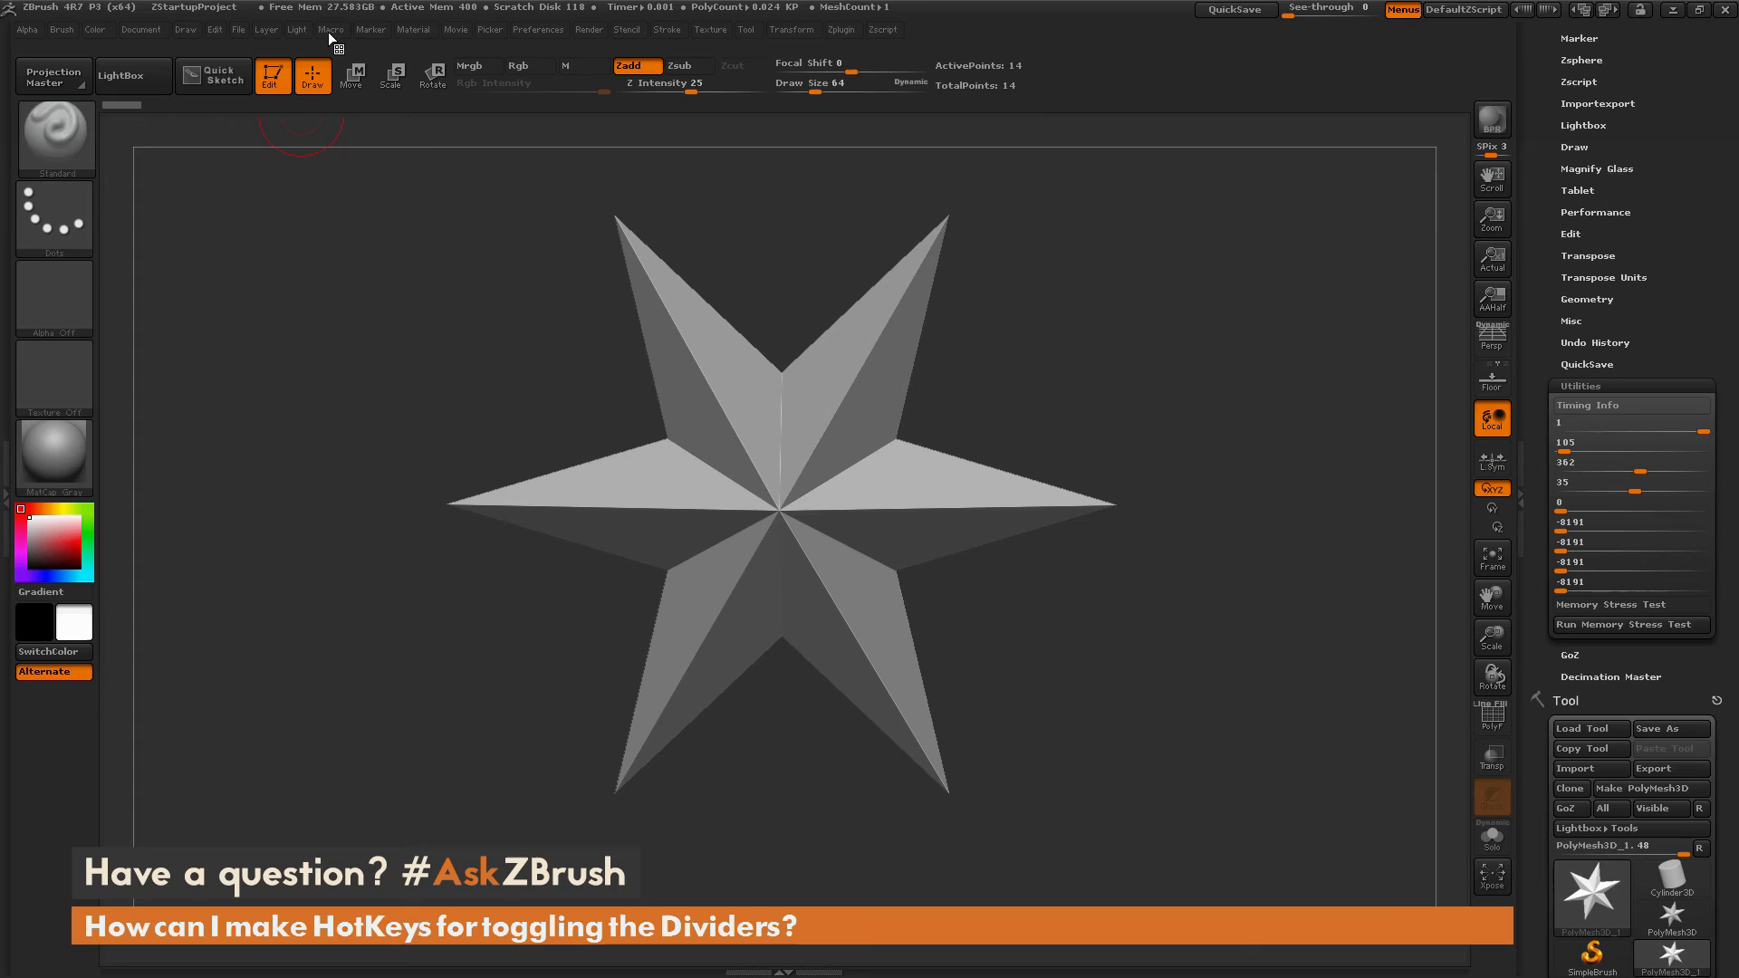
# - Record a second macro without initializing and open the left tray while it records
pyautogui.click(331, 29)
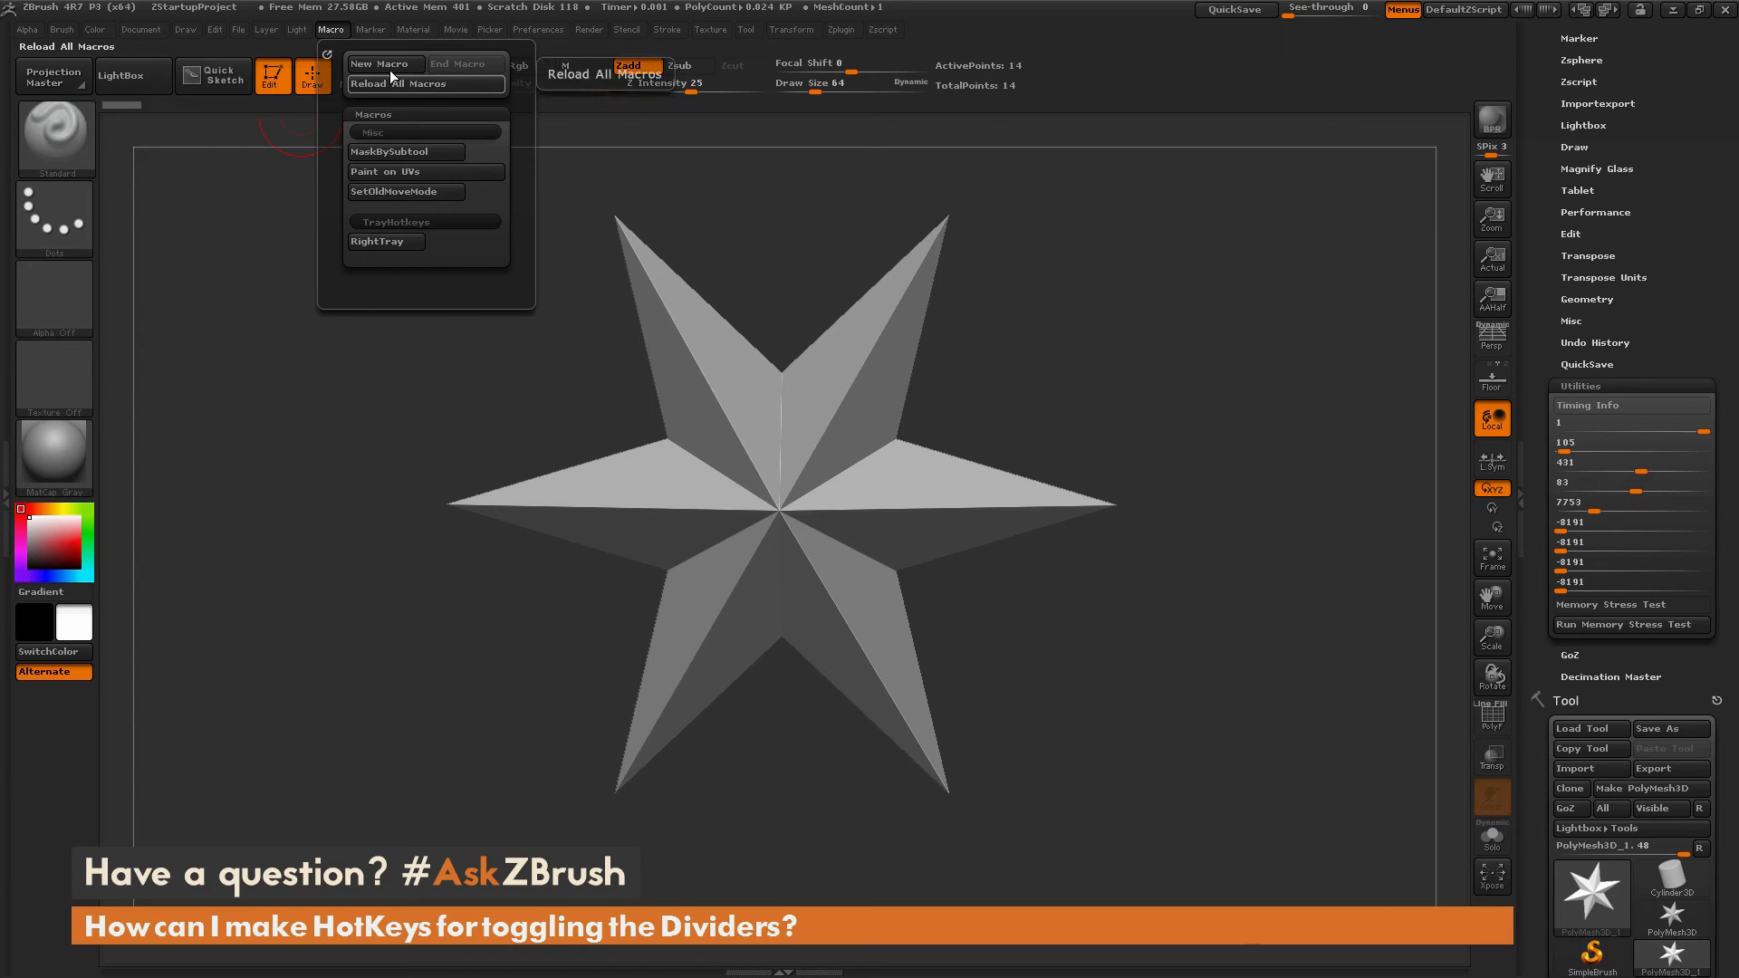
pyautogui.click(384, 63)
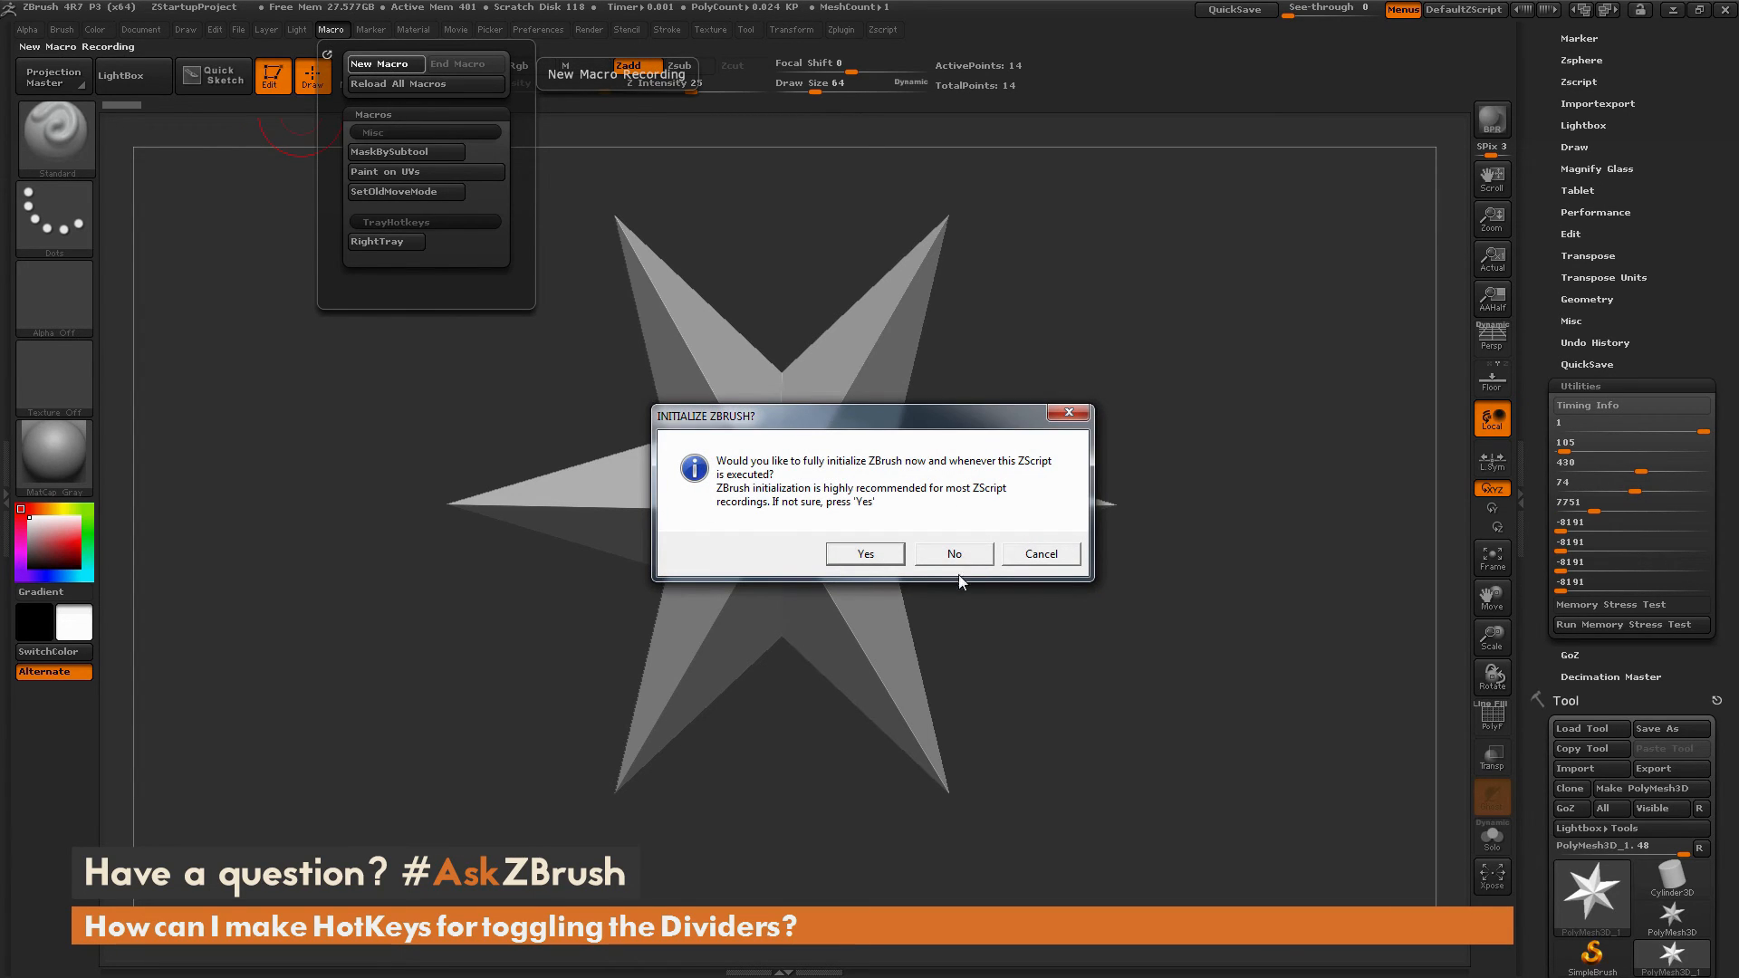
pyautogui.click(866, 554)
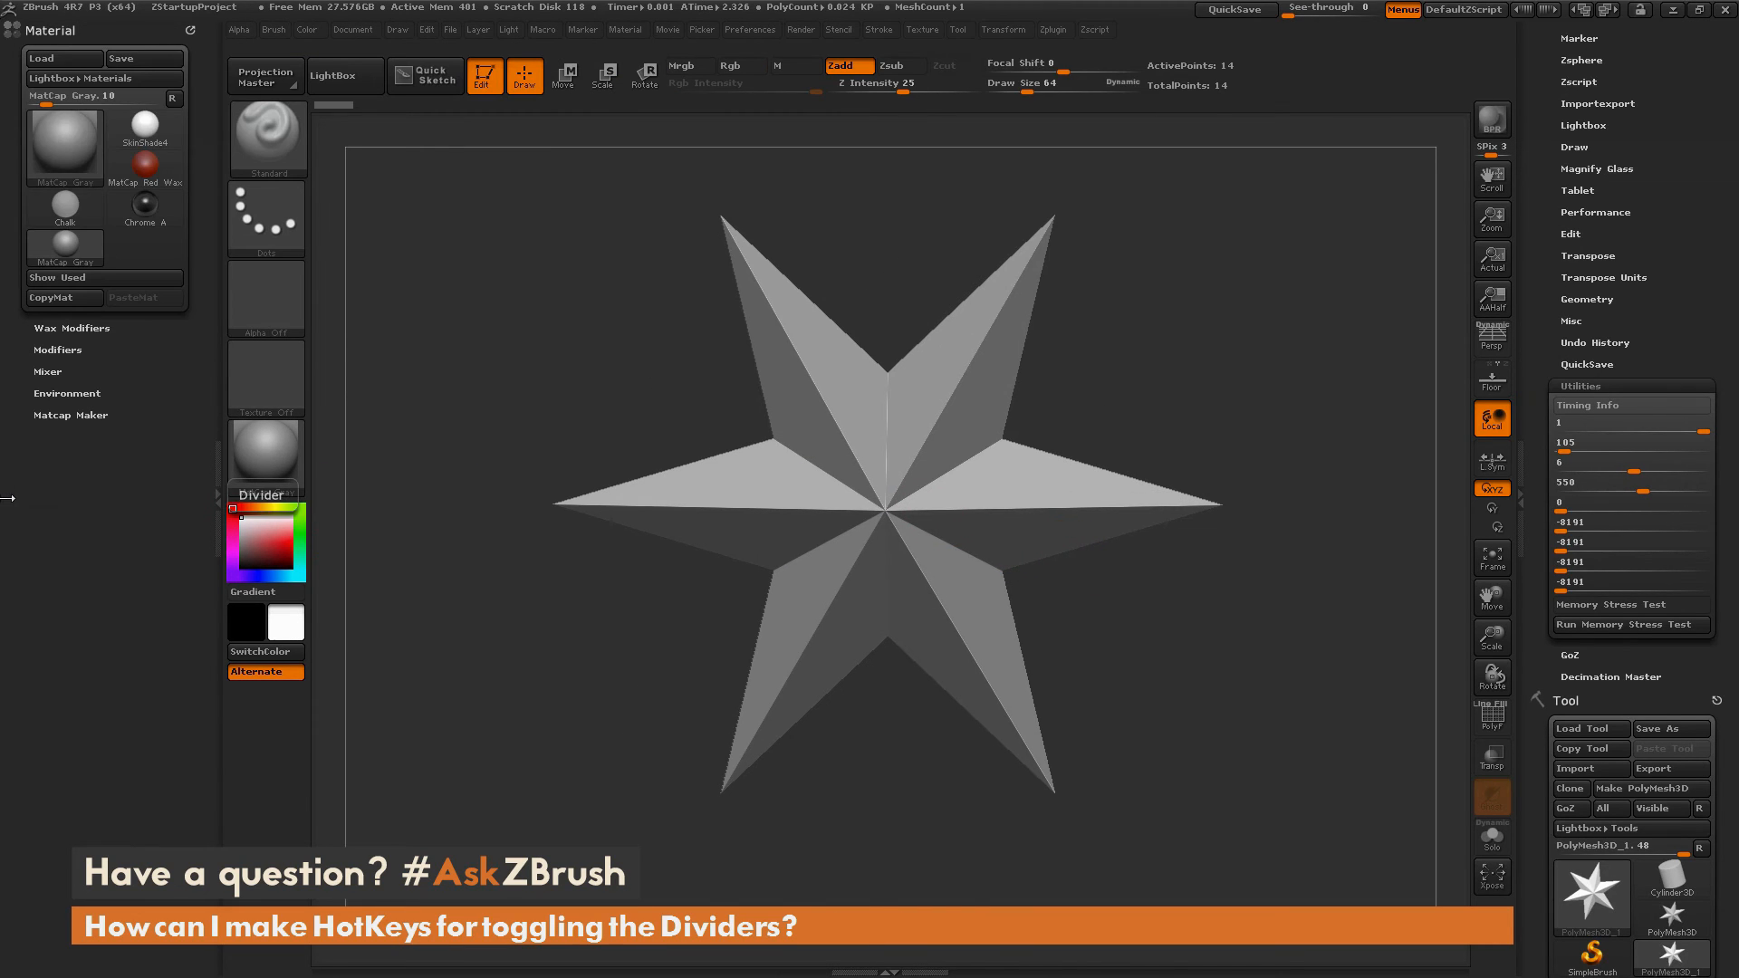
pyautogui.click(544, 29)
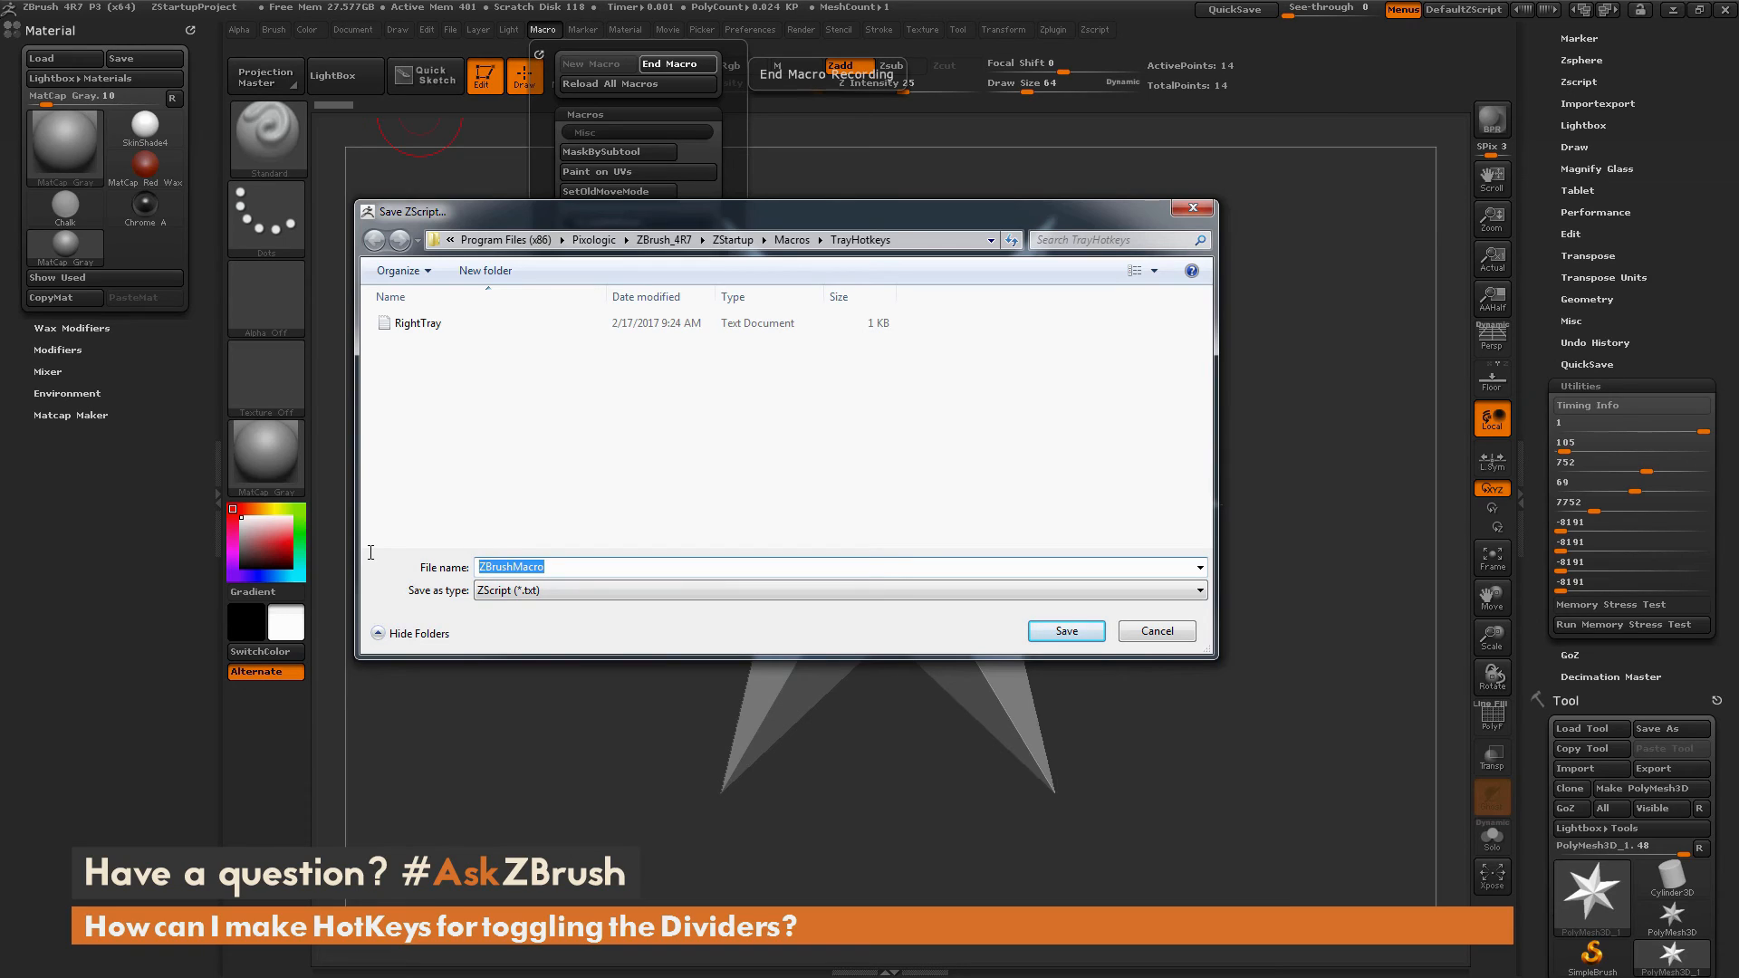
# - Save the macro as LeftTray in TrayHotkeys and open LeftTray.txt in Notepad
pyautogui.write('LeftTray')
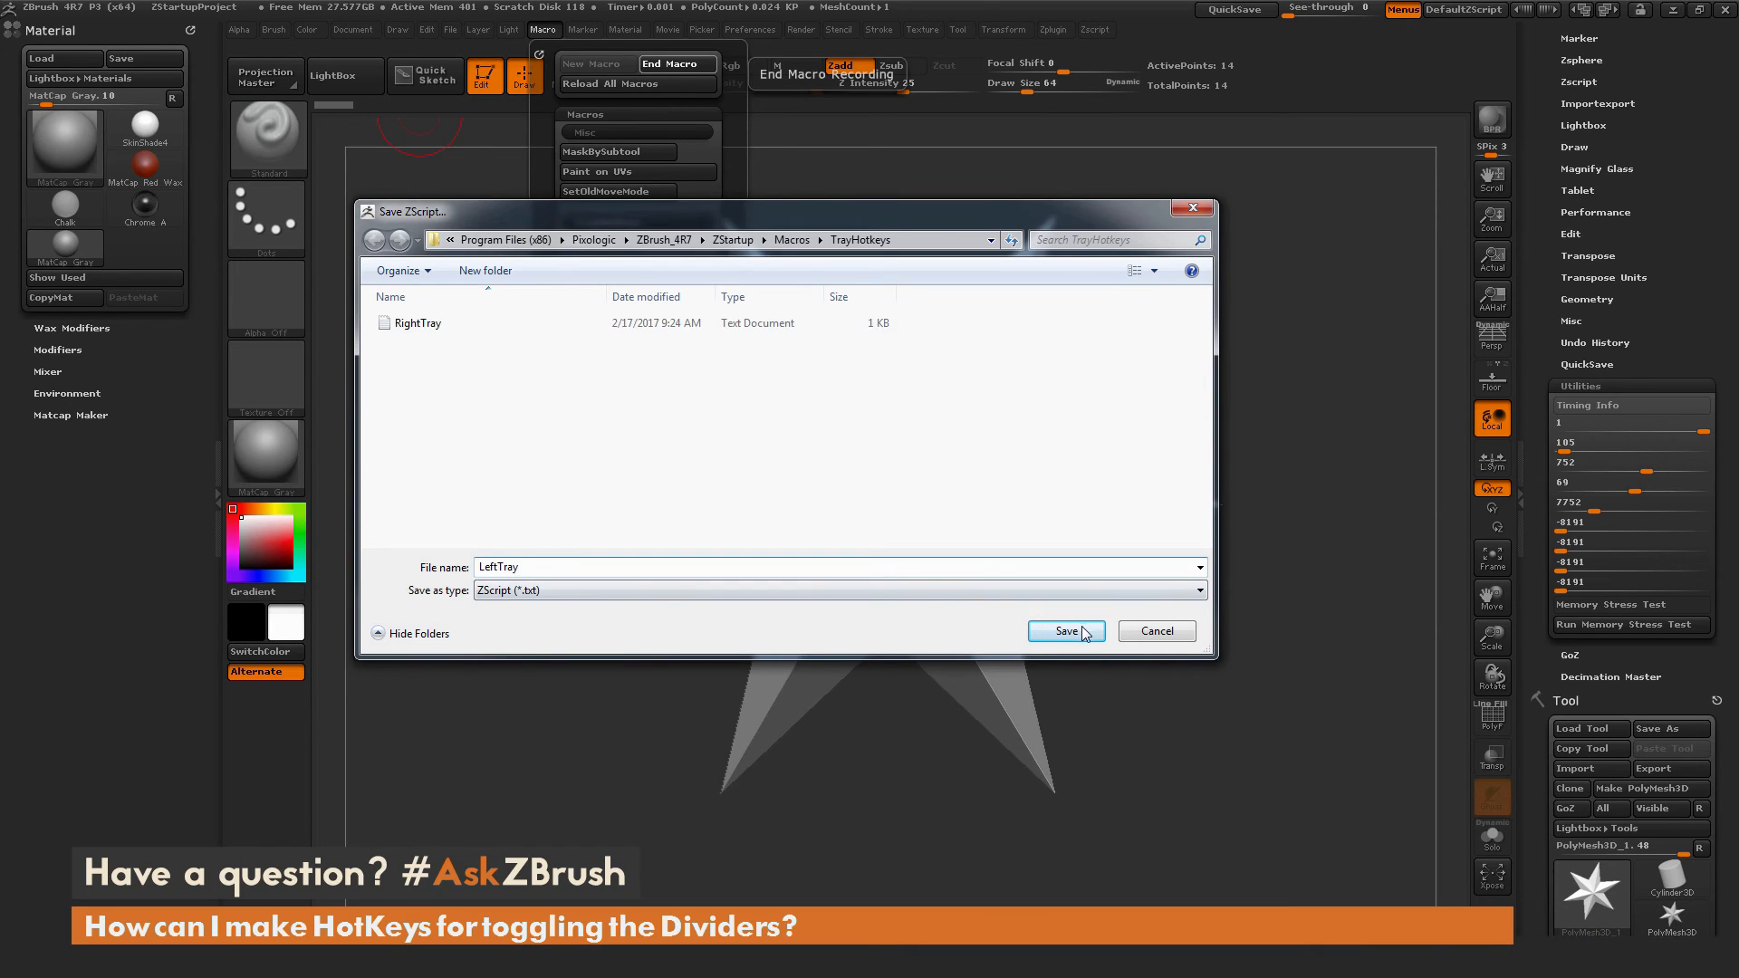
pyautogui.click(1065, 631)
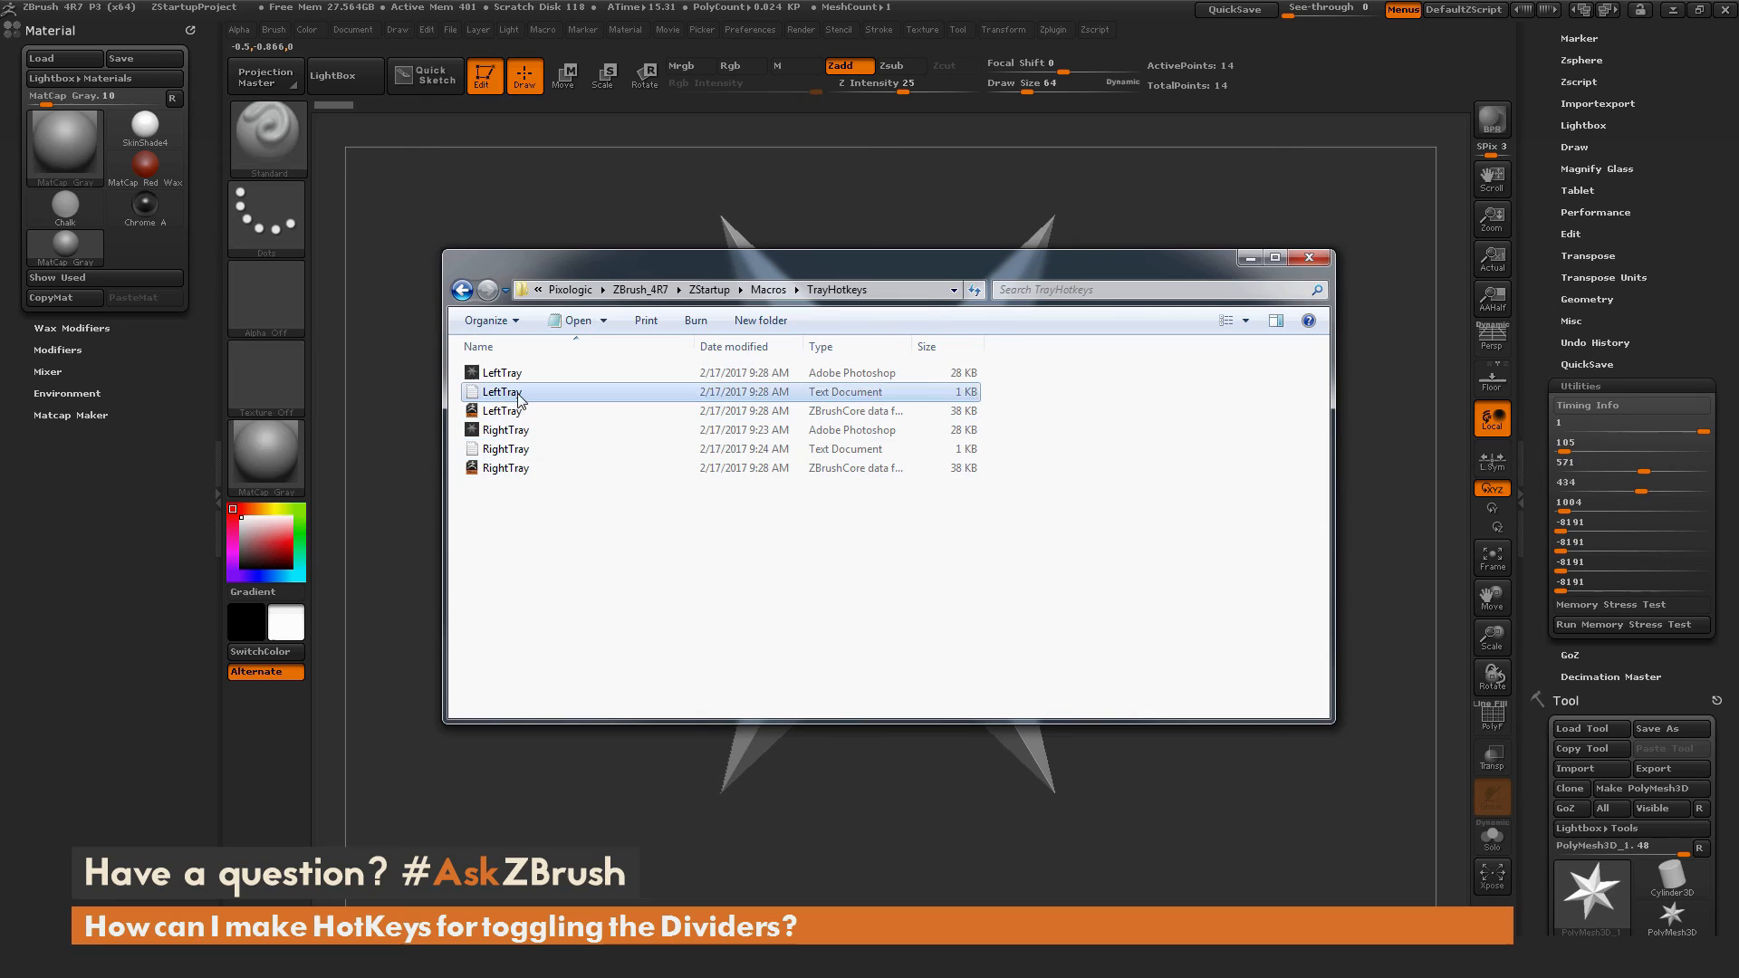
pyautogui.moveTo(507, 391)
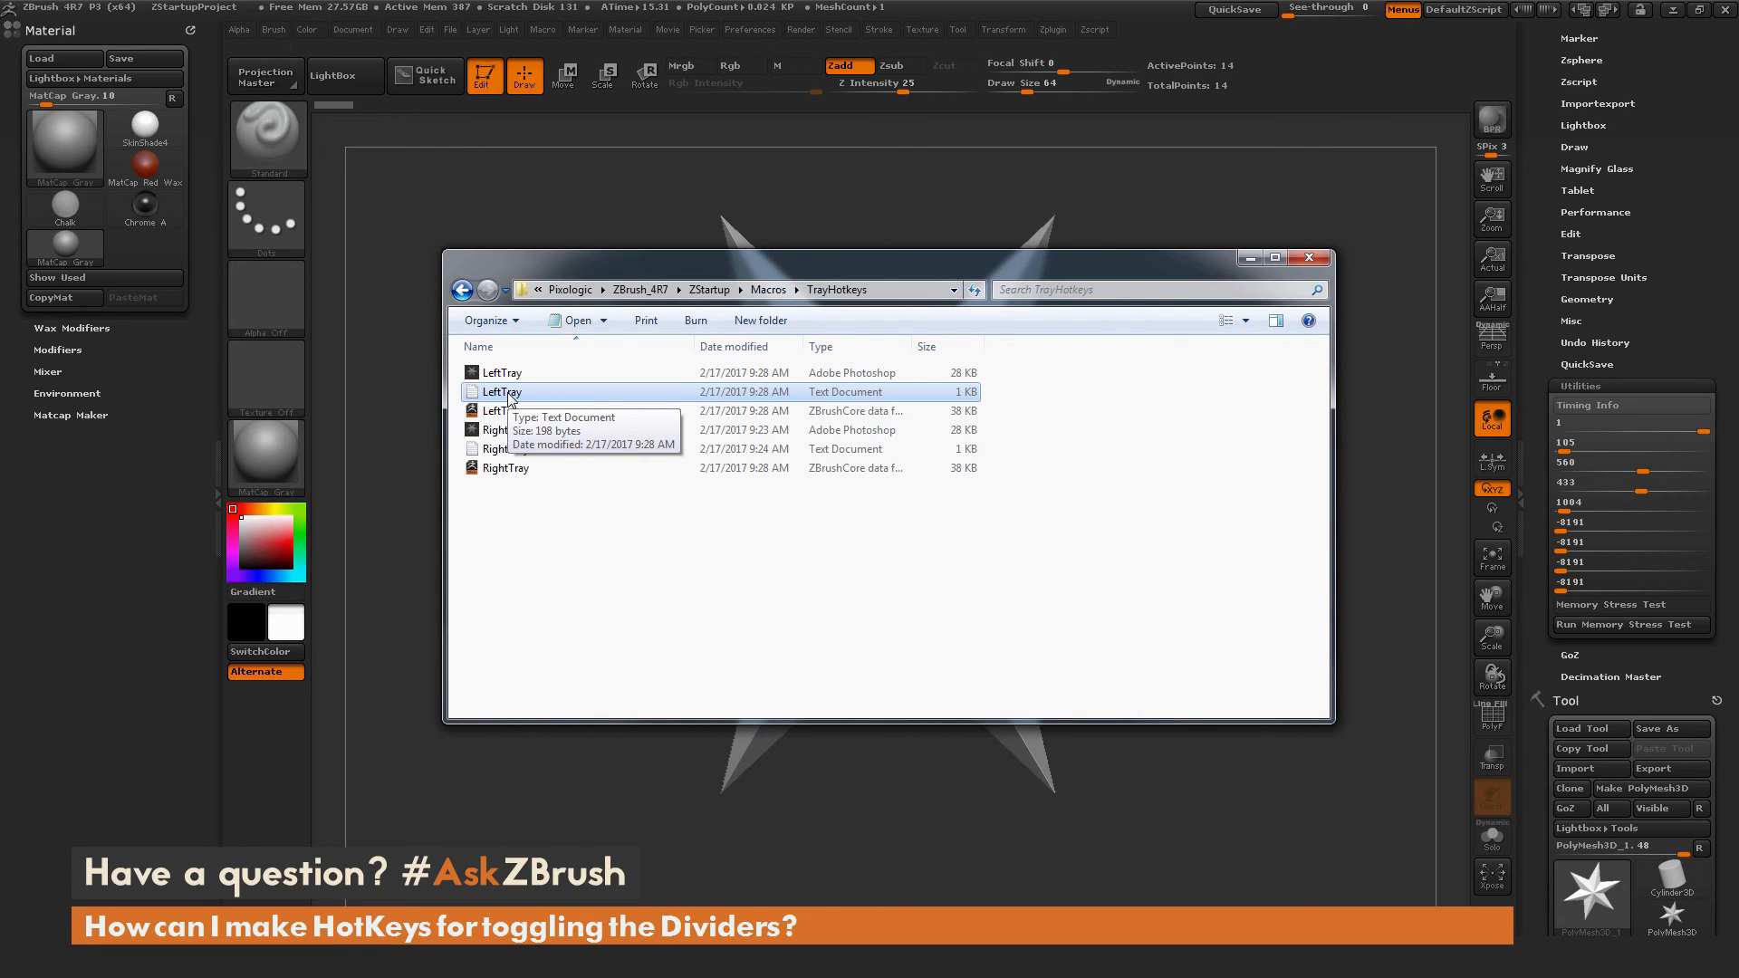
pyautogui.doubleClick(500, 391)
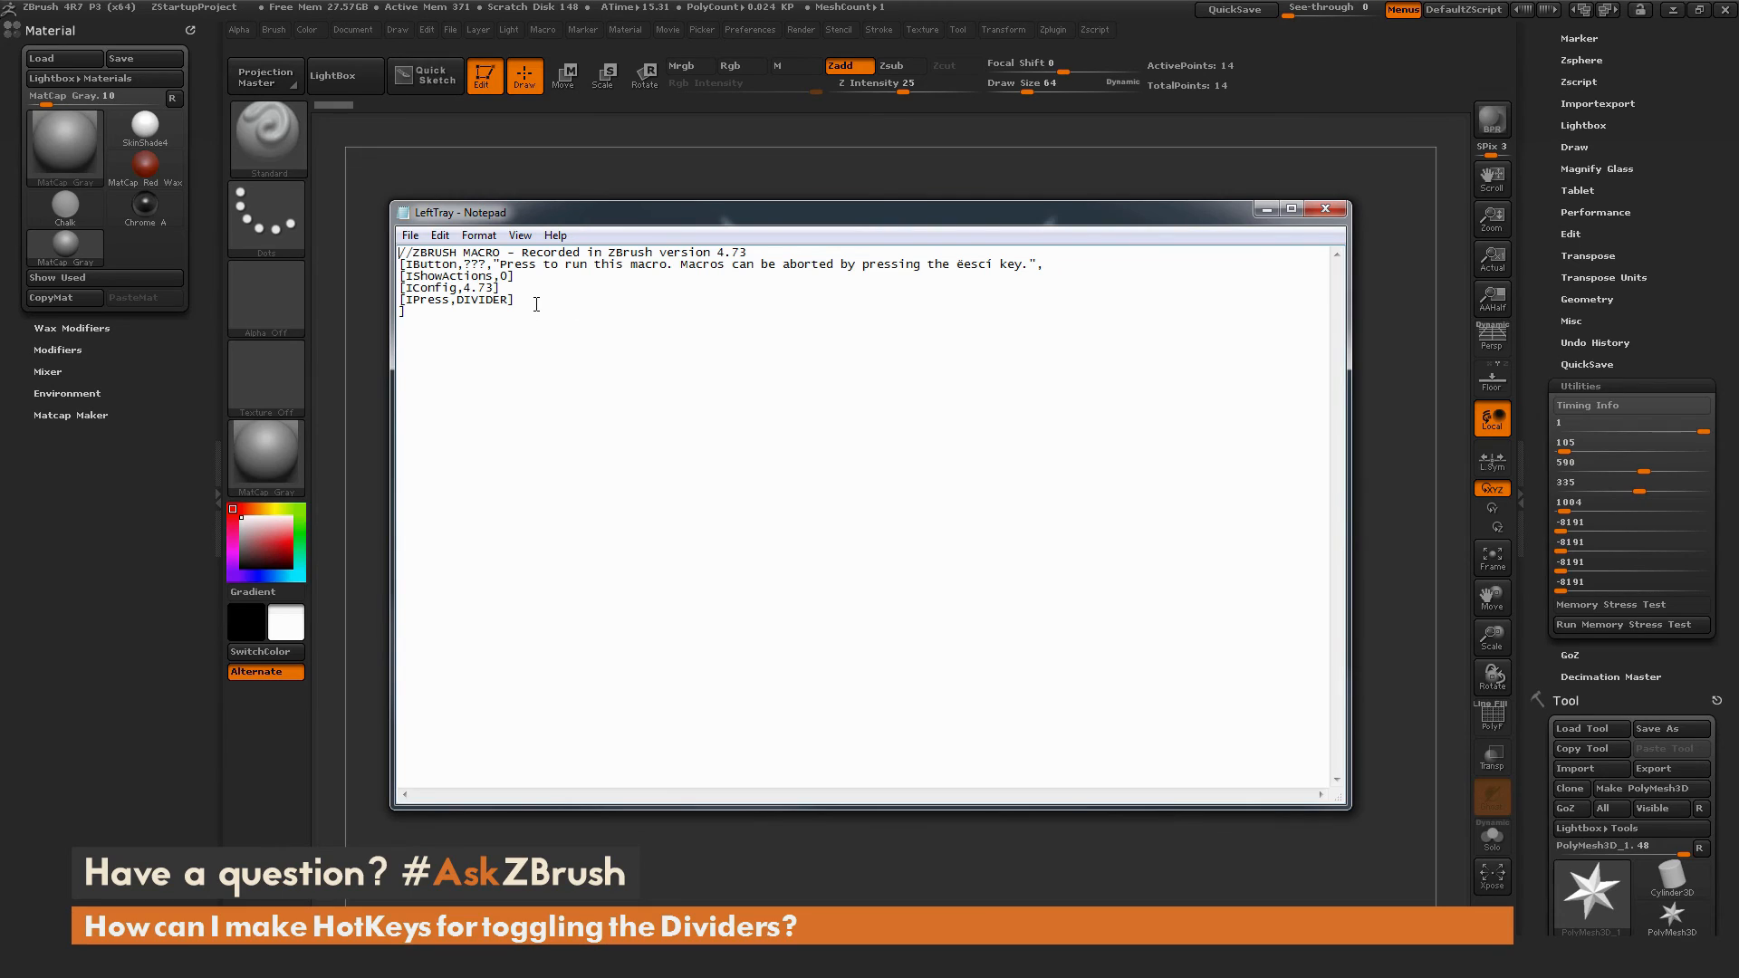
# - Change the LeftTray divider press to [IClick,1000], then save and close Notepad
pyautogui.doubleClick(454, 300)
pyautogui.write('[IClick,10')
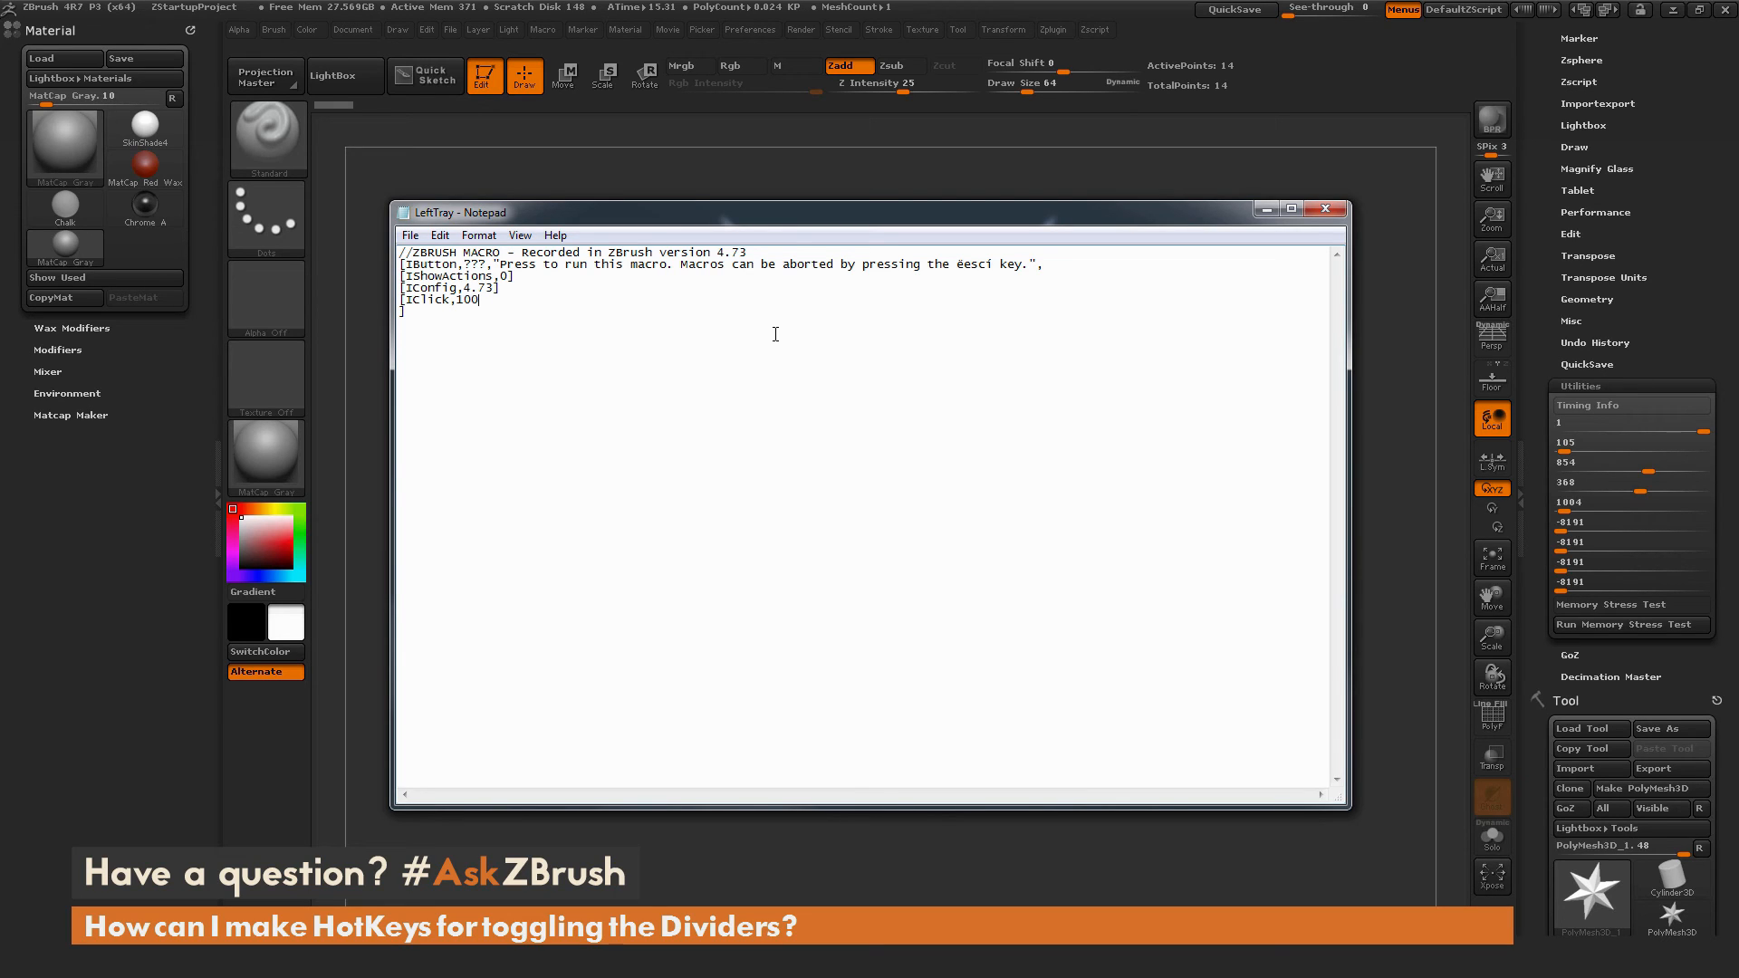
pyautogui.write('0]')
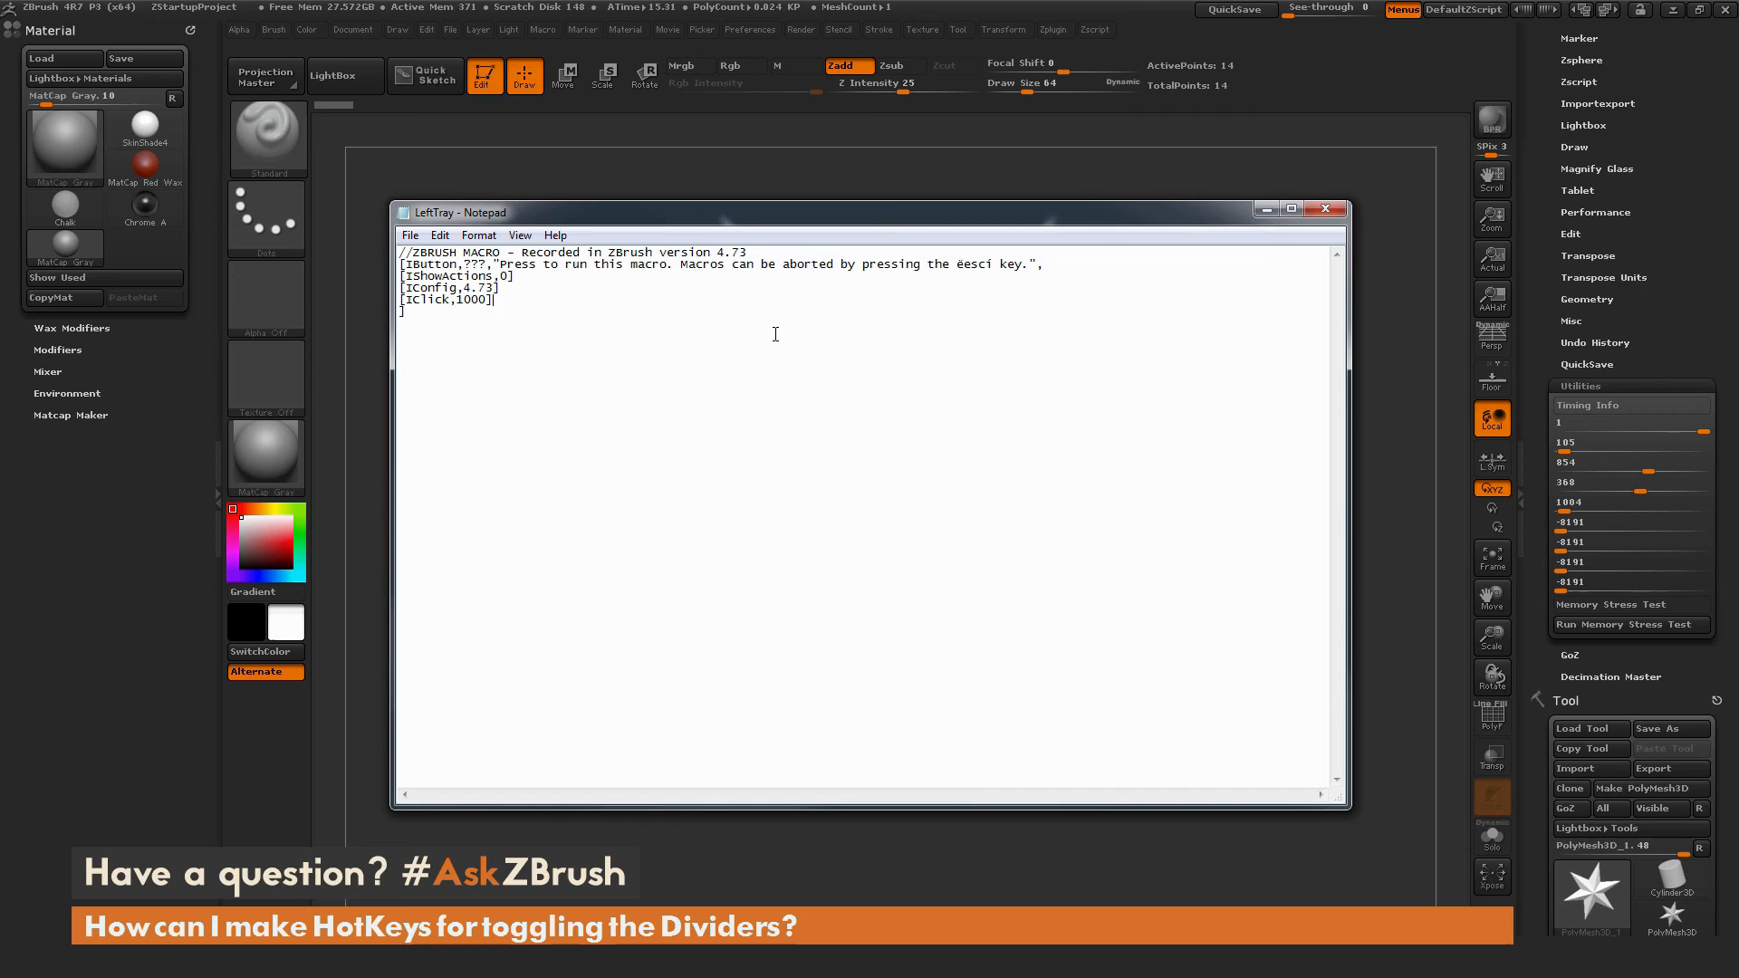
pyautogui.click(409, 234)
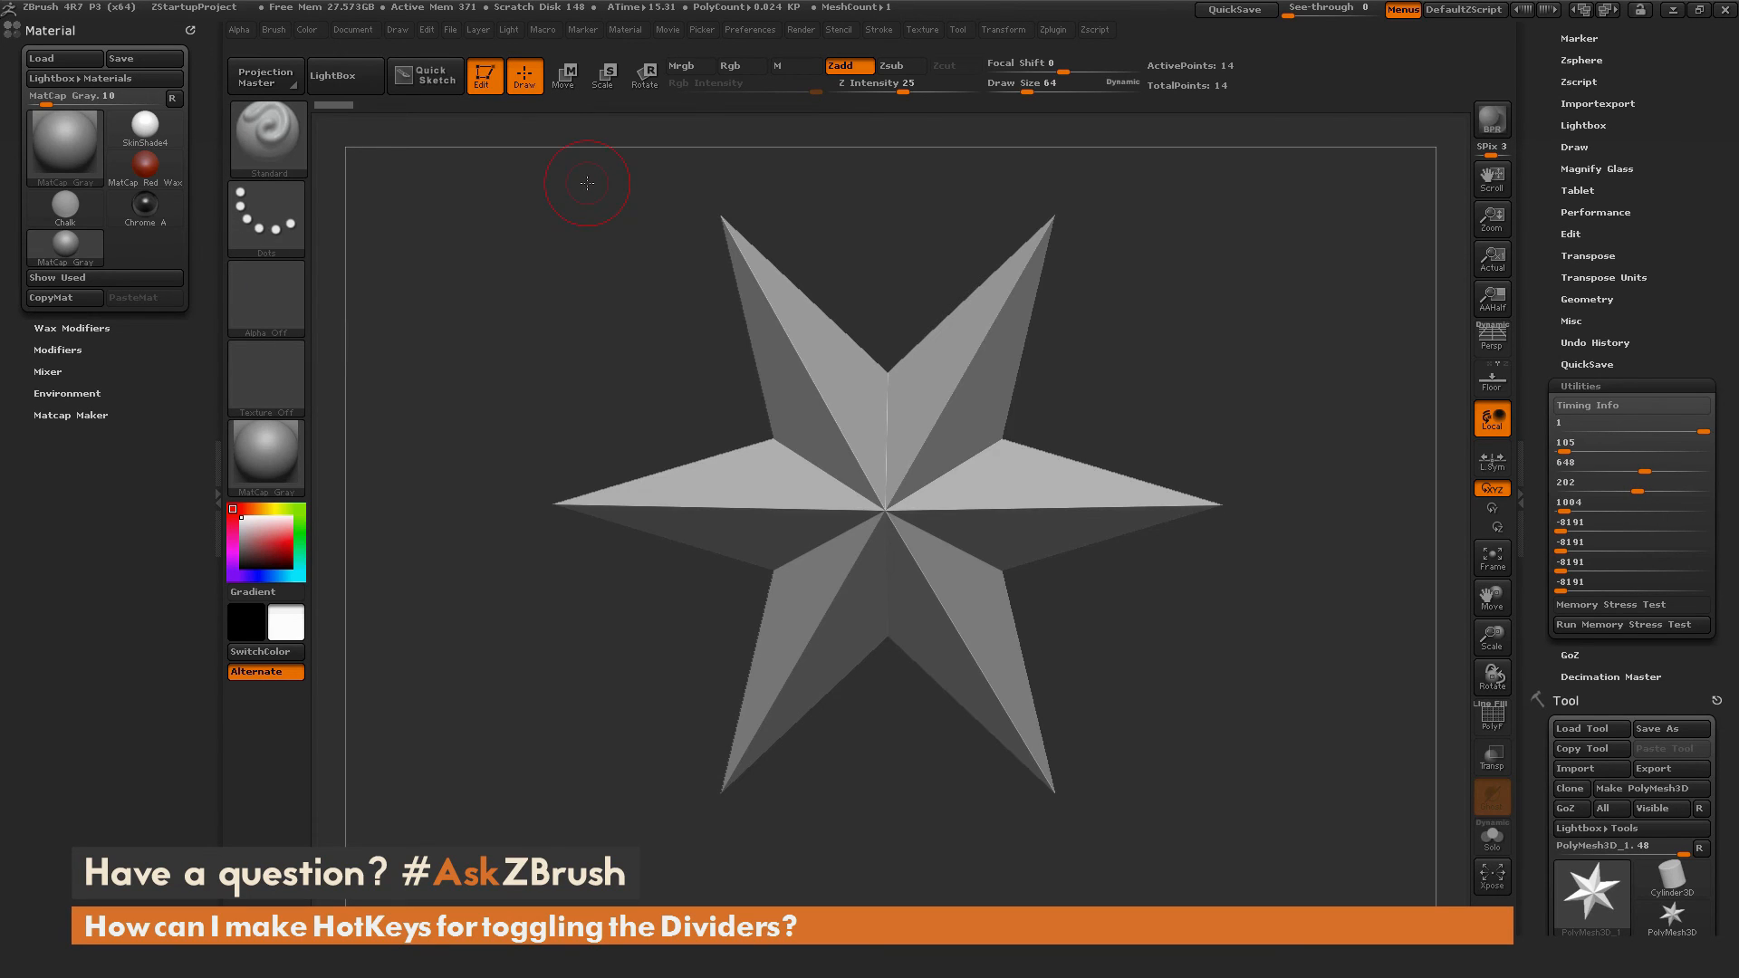
# - Reload all macros and run LeftTray, closing the left tray
pyautogui.click(541, 29)
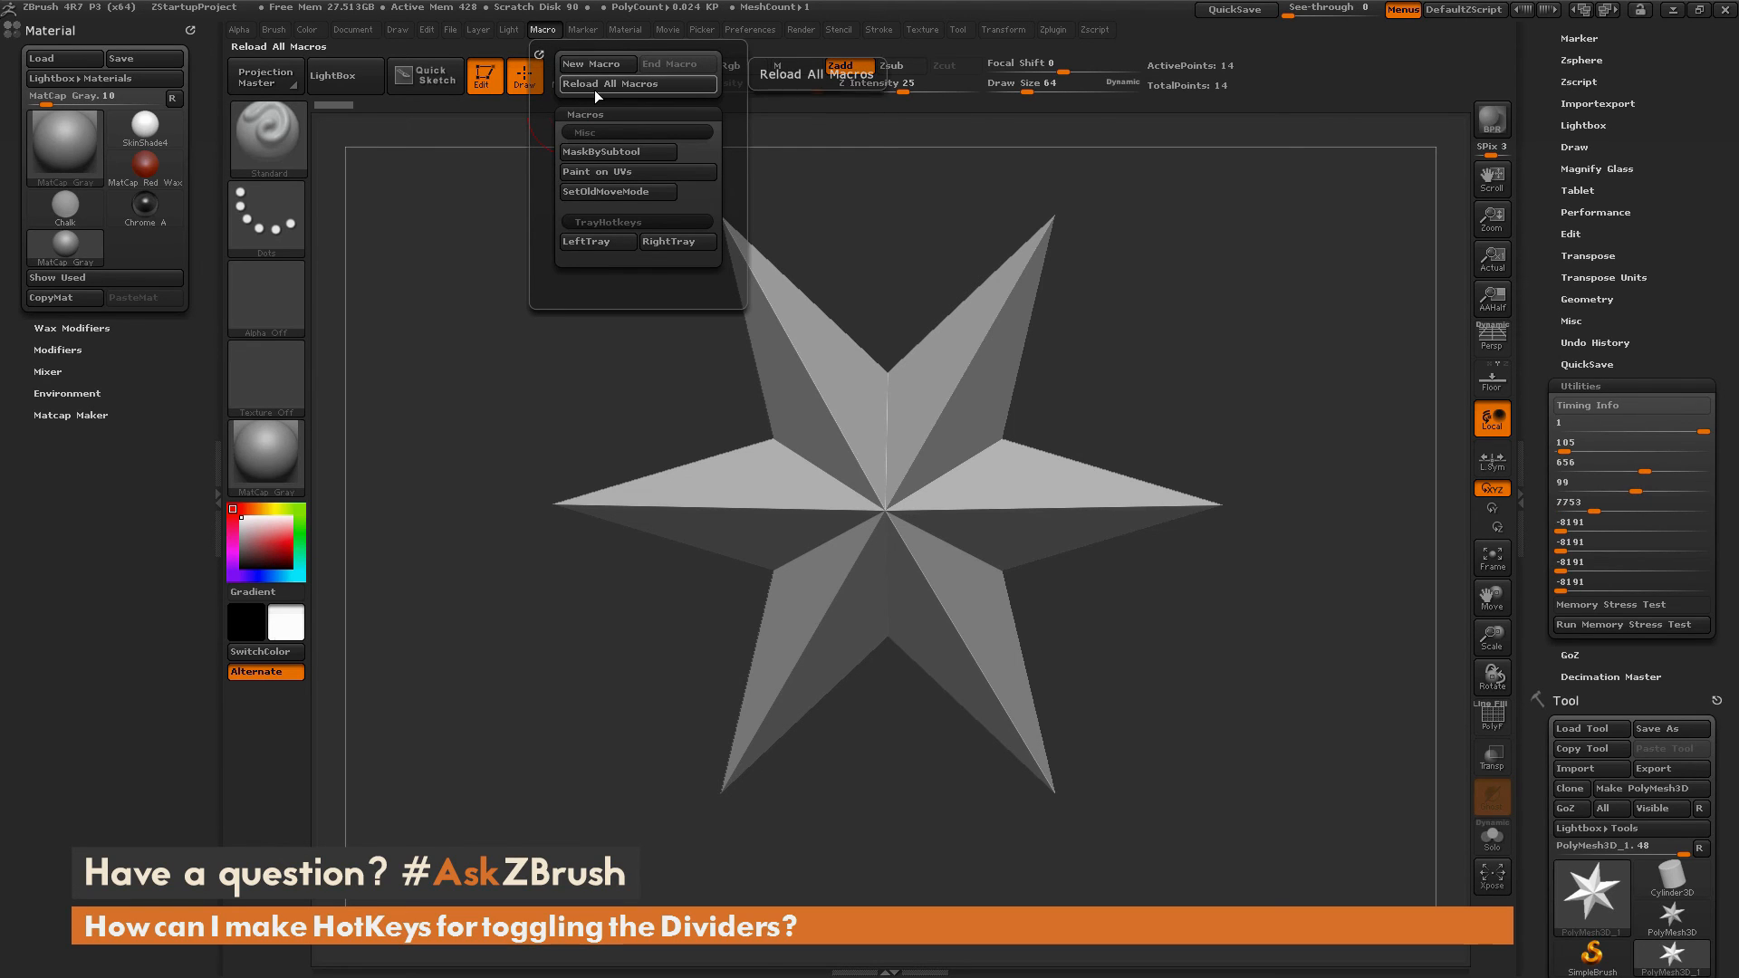
pyautogui.moveTo(583, 248)
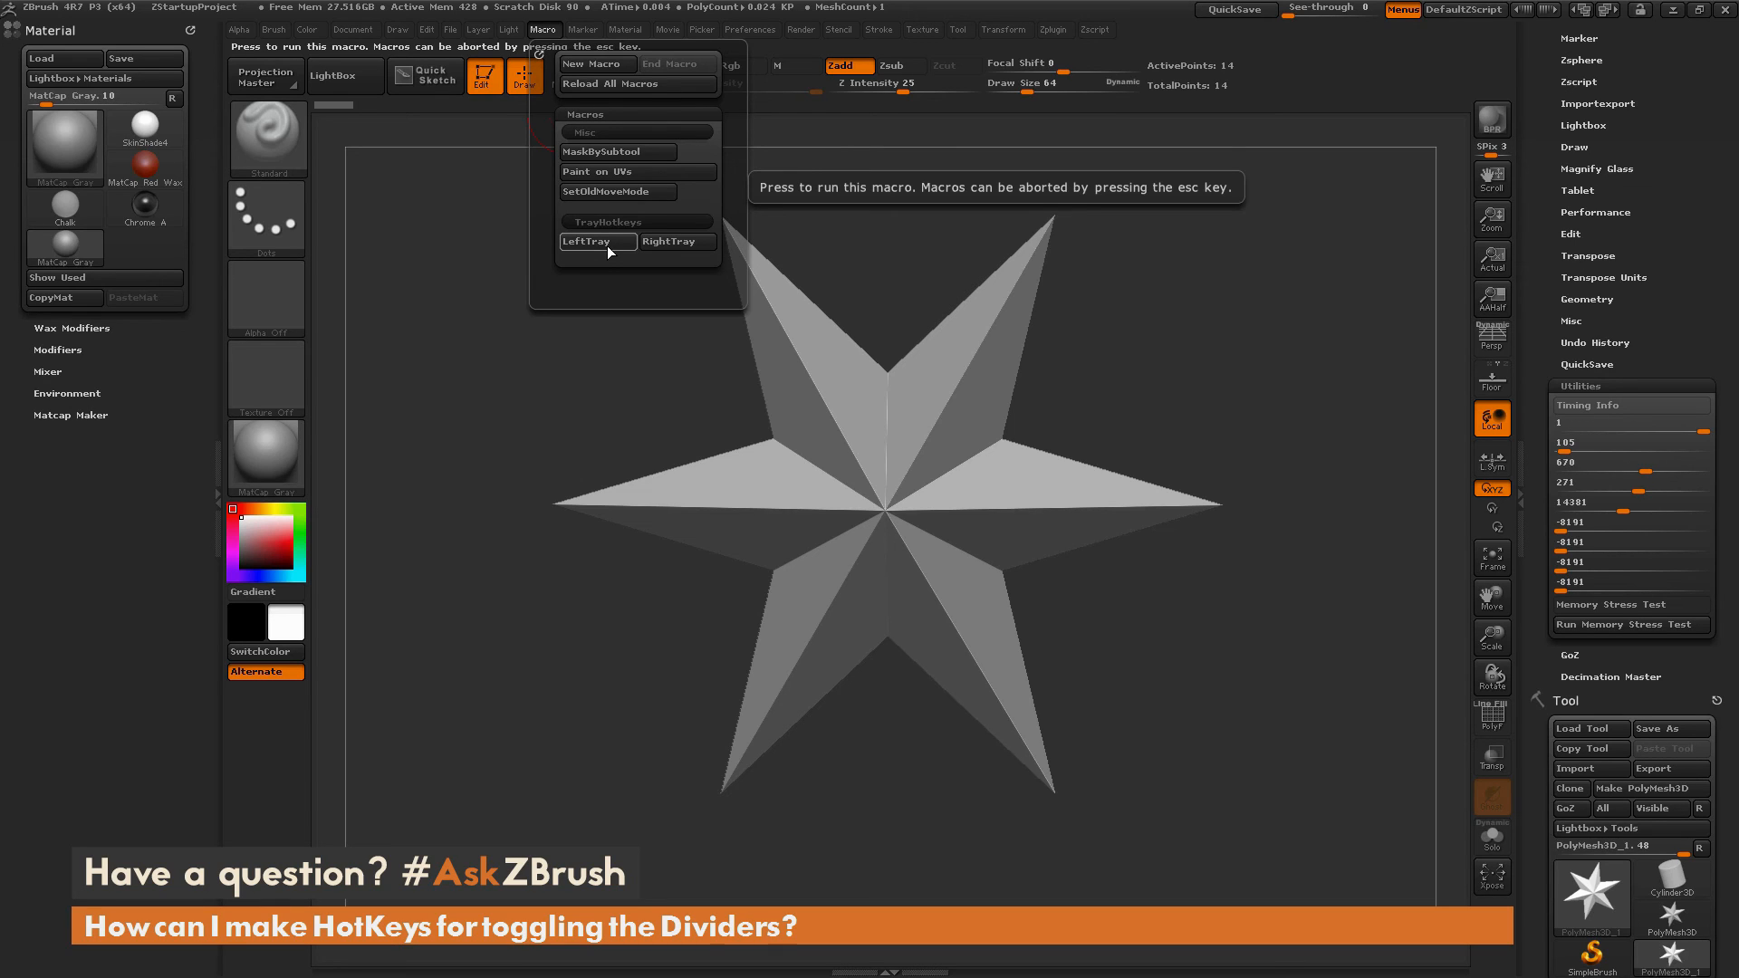
pyautogui.click(597, 241)
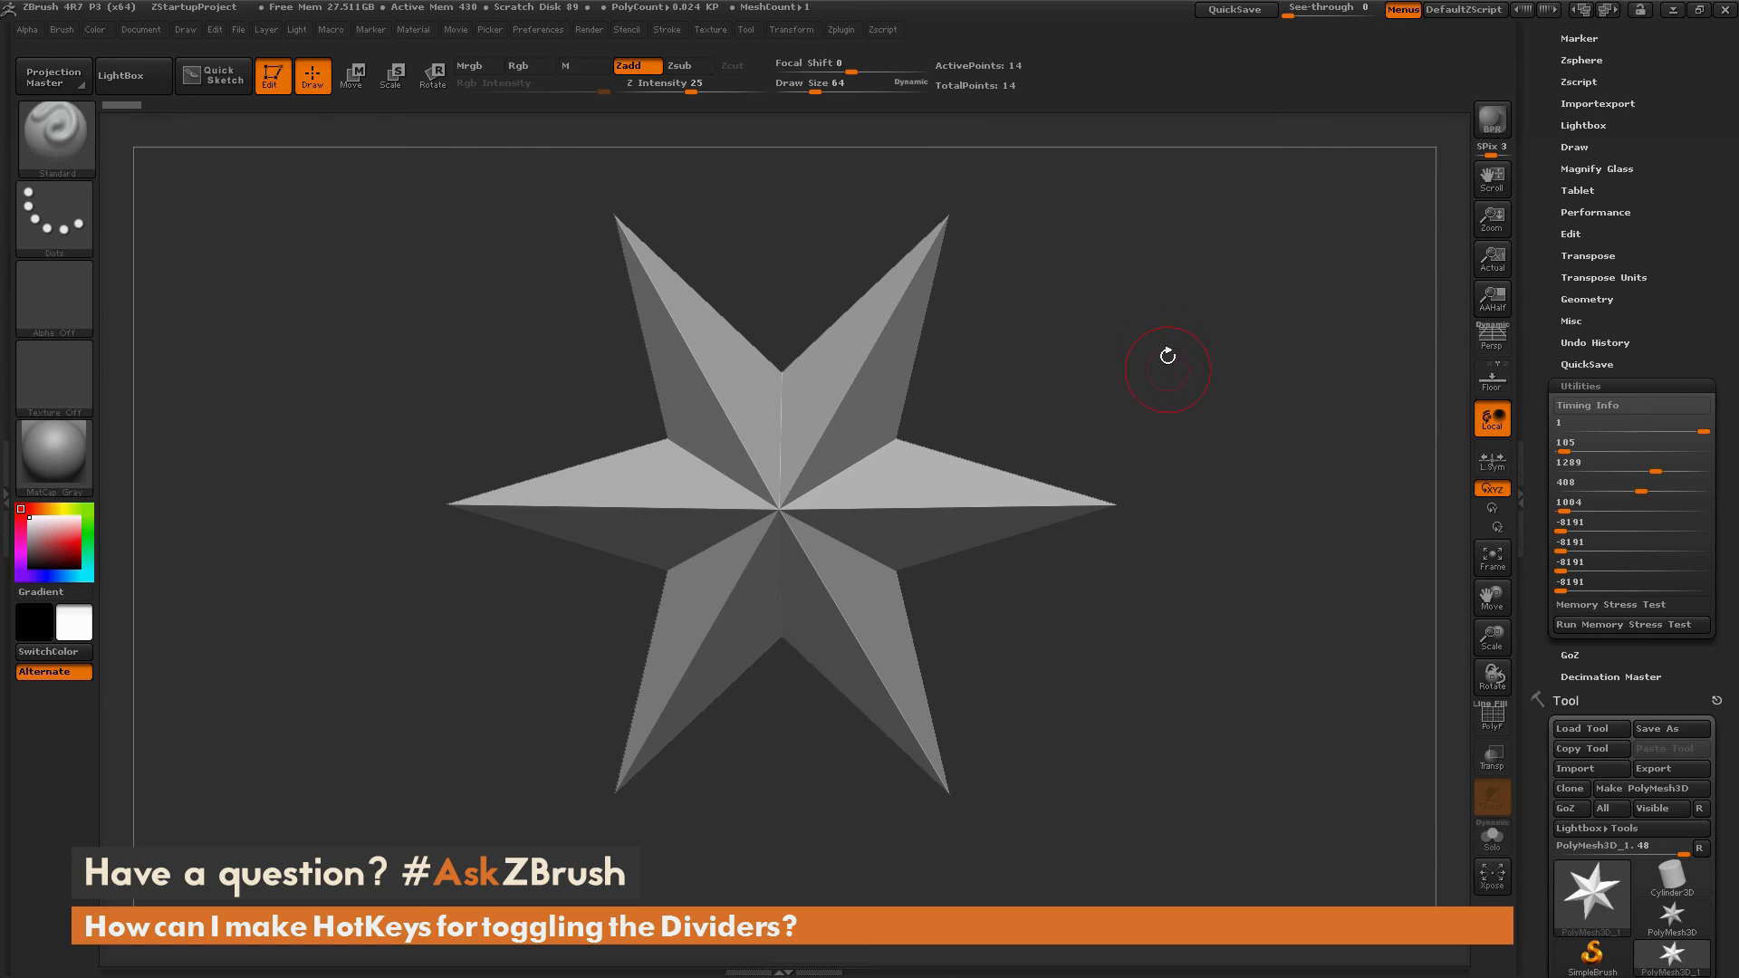
# - Bring up the Hotkeys preferences with its restore, store, load and save options
pyautogui.click(322, 29)
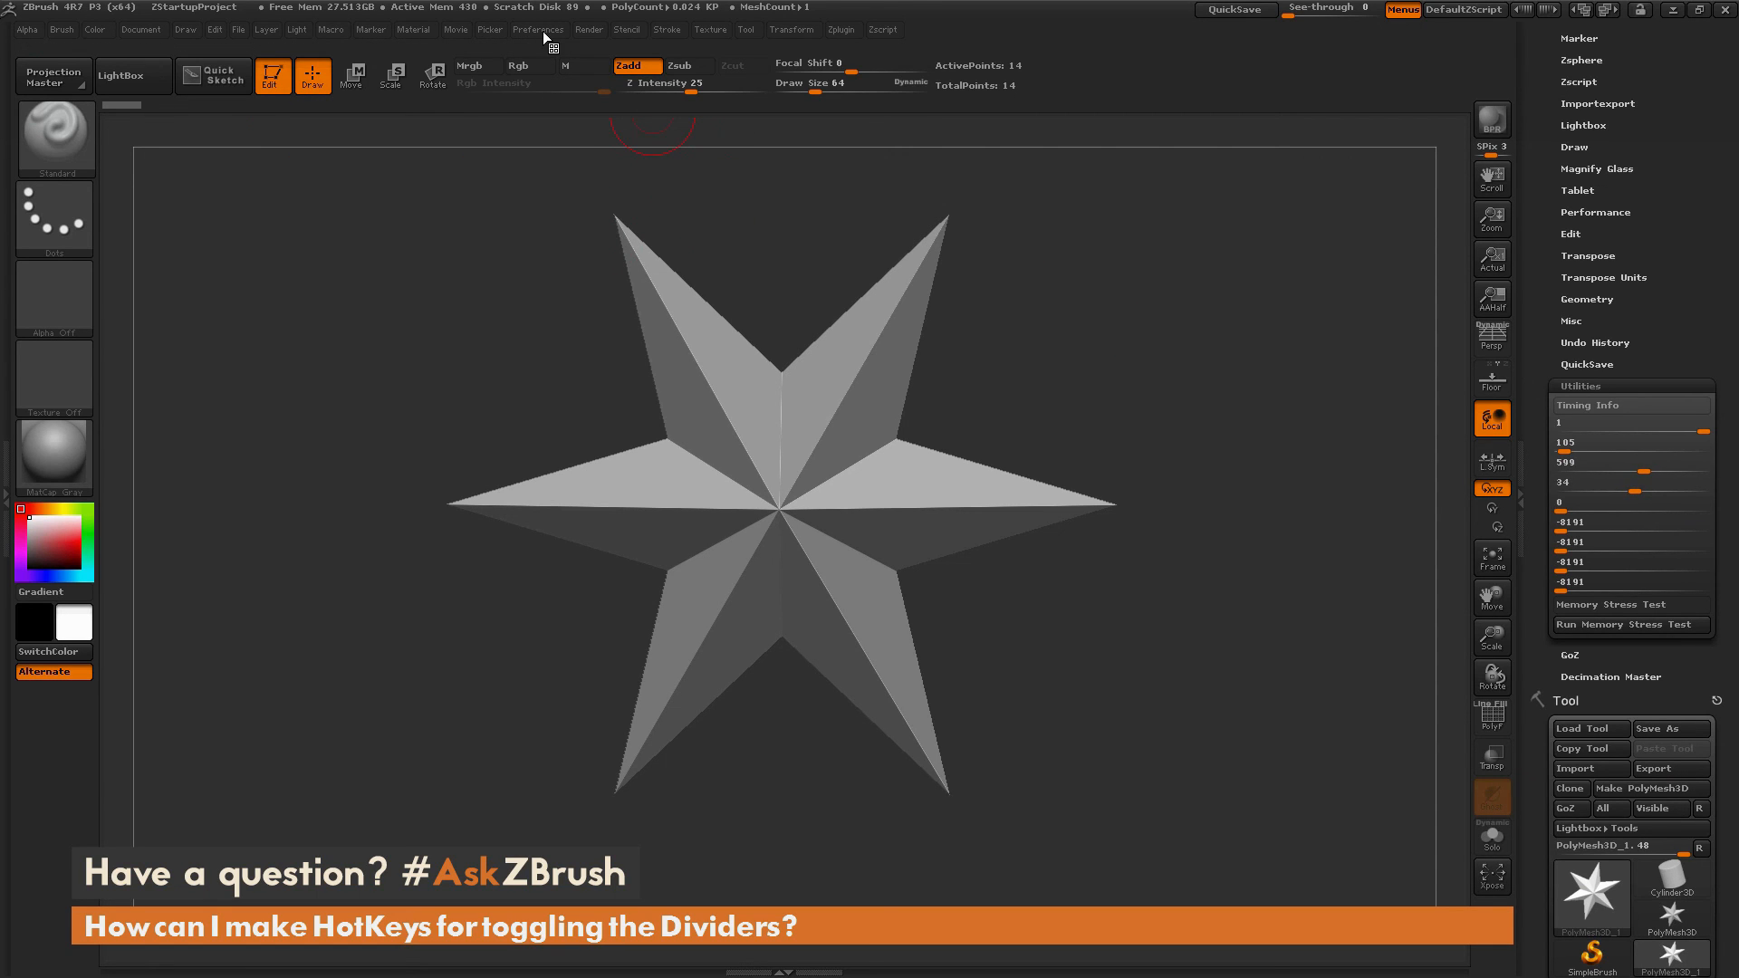
pyautogui.click(540, 29)
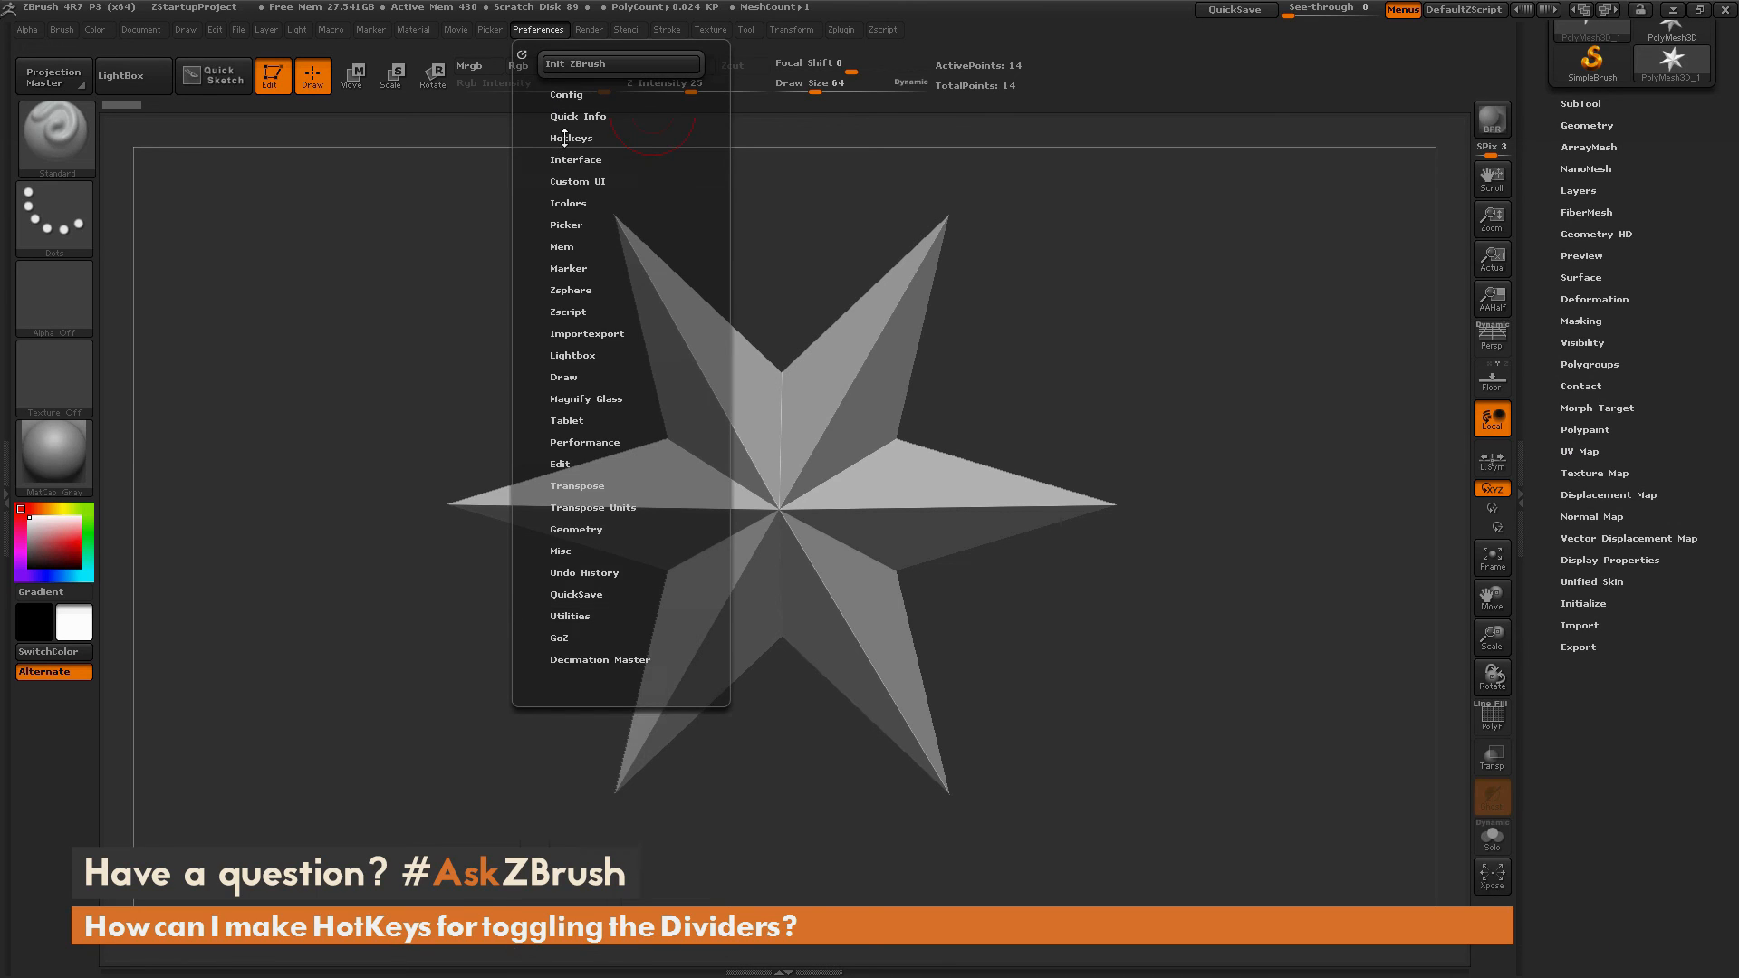
pyautogui.click(569, 137)
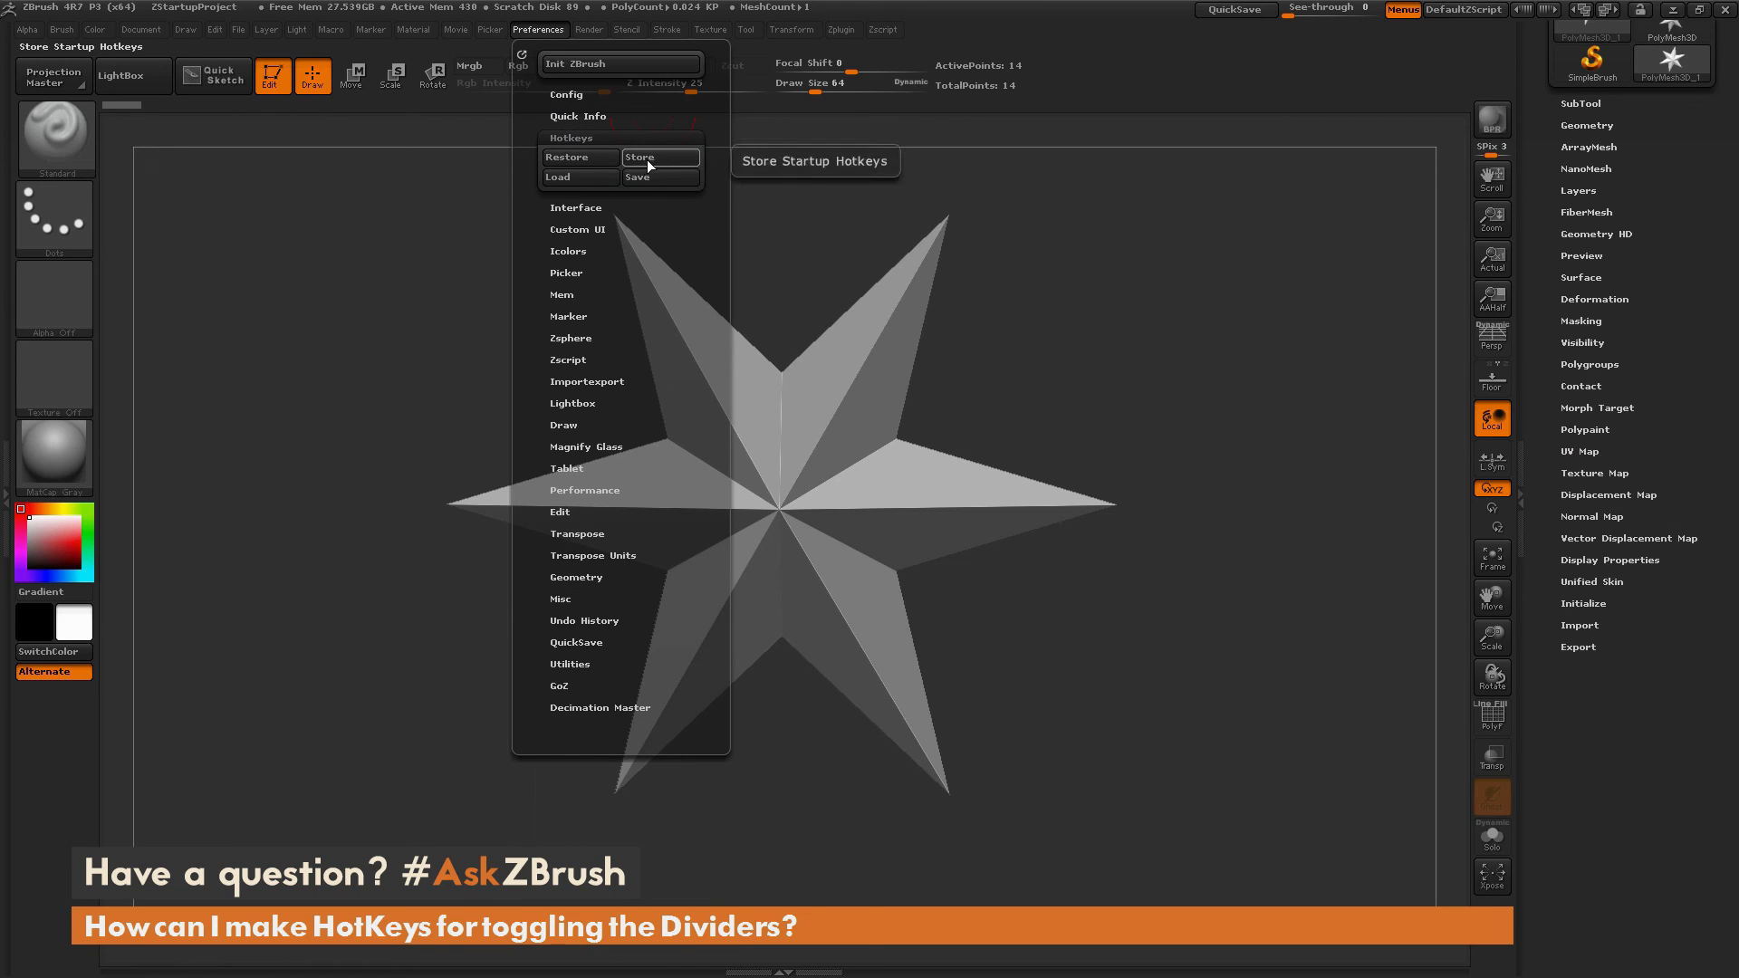
pyautogui.moveTo(663, 160)
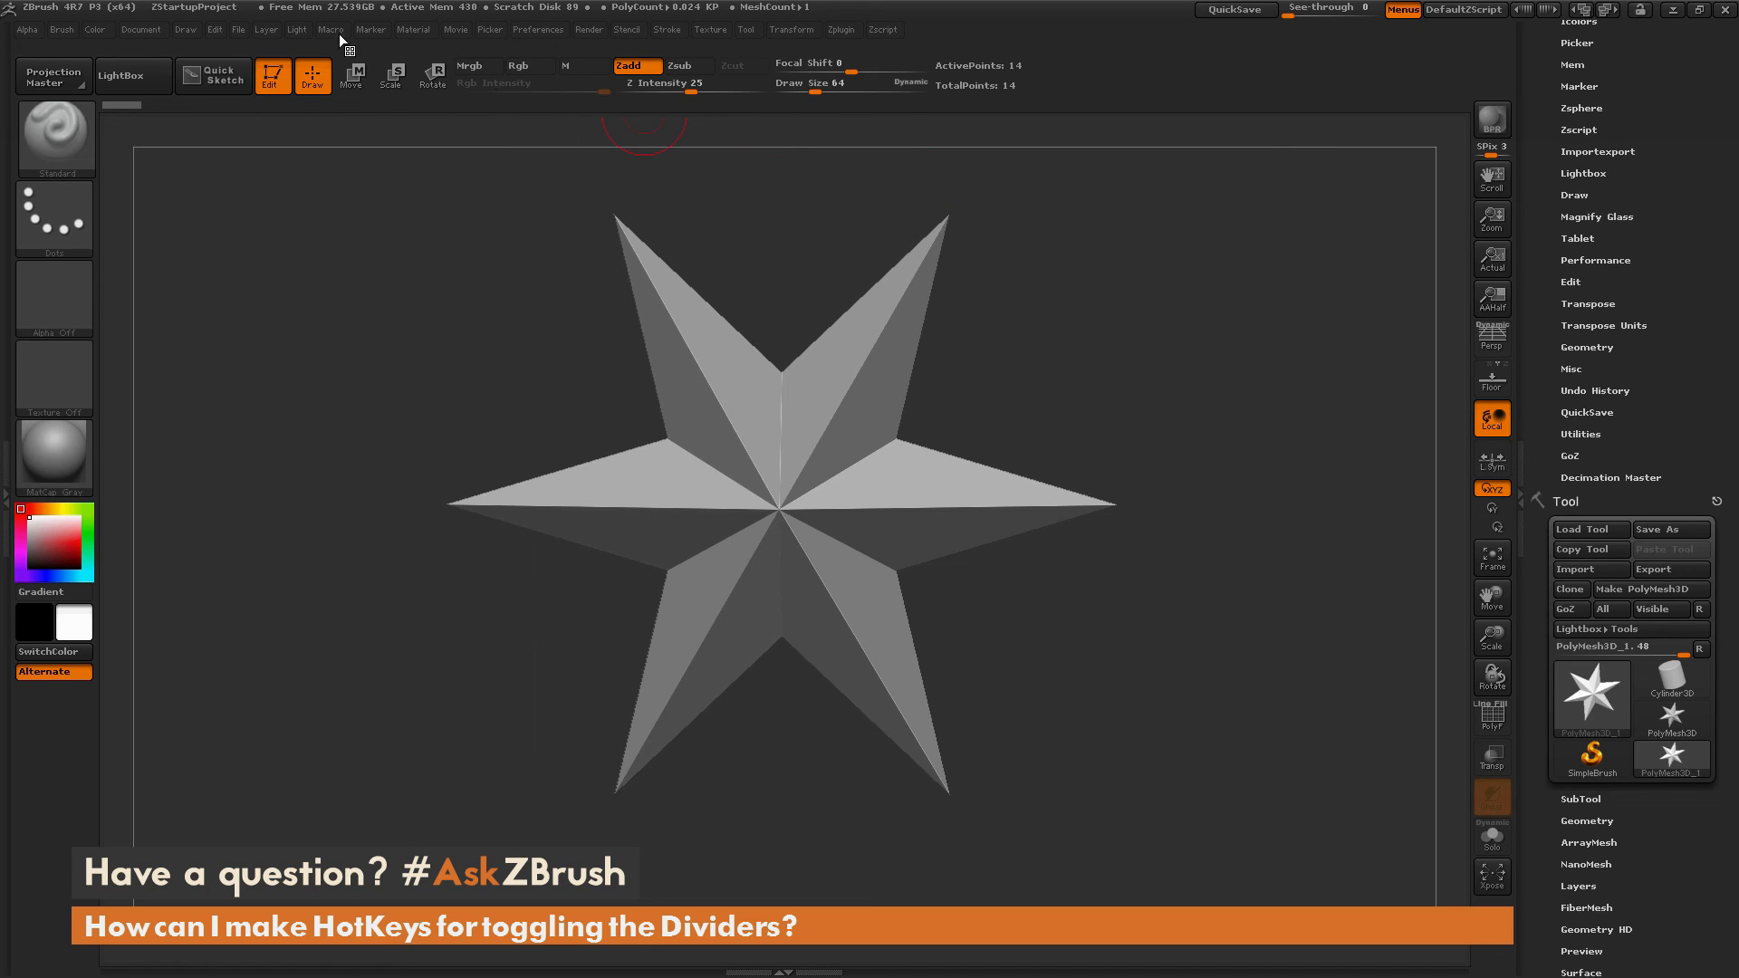
# - Dismiss the Preferences menu and rotate the star to a slightly new viewing angle
pyautogui.click(330, 29)
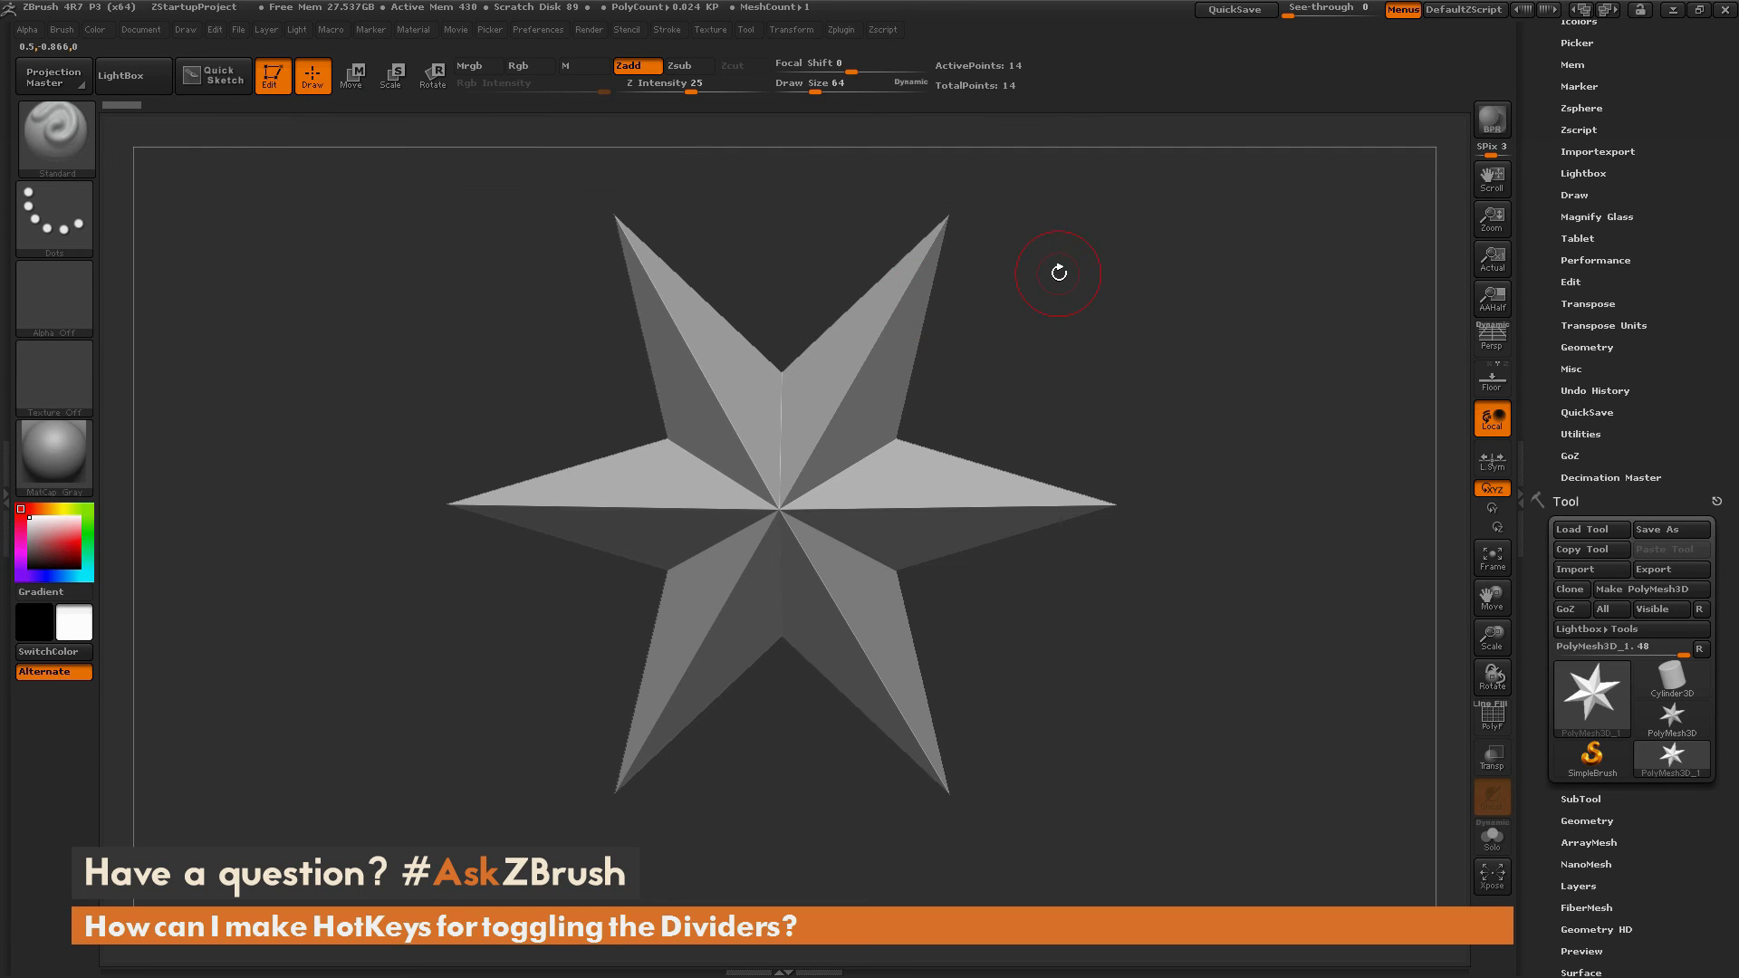
pyautogui.moveTo(1058, 274); pyautogui.dragTo(1085, 279)
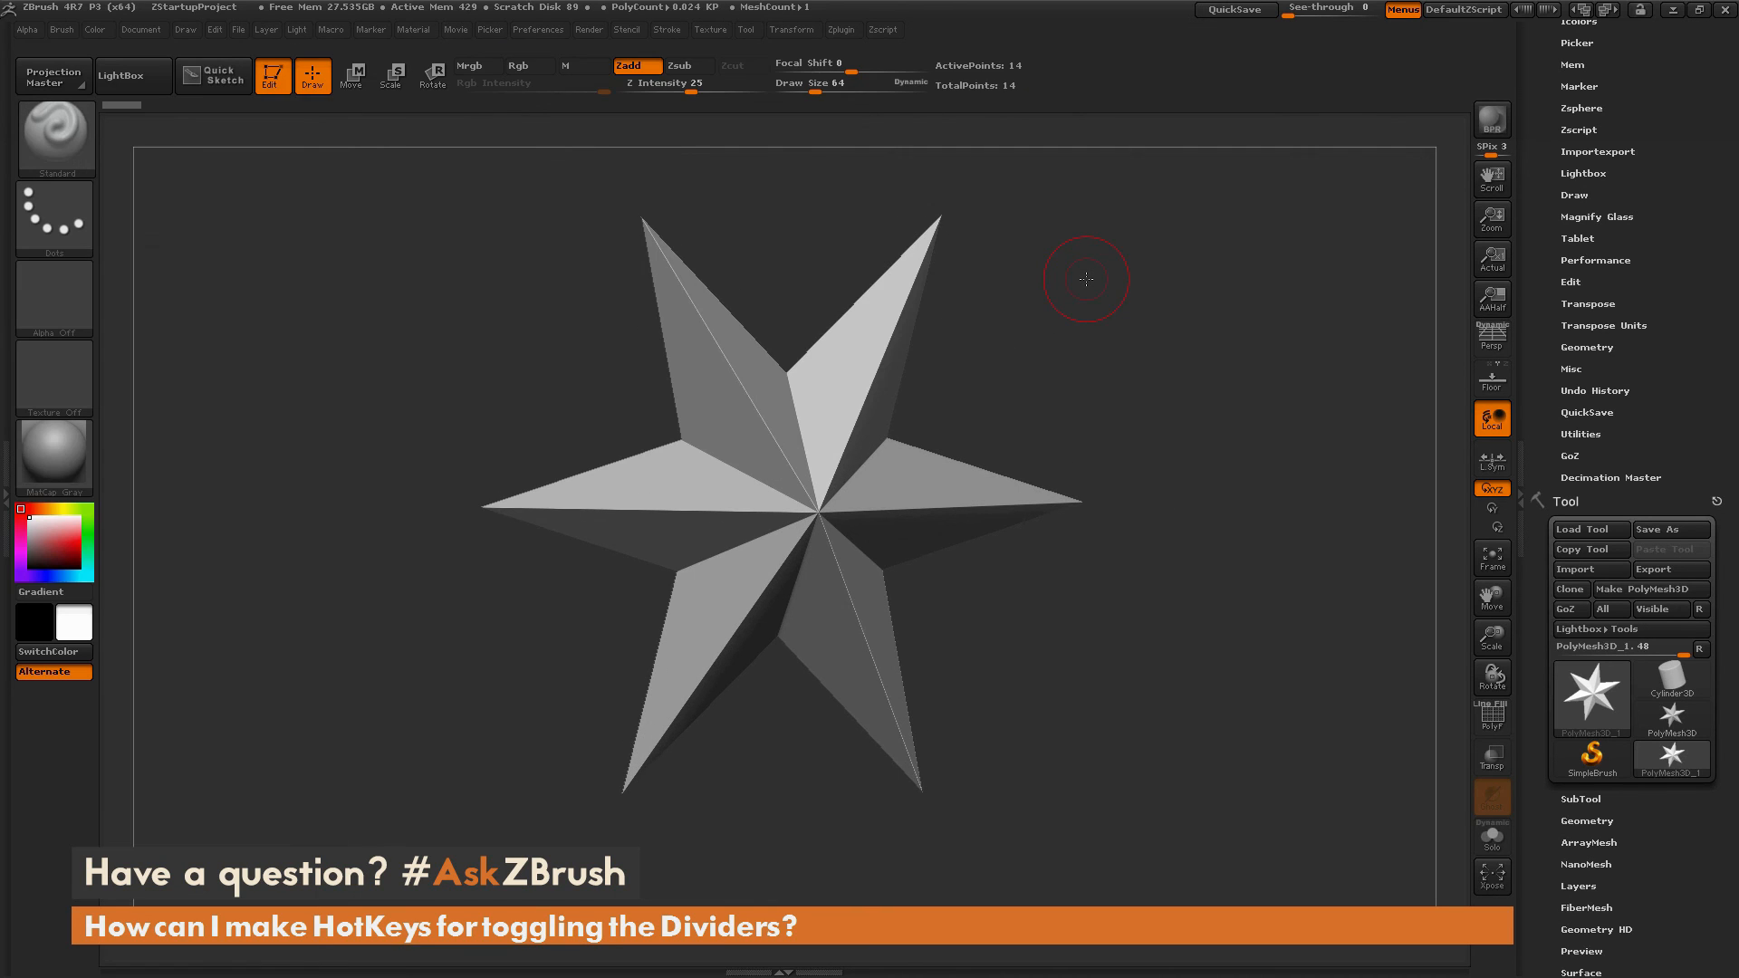